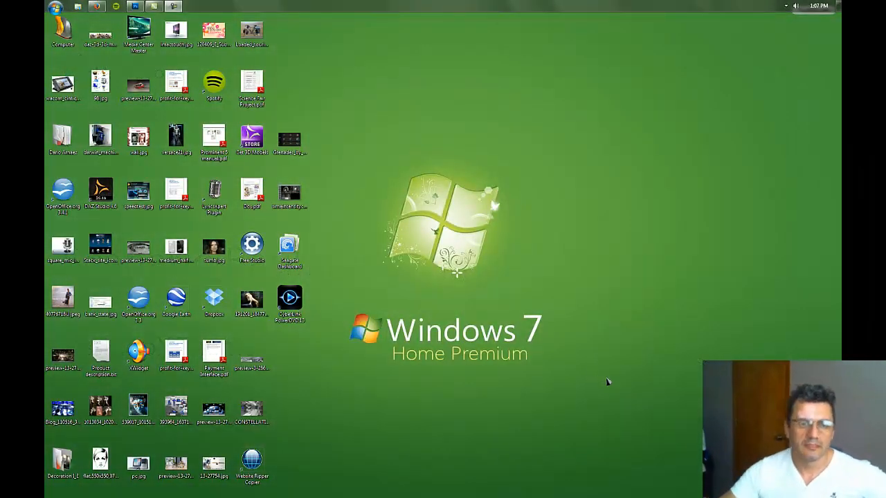
mouse_move(610, 383)
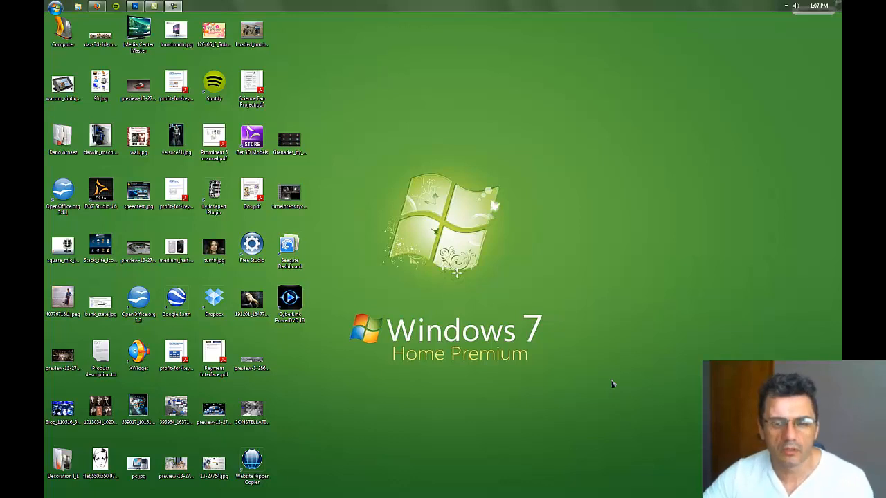
mouse_move(629, 375)
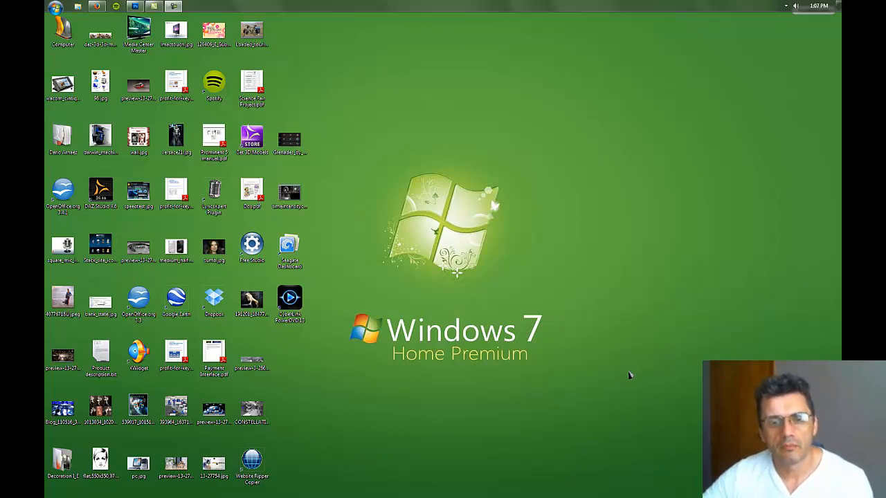
mouse_move(482, 317)
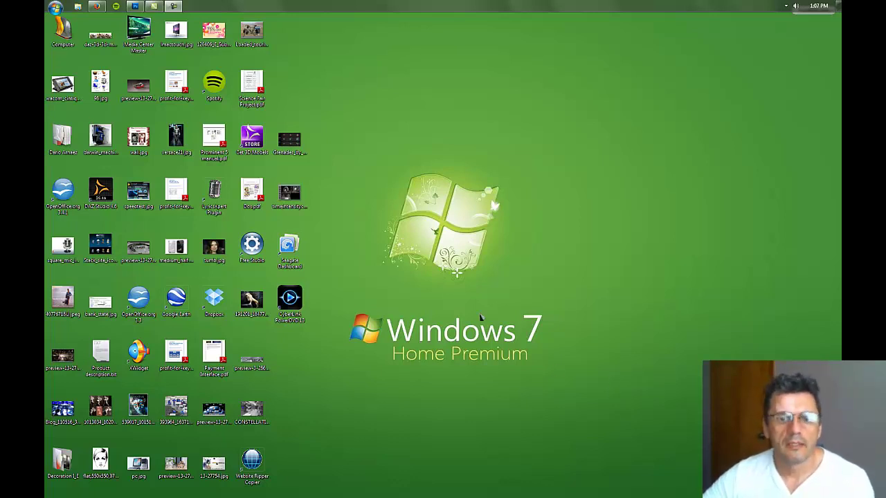
mouse_move(405, 299)
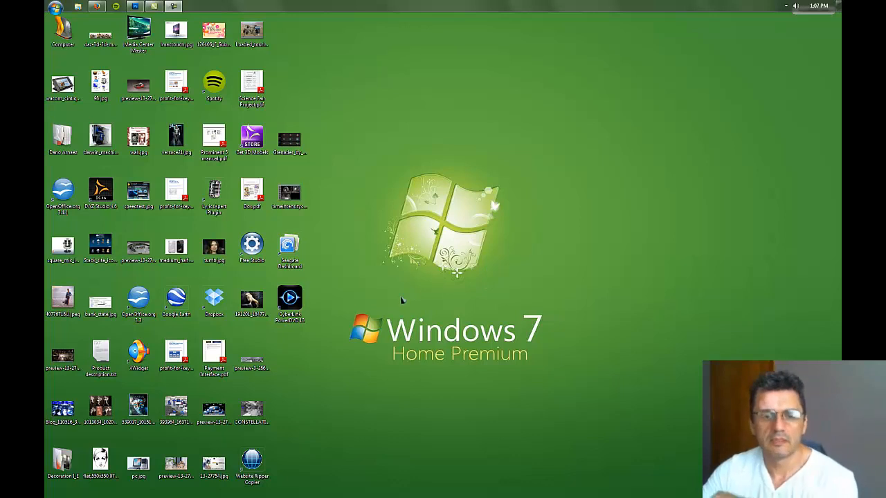
mouse_move(403, 222)
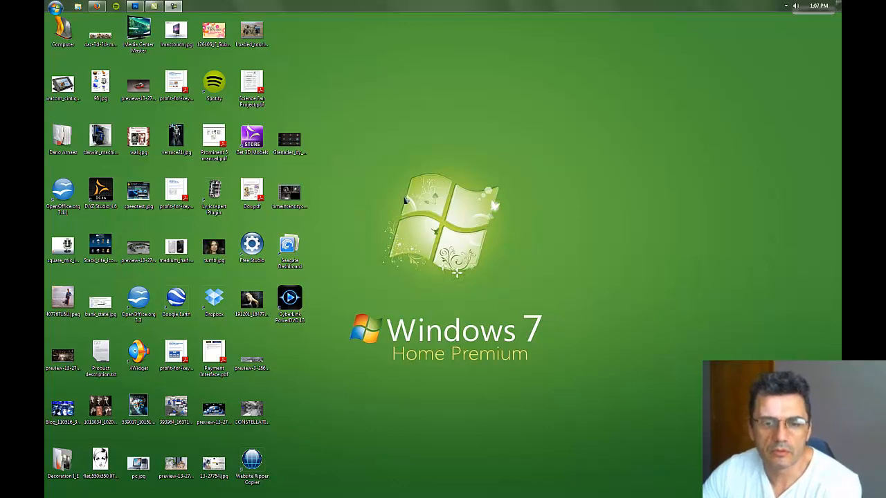
mouse_move(402, 275)
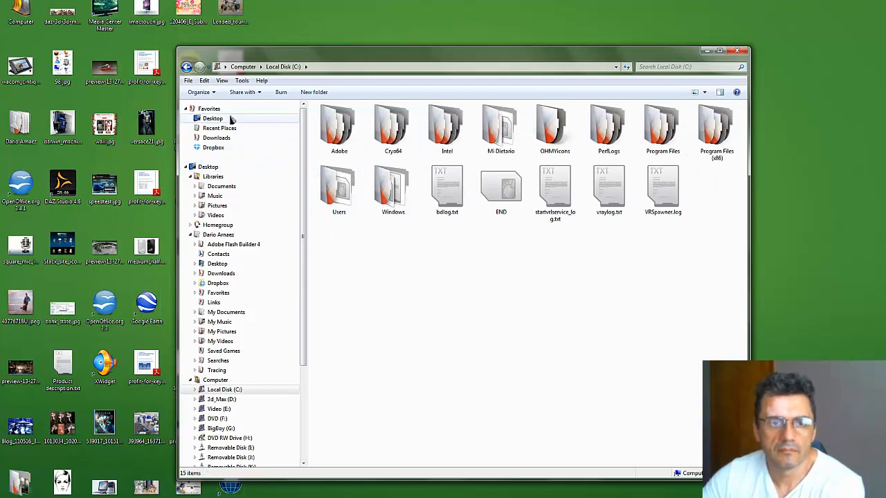
- Show the Desktop folder's contents in Explorer, then close the window
left_click(213, 119)
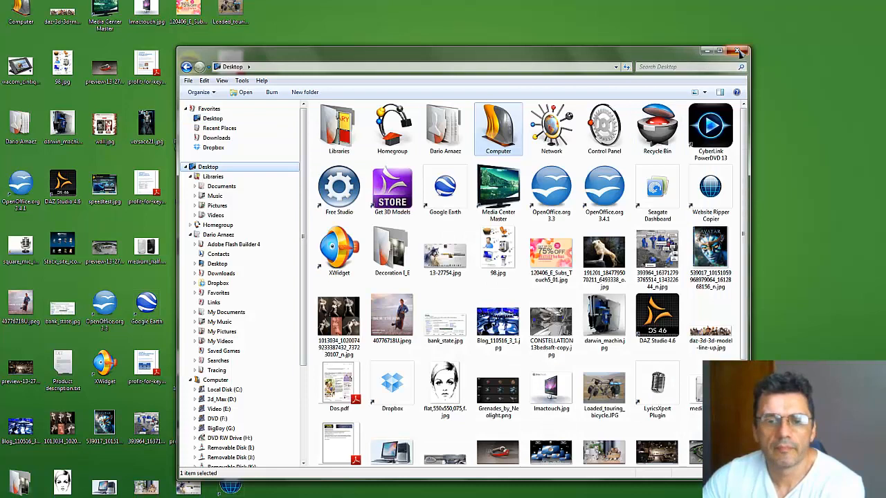
left_click(736, 53)
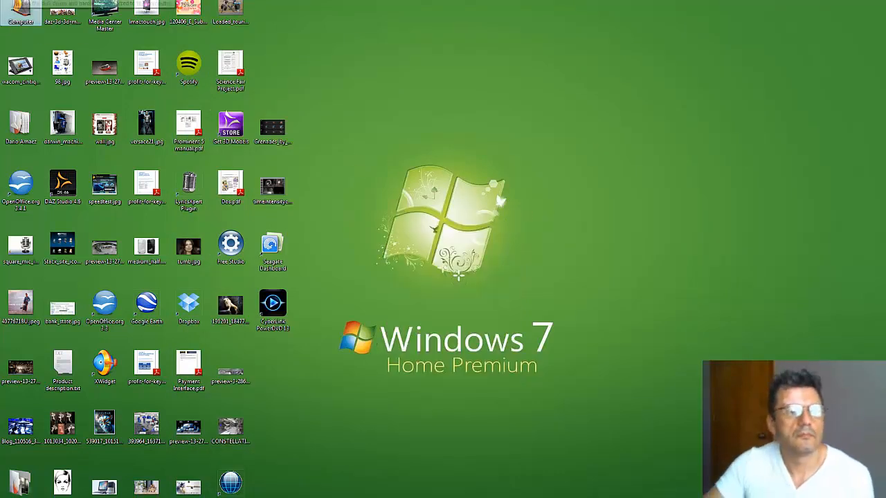
- Launch DesktopX from Start > Stardock > Object Desktop and dismiss its Settings dialog with OK
left_click(7, 487)
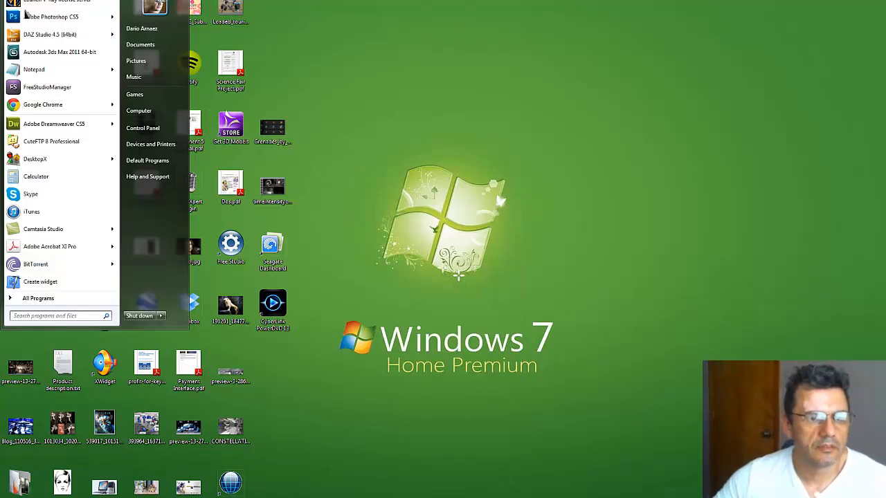
left_click(38, 297)
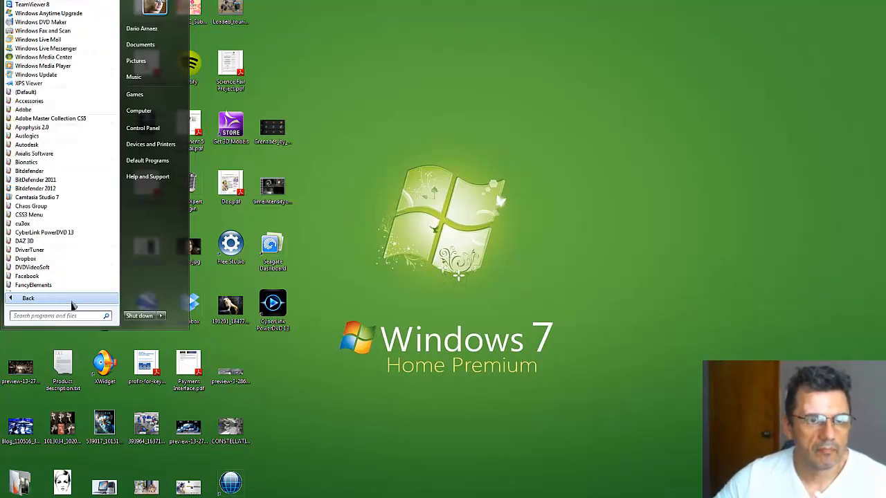
scroll("down", 3)
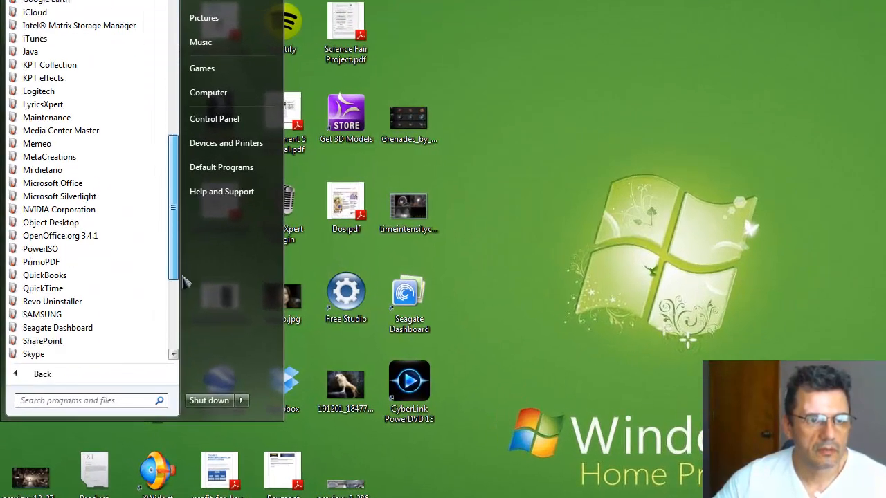
scroll("down", 3)
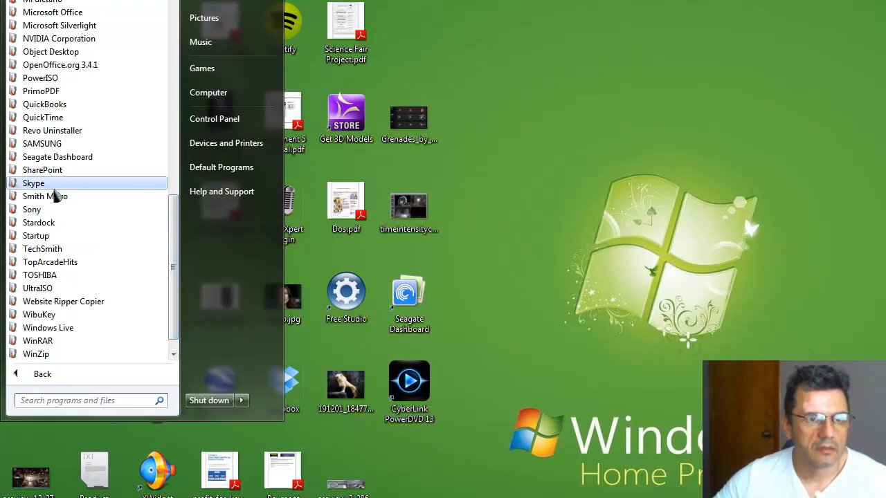
left_click(39, 221)
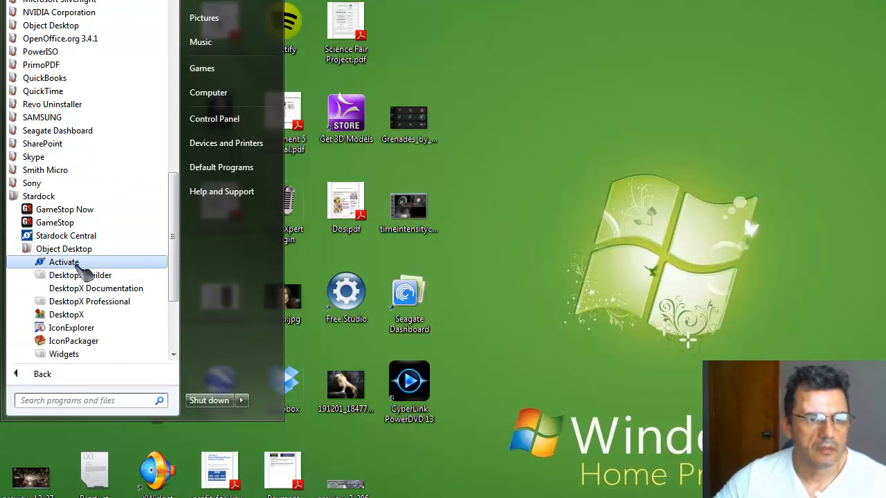
mouse_move(66, 314)
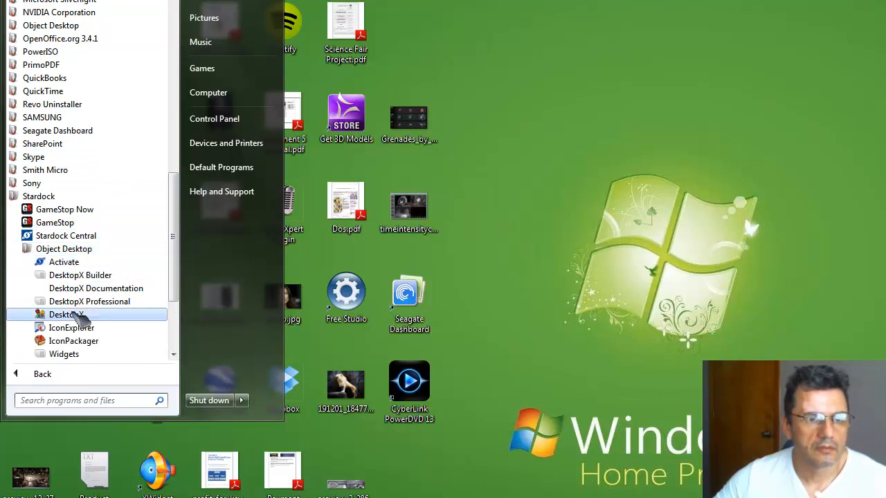
left_click(63, 314)
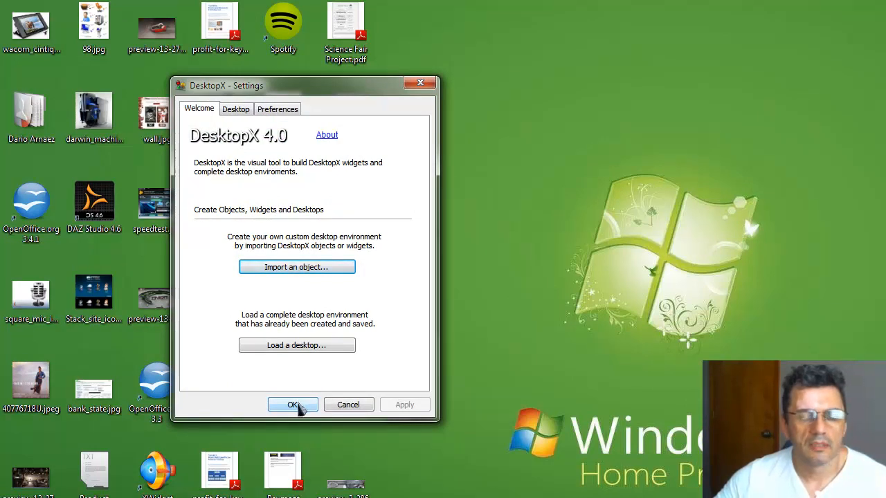
left_click(294, 405)
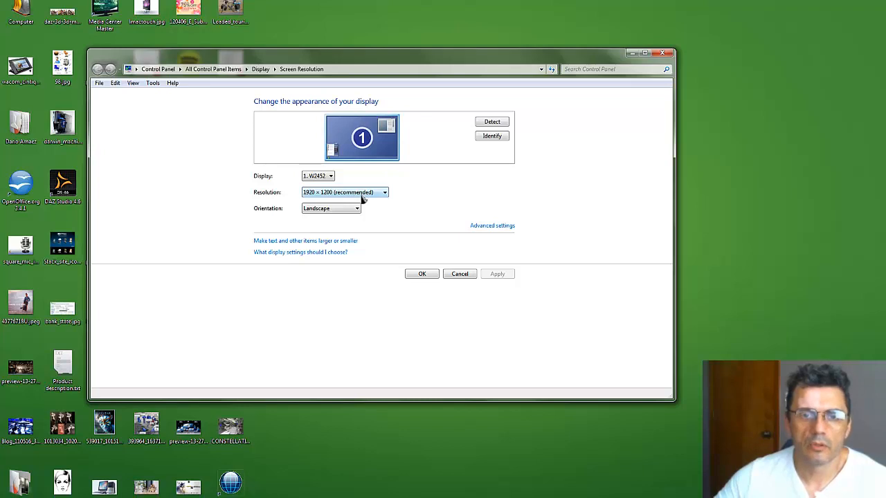
mouse_move(379, 200)
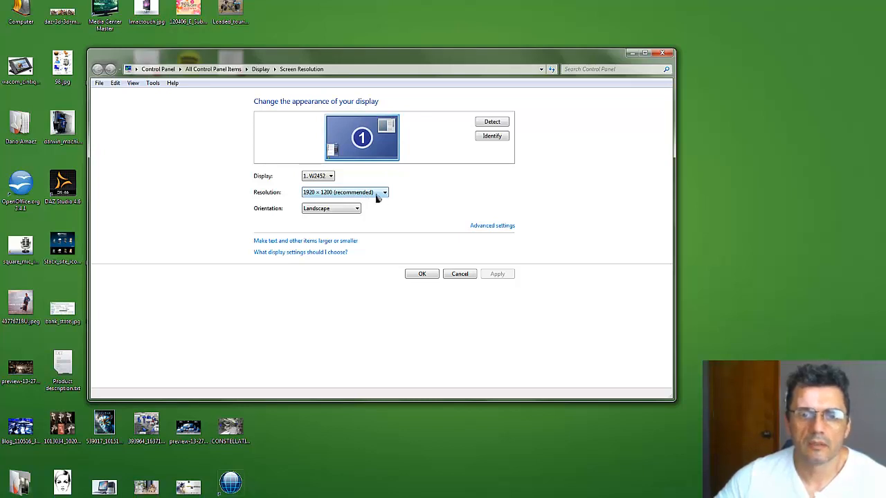
mouse_move(421, 274)
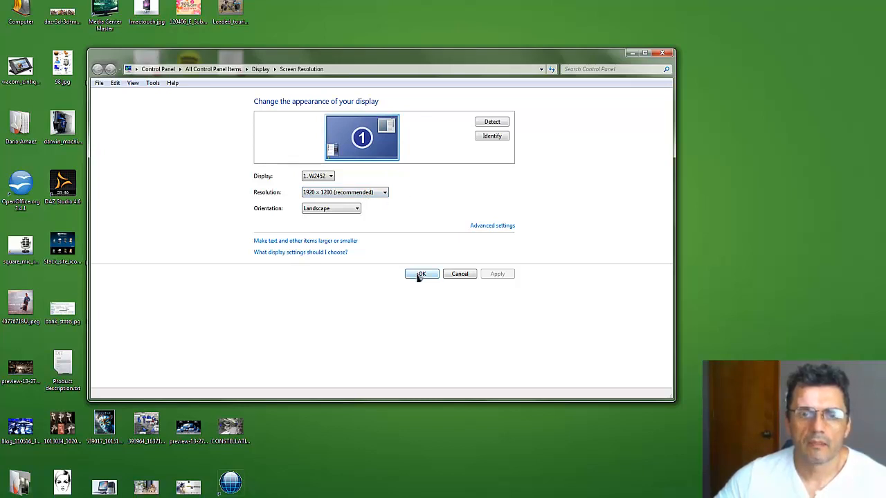
- Keep the 1920 × 1200 resolution and close Screen Resolution with OK
left_click(421, 274)
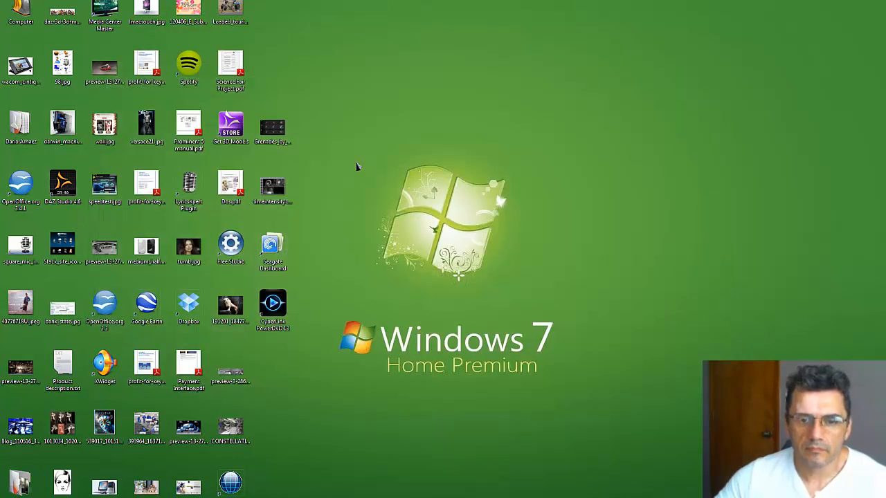
- From the desktop's DesktopX > Configure, choose Load a desktop and browse the saved desktops
right_click(357, 167)
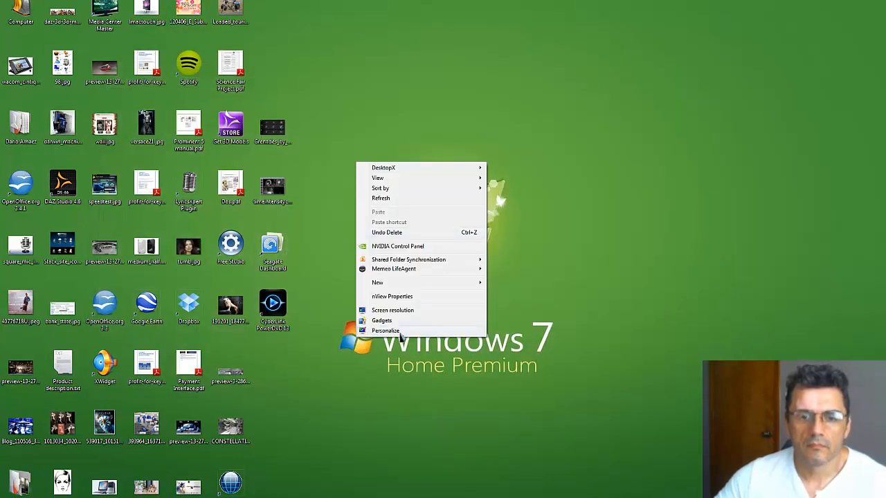
mouse_move(423, 299)
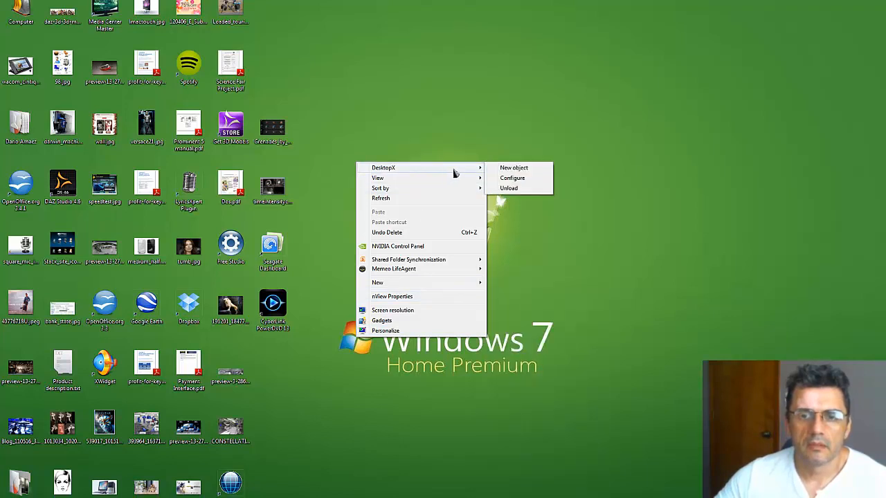
mouse_move(512, 177)
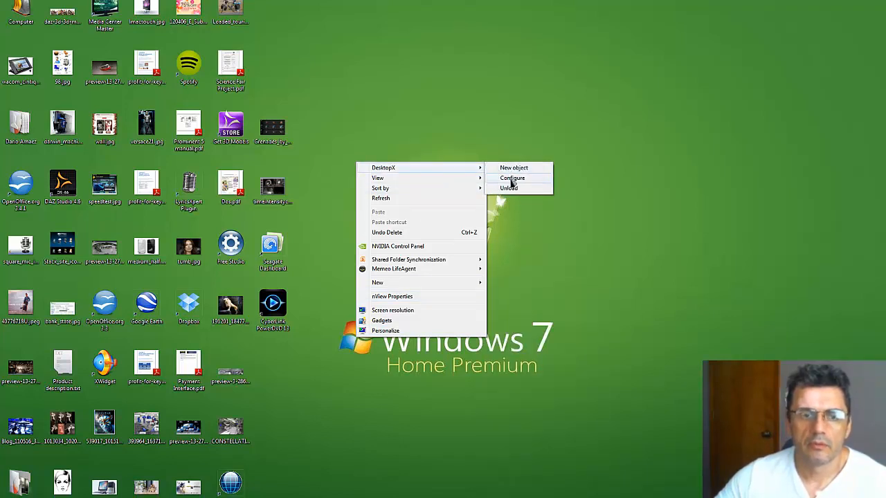
left_click(512, 178)
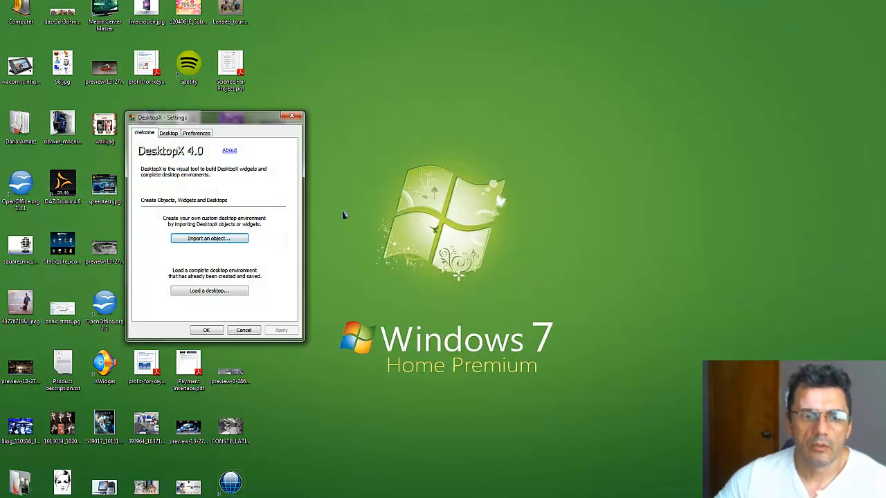
left_click(209, 291)
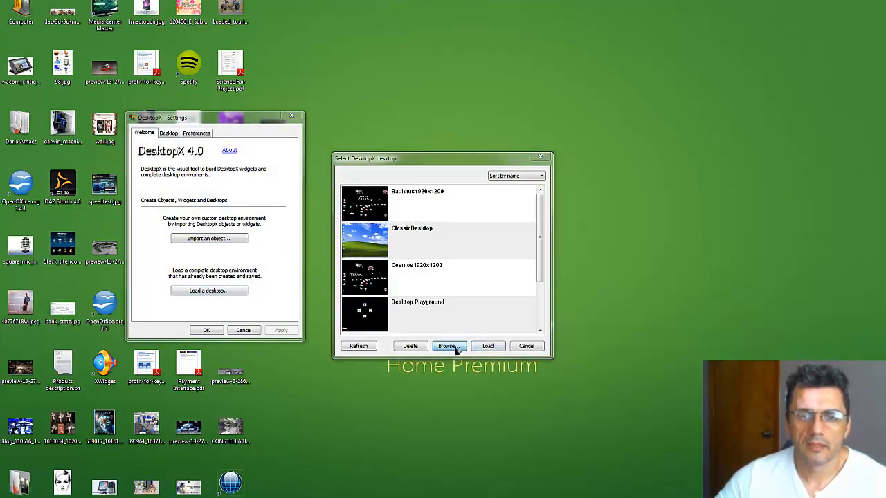
left_click(448, 346)
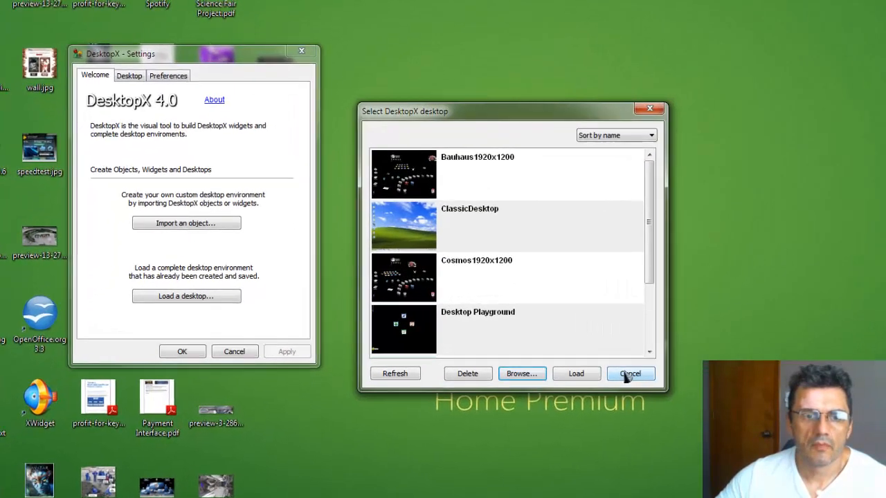
- Cancel the desktops chooser, start an object import and browse to Scenario Bauhaus > Objects' .dxpack files
left_click(629, 374)
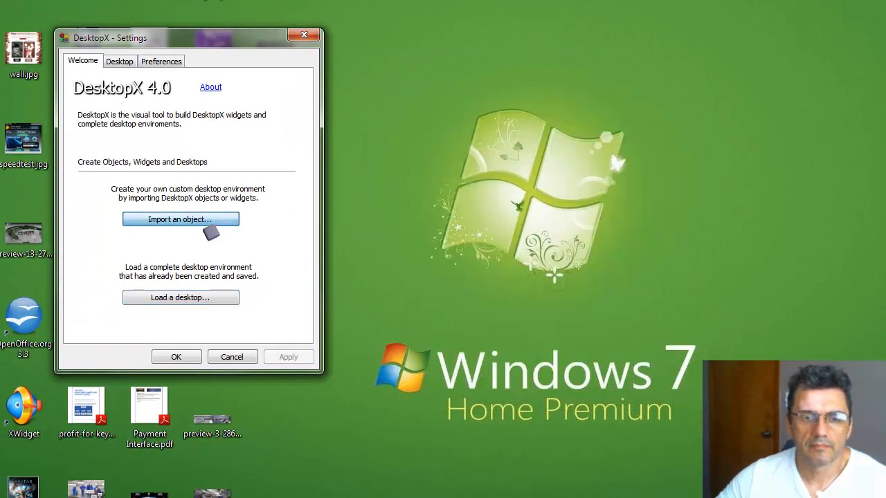
left_click(180, 219)
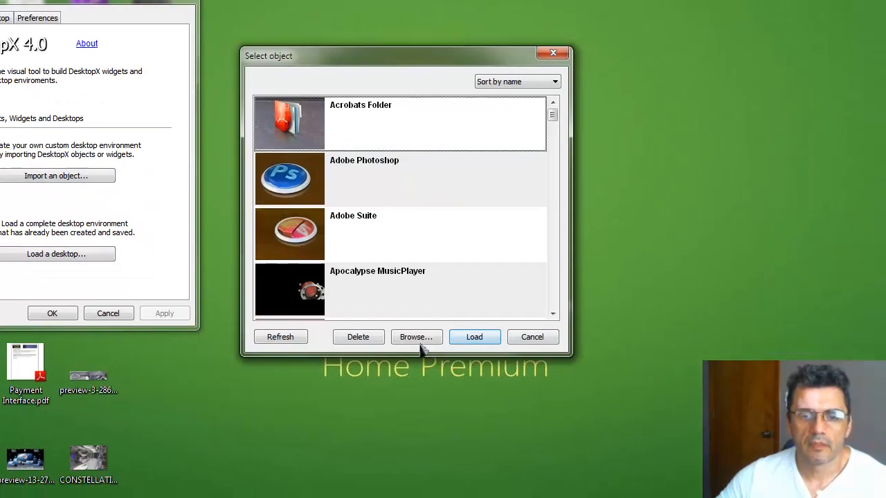
left_click(415, 337)
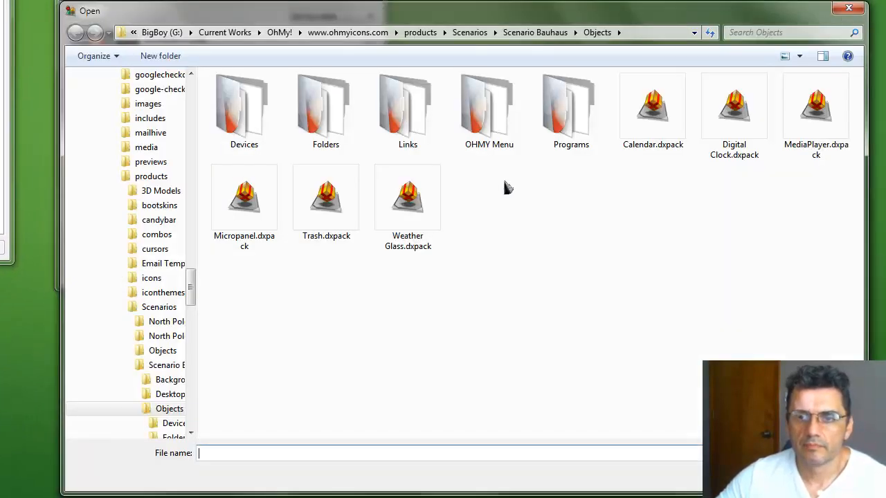
left_click(490, 111)
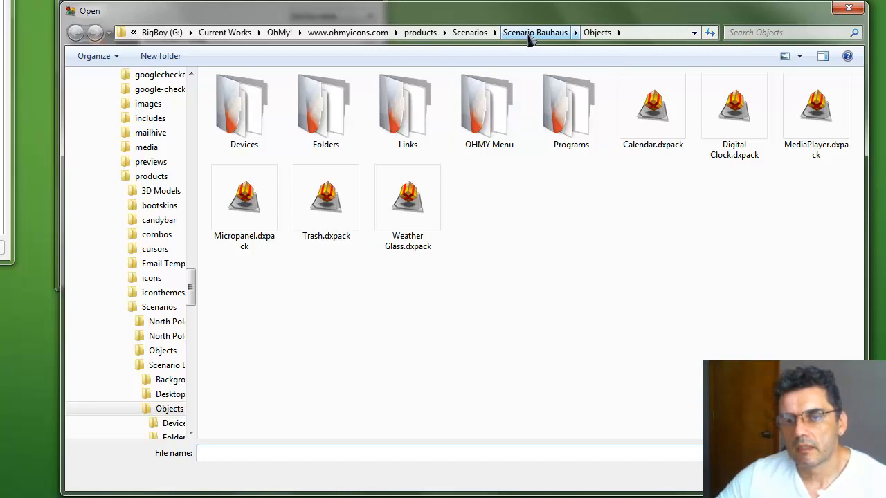
left_click(534, 33)
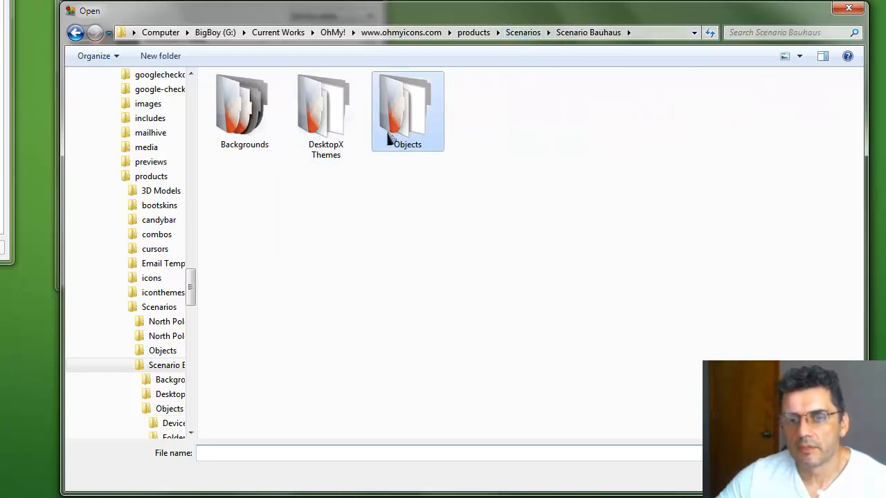
left_click(407, 108)
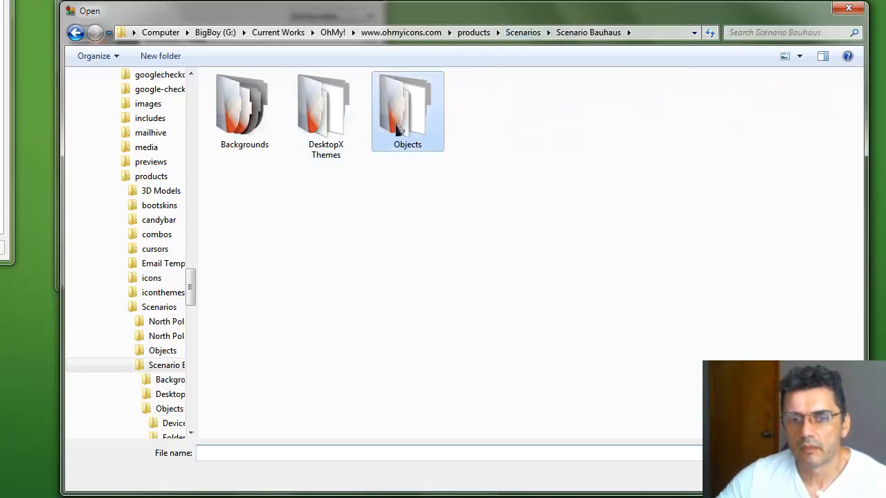
mouse_move(326, 194)
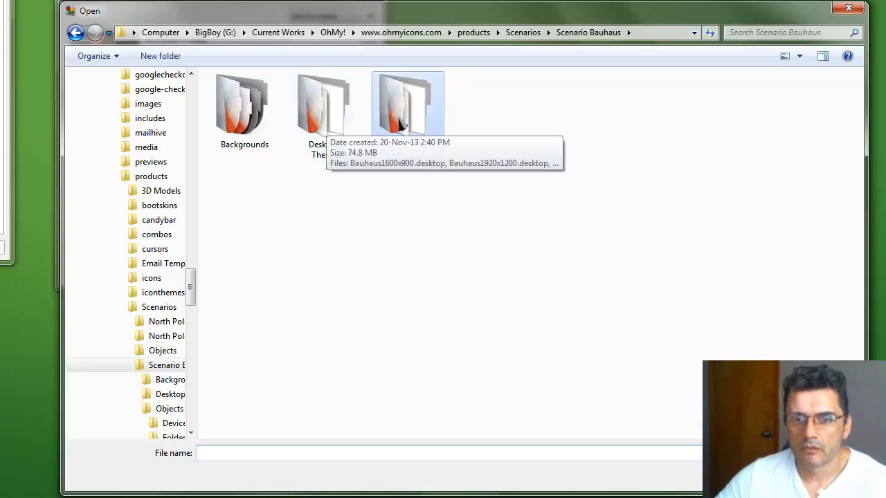
double_click(406, 104)
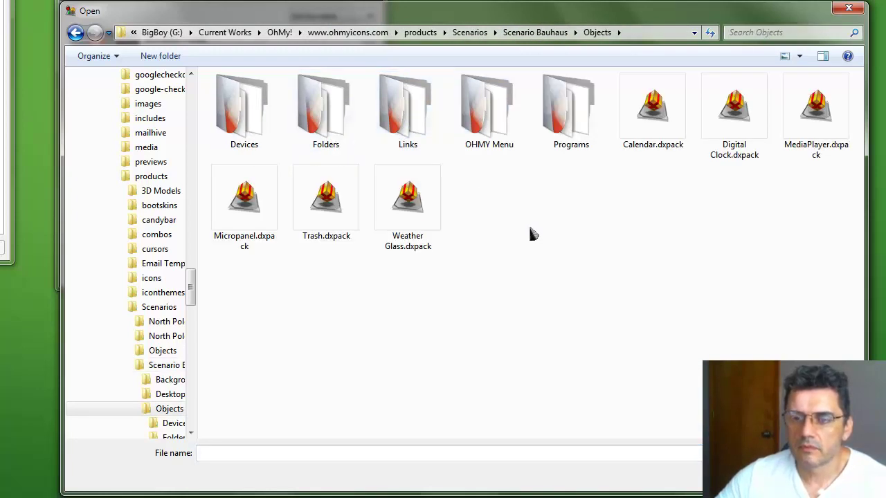
left_click(653, 110)
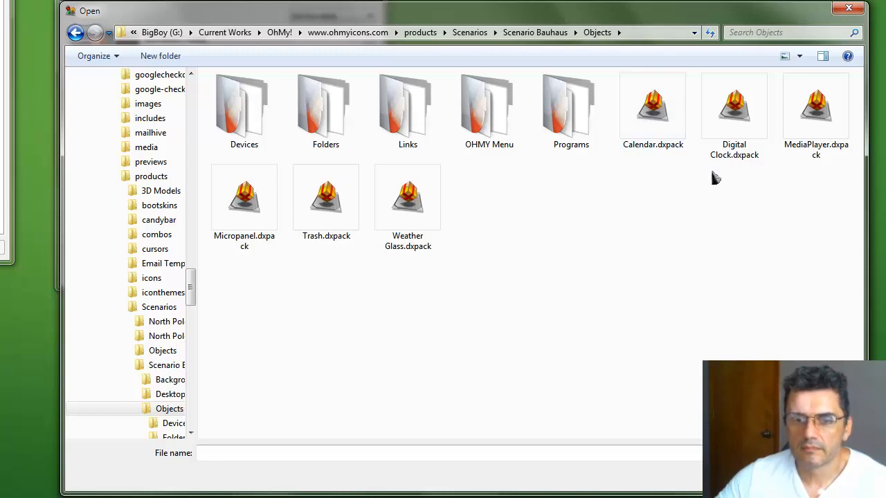
mouse_move(487, 233)
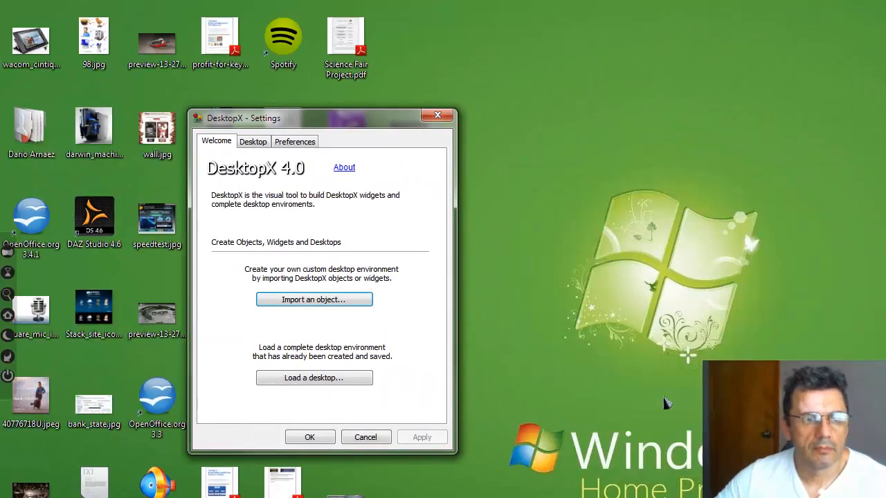
mouse_move(11, 256)
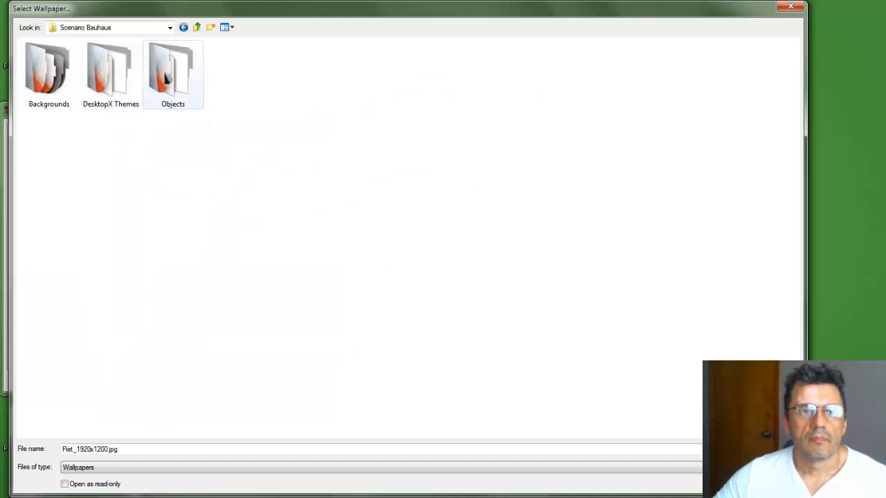
- Choose a CapeTown 1920 image from Backgrounds > capetown as the wallpaper
double_click(49, 69)
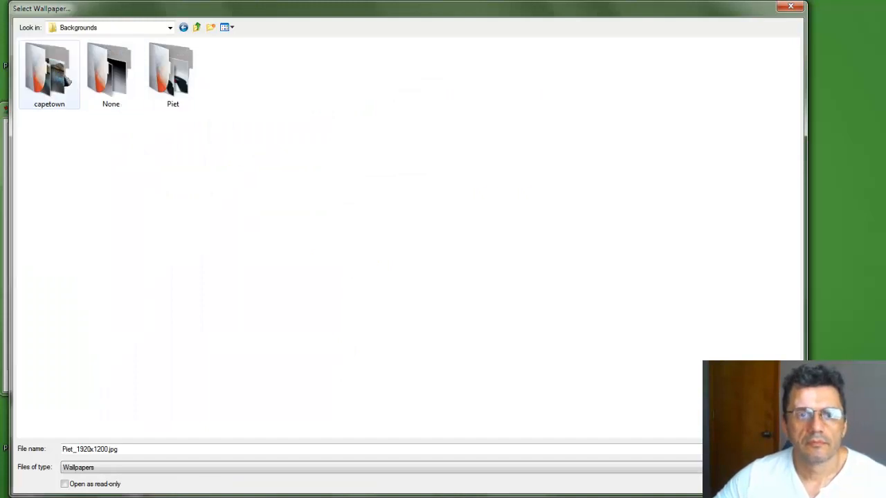
double_click(50, 69)
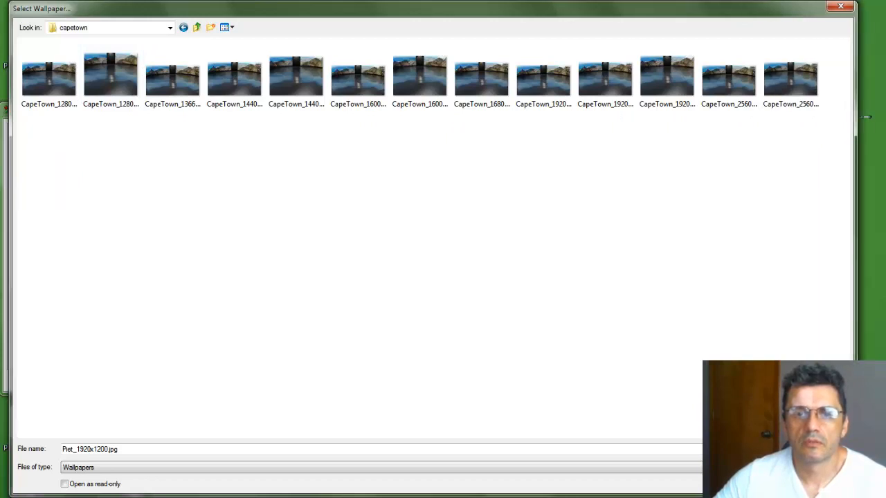
mouse_move(457, 117)
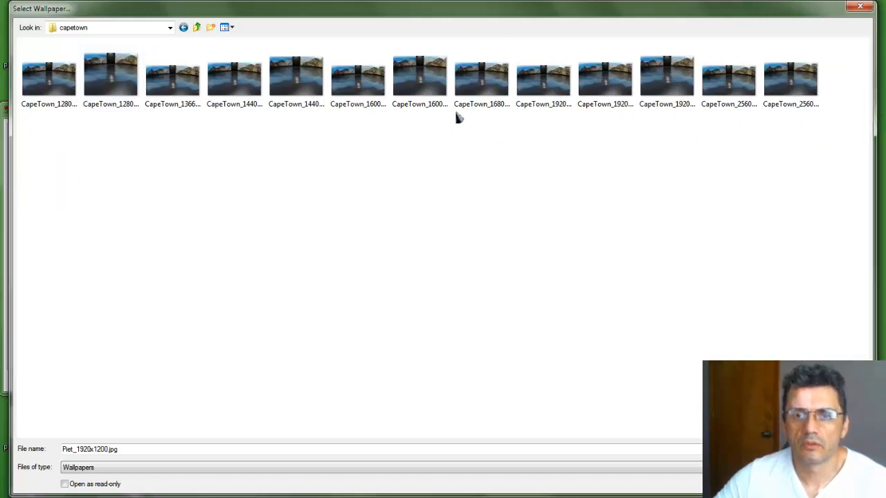
mouse_move(542, 76)
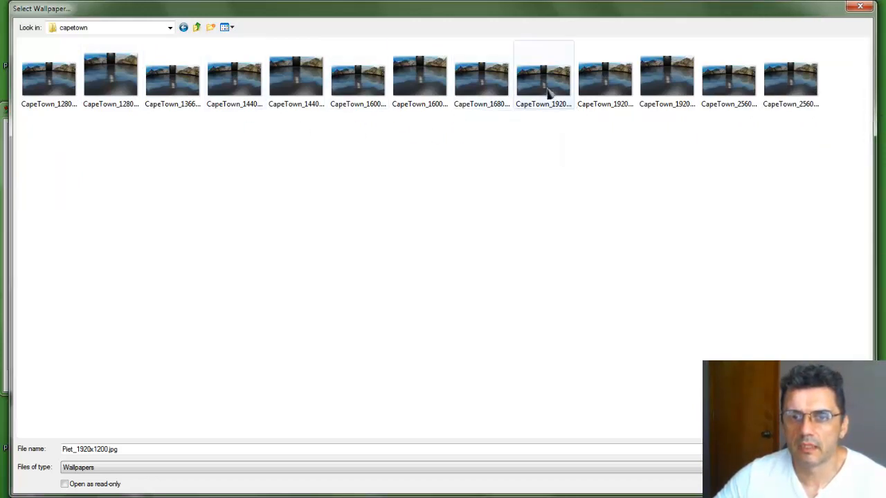
left_click(604, 76)
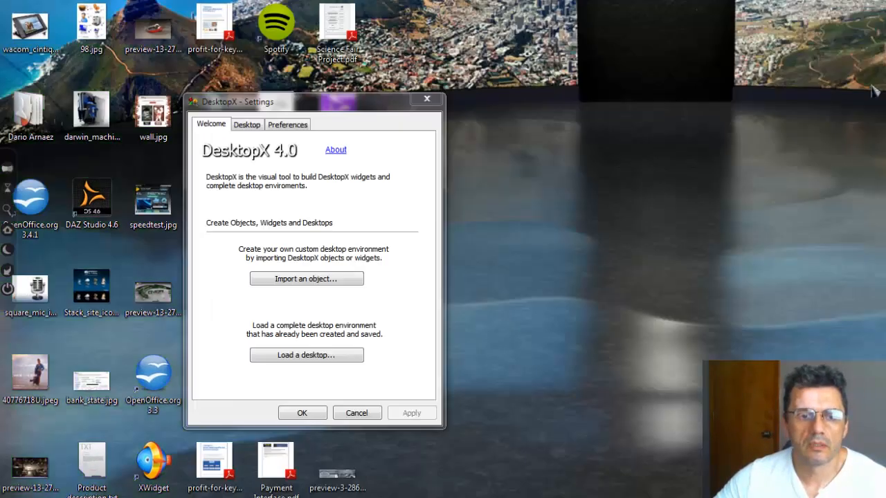
mouse_move(501, 280)
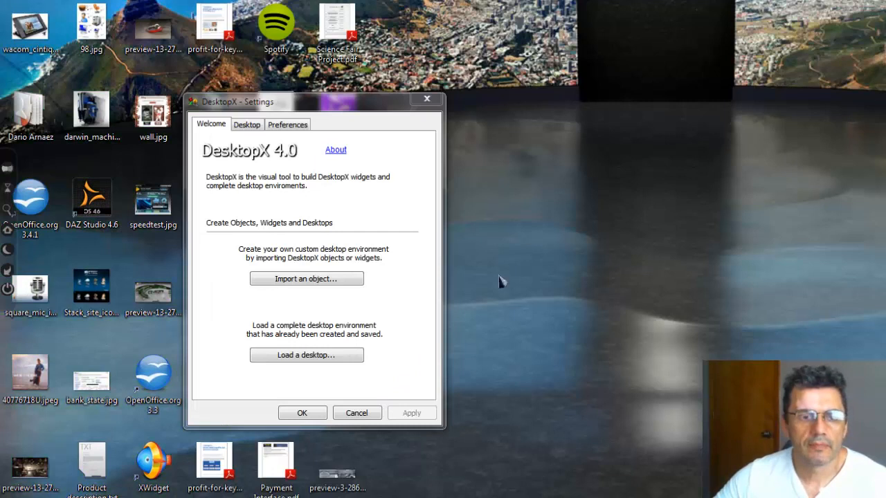
mouse_move(349, 319)
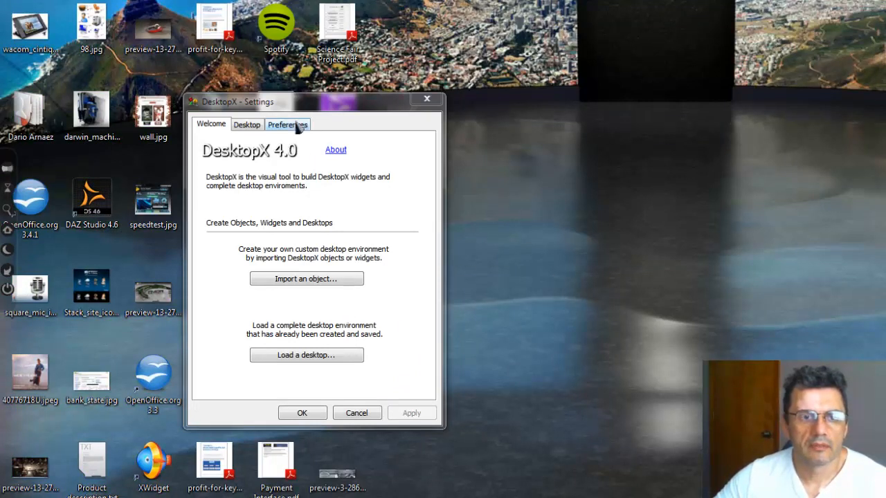
- Tick Hide desktop icons on the Desktop tab, apply it and accept the restart notice
left_click(288, 124)
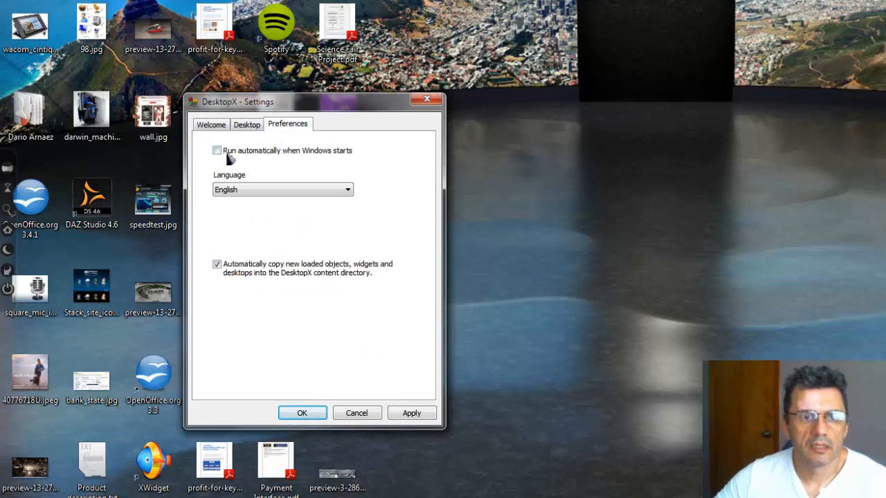
left_click(217, 149)
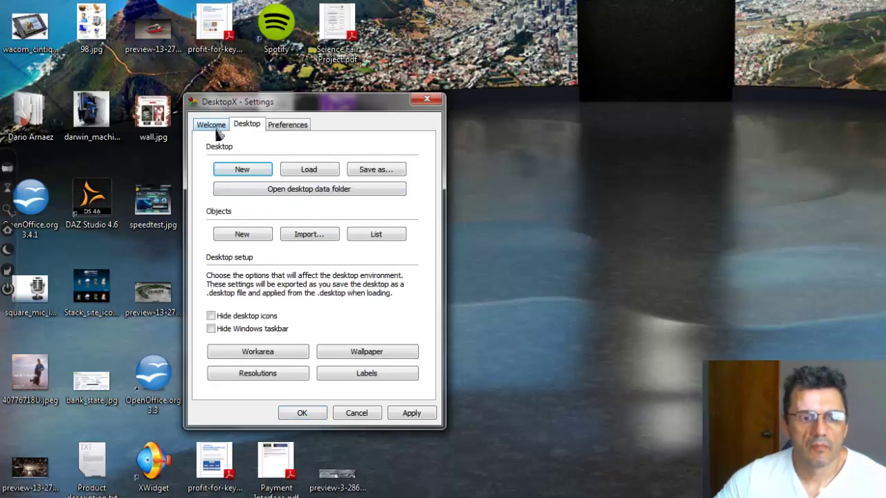
left_click(210, 315)
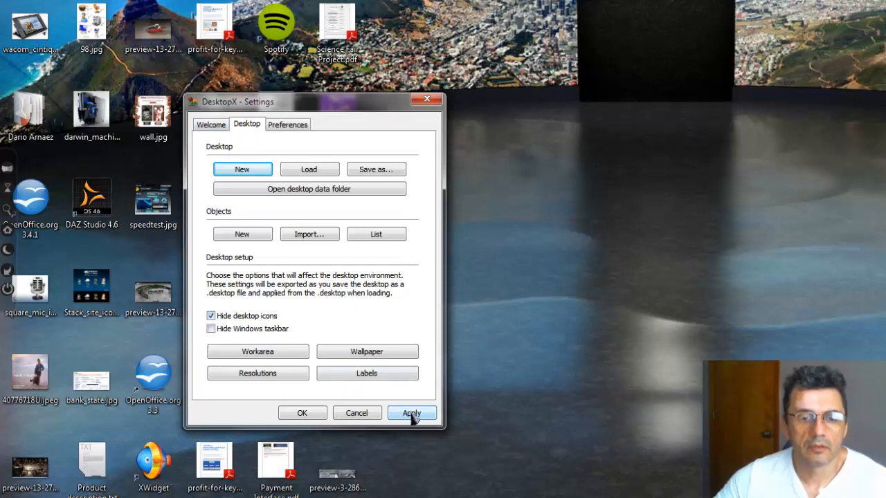
left_click(411, 413)
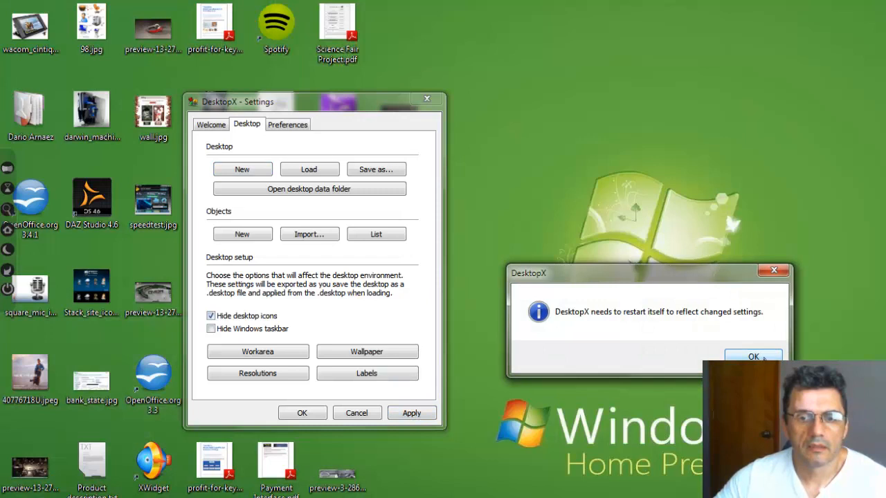
left_click(753, 357)
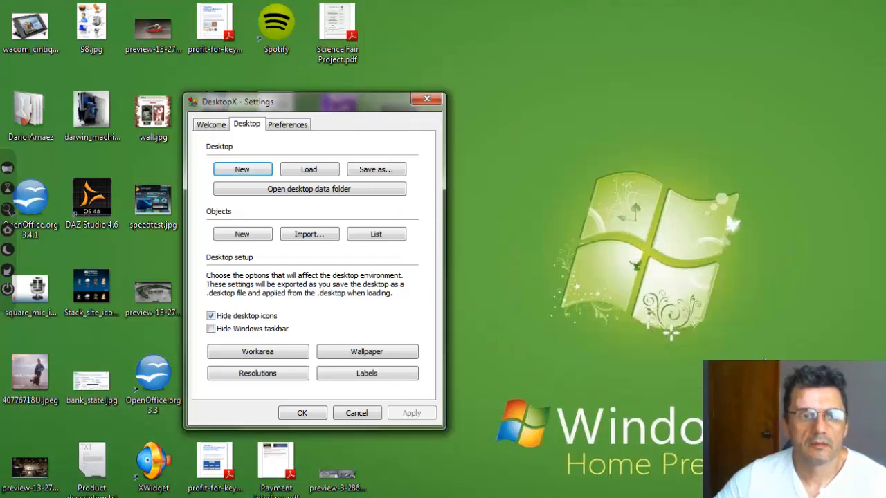
- Reapply CapeTown_1920x1200.jpg as the wallpaper on the icon-free desktop
left_click(301, 412)
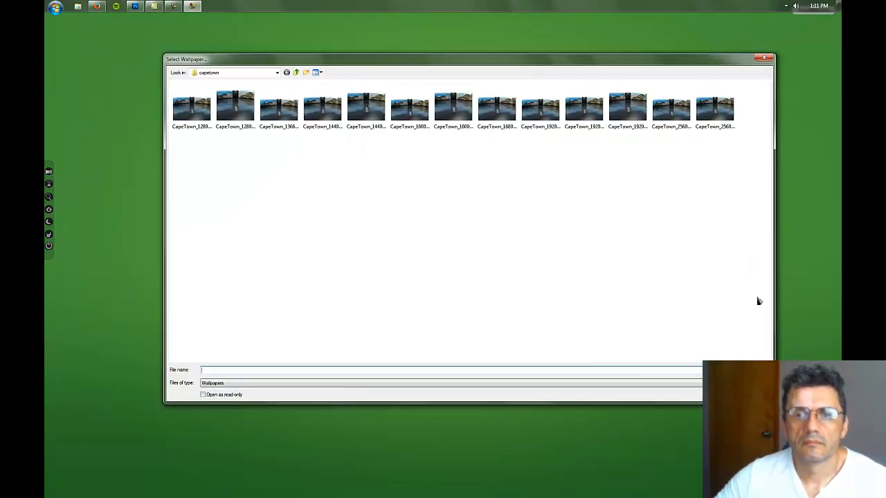
left_click(584, 108)
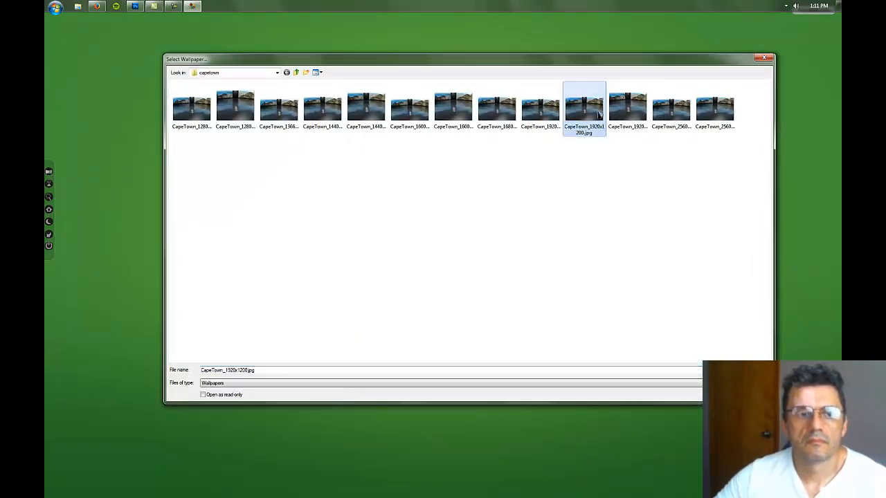
double_click(584, 105)
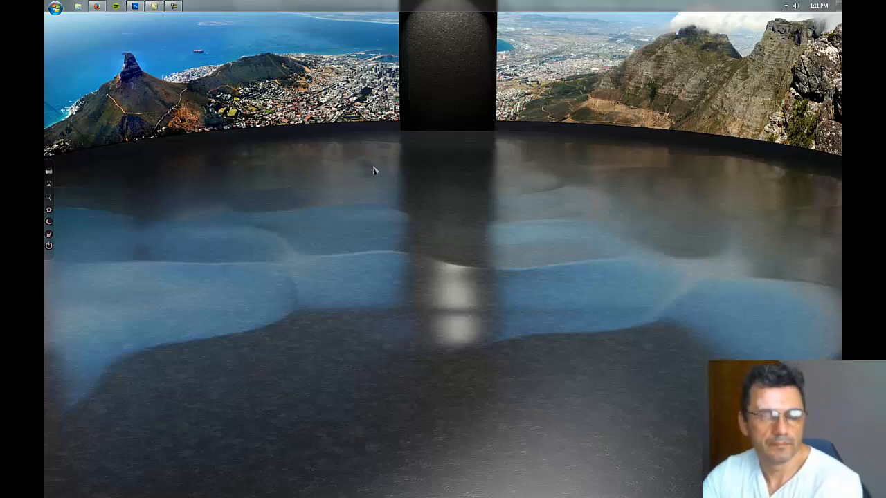
mouse_move(188, 201)
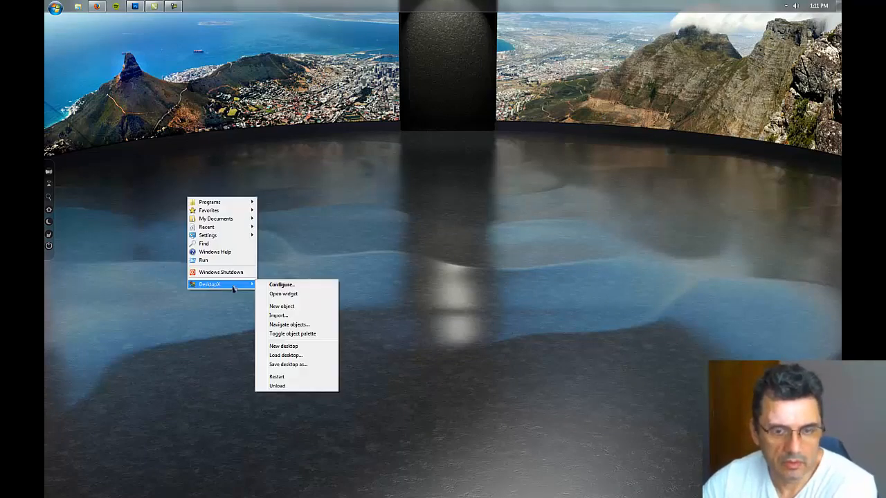
mouse_move(301, 354)
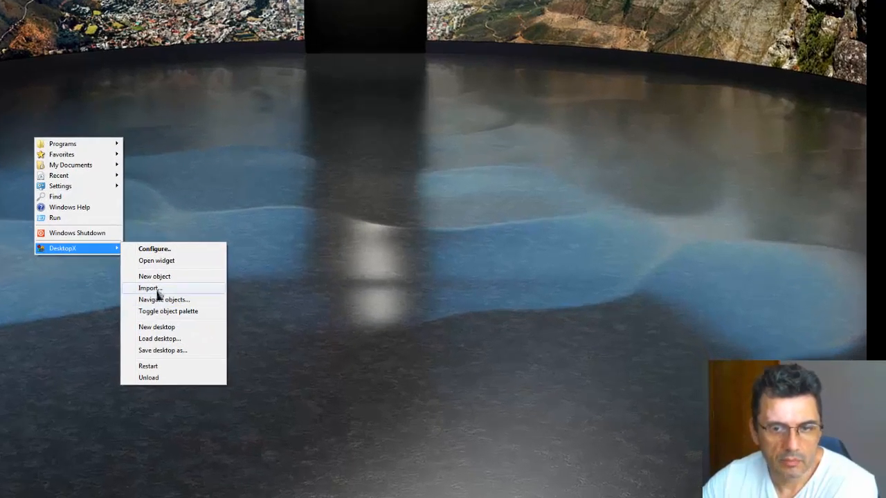
- Import the CD-Rom object package from Scenario Bauhaus > Objects > Devices
left_click(150, 288)
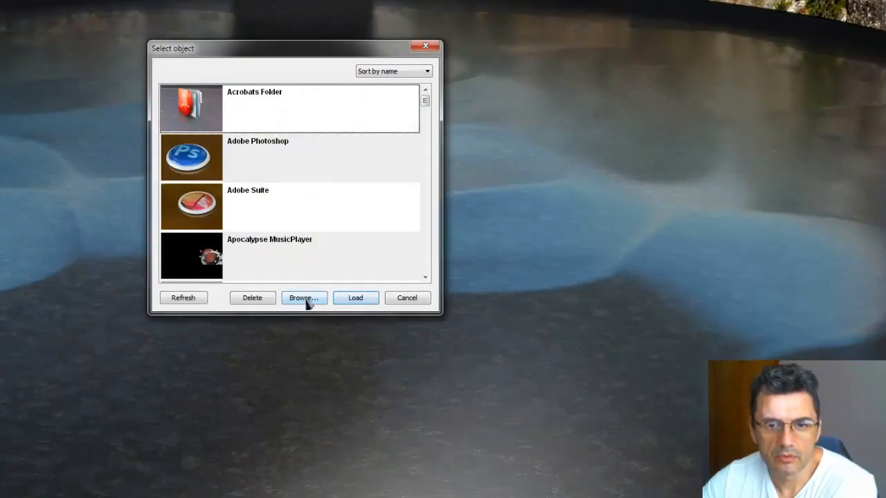
left_click(304, 298)
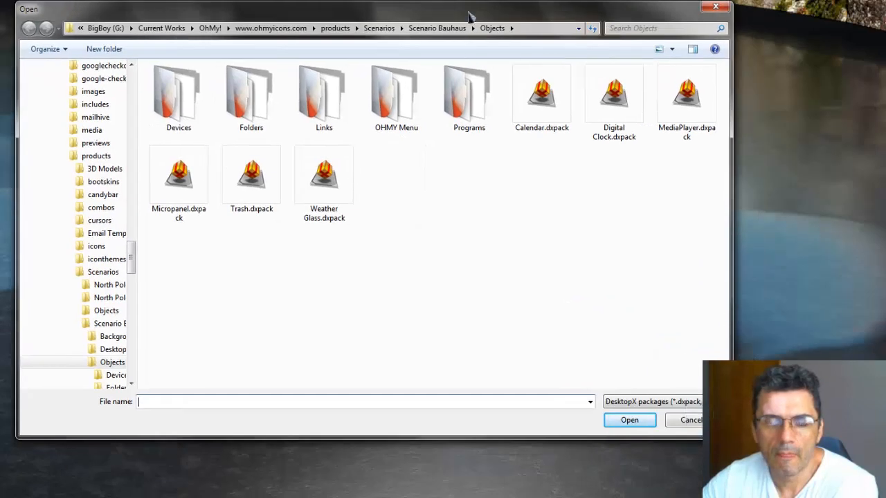
left_click(178, 95)
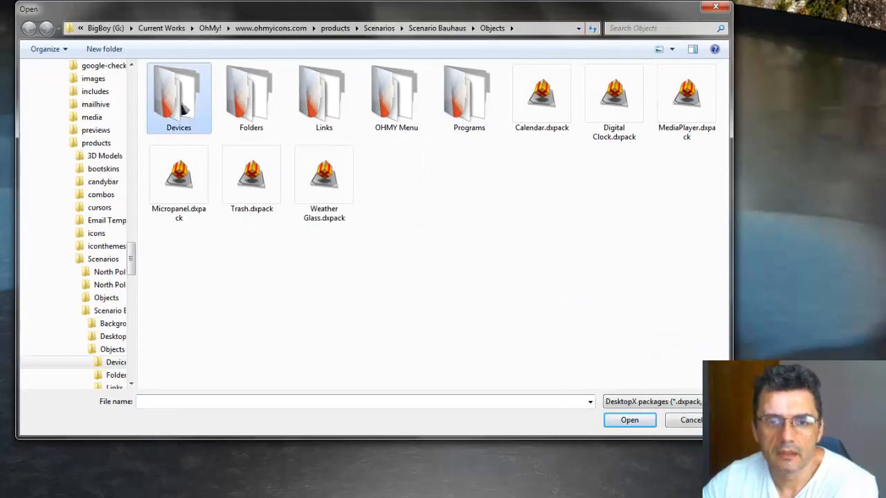
double_click(179, 94)
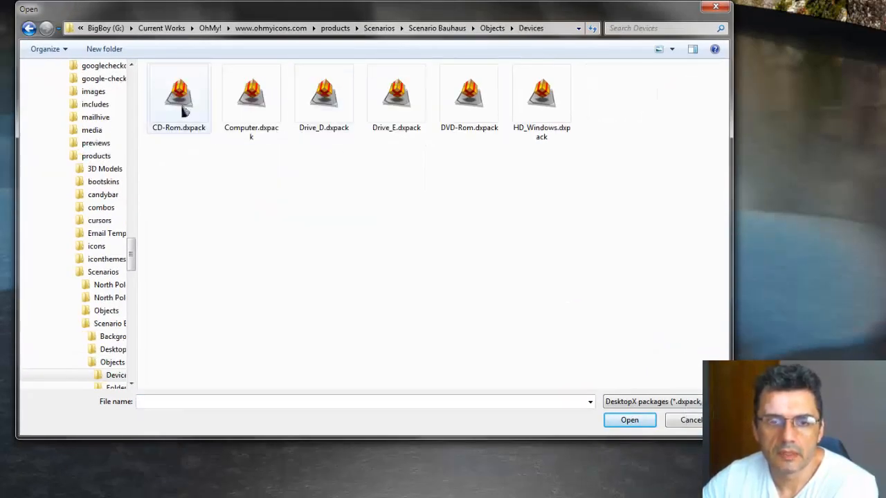
left_click(689, 421)
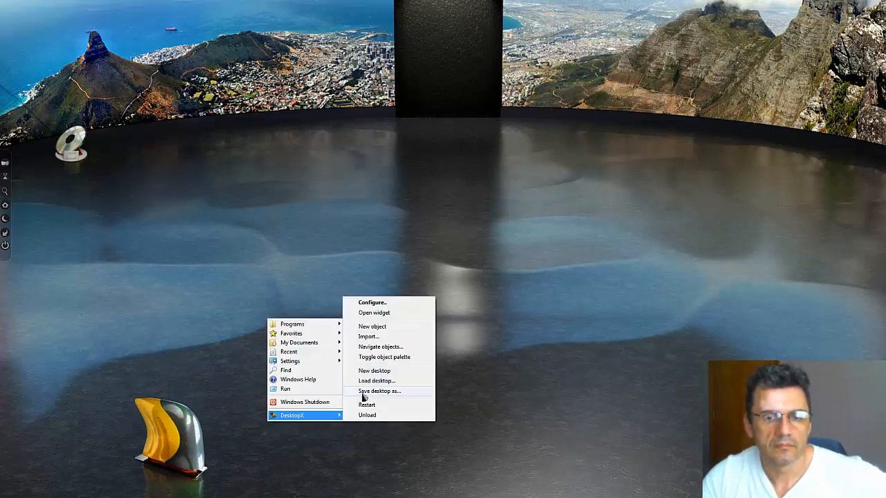
- Import the HD_Windows and Drive_D .dxpack widgets from Objects\Devices onto the desktop
left_click(372, 326)
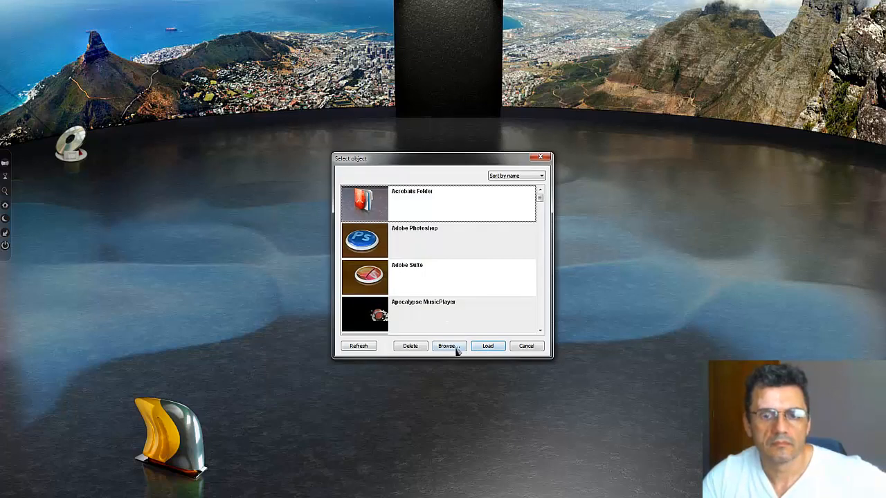
left_click(449, 346)
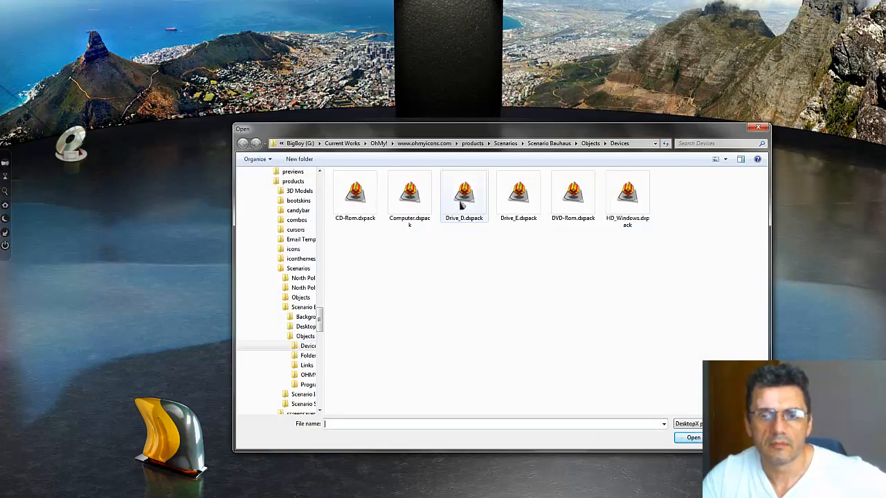
left_click(626, 197)
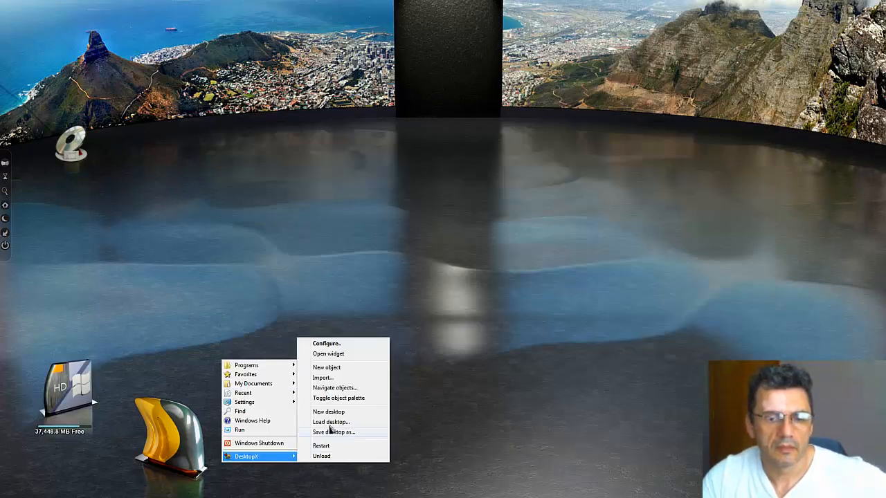
left_click(326, 369)
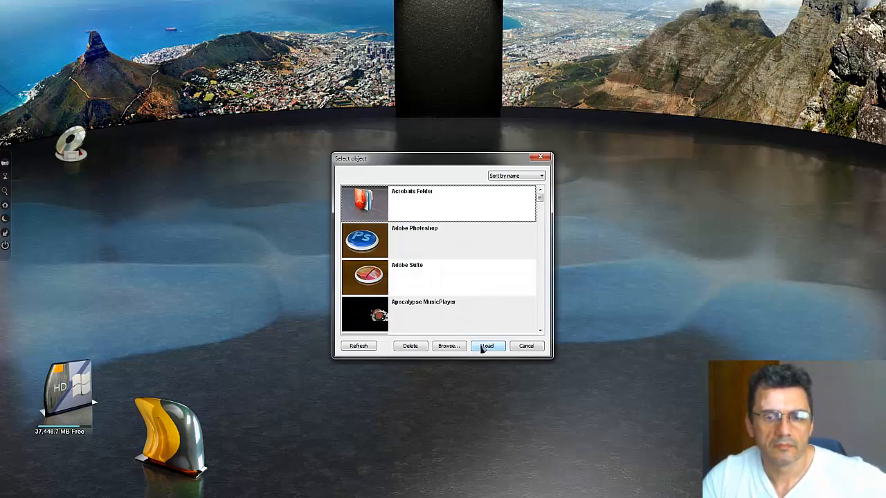
left_click(448, 346)
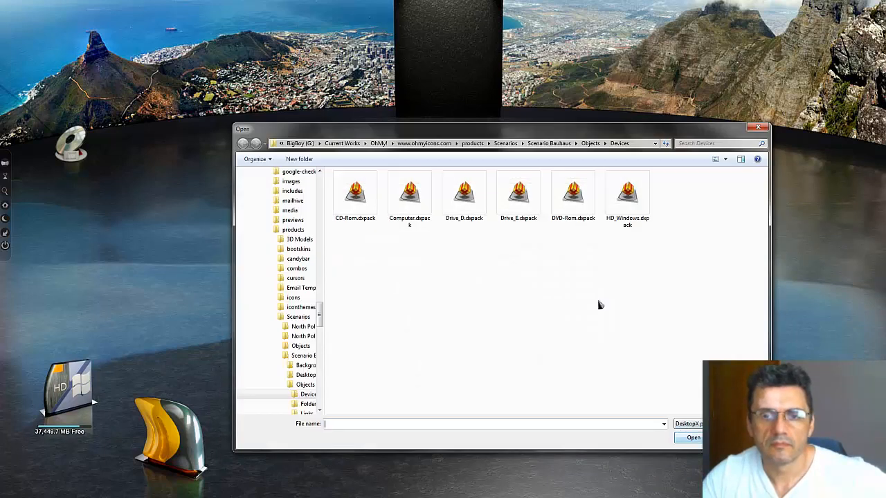
left_click(463, 194)
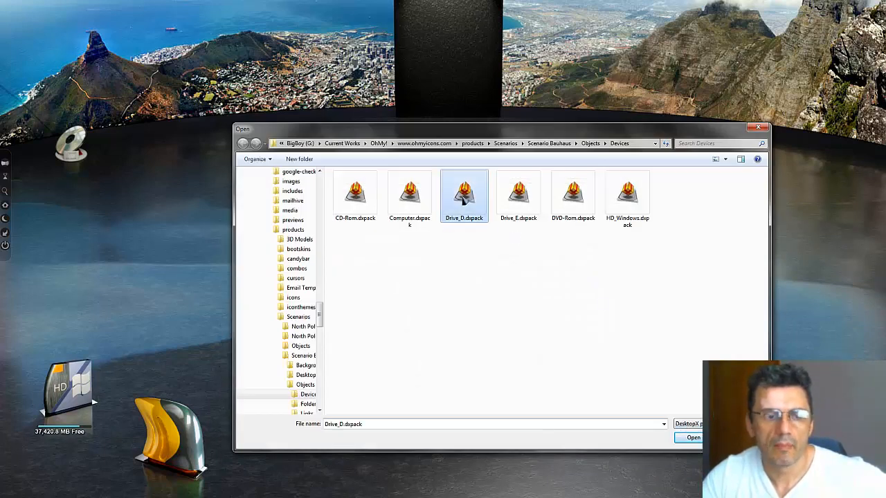
left_click(692, 437)
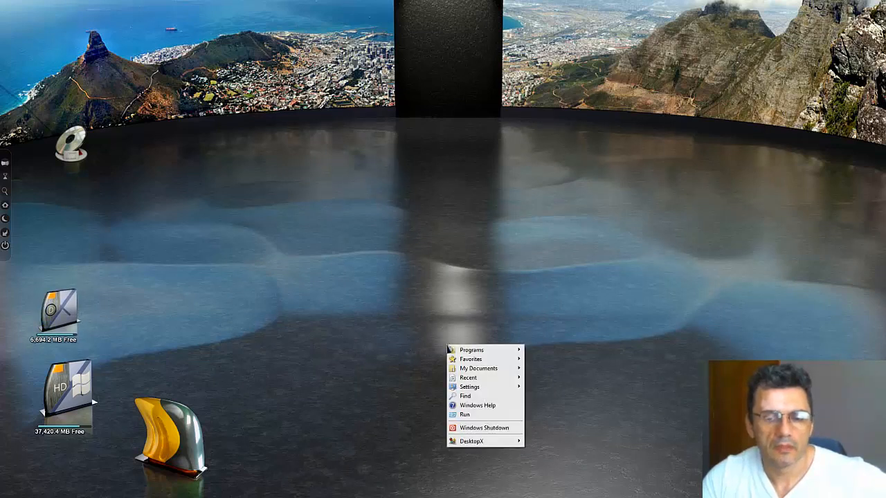
- Import the Drive_E widget and drag the drives into a column on the left
left_click(470, 441)
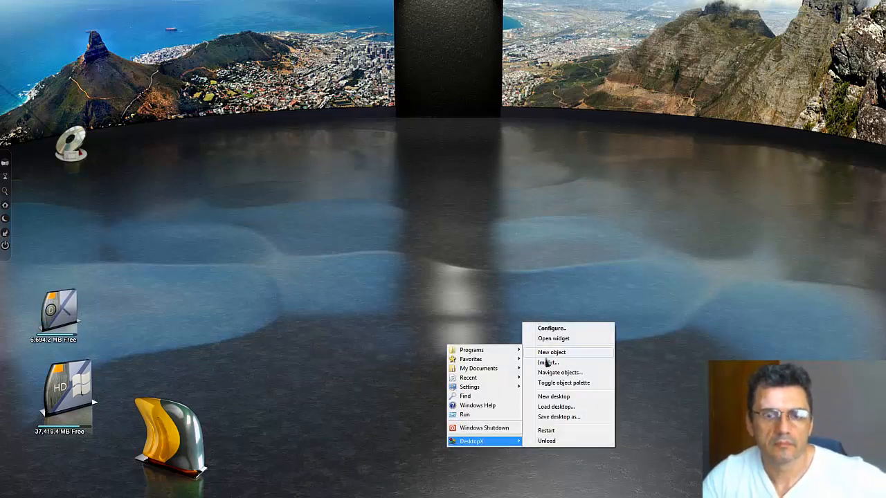
left_click(550, 353)
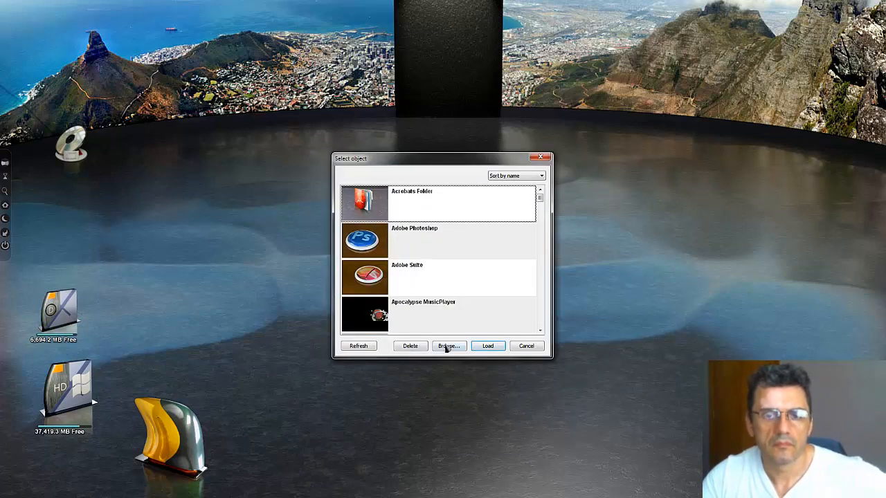
left_click(449, 346)
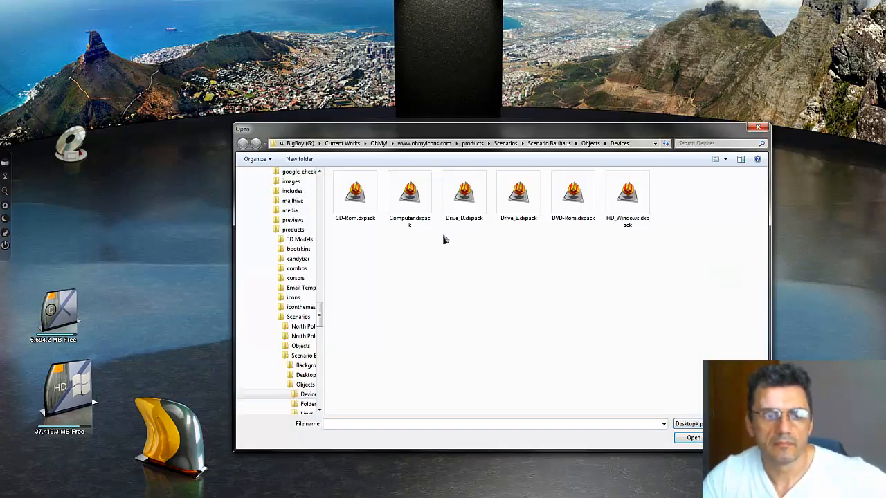
left_click(518, 192)
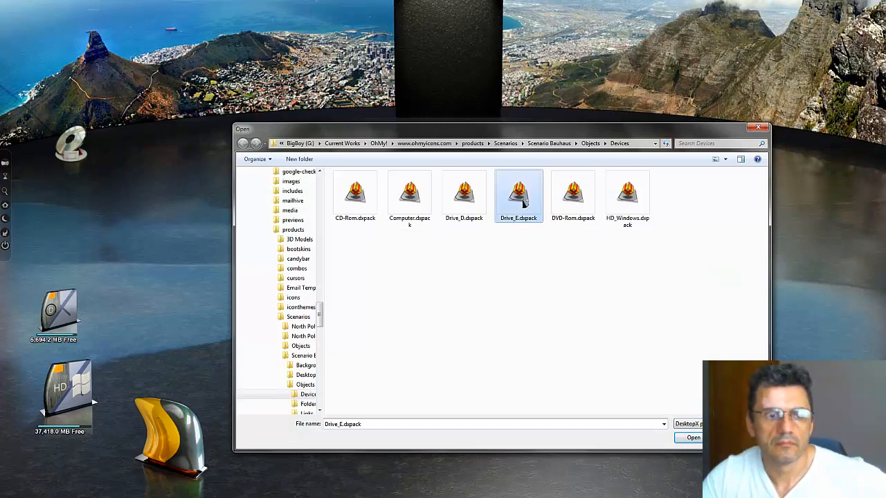
left_click(692, 437)
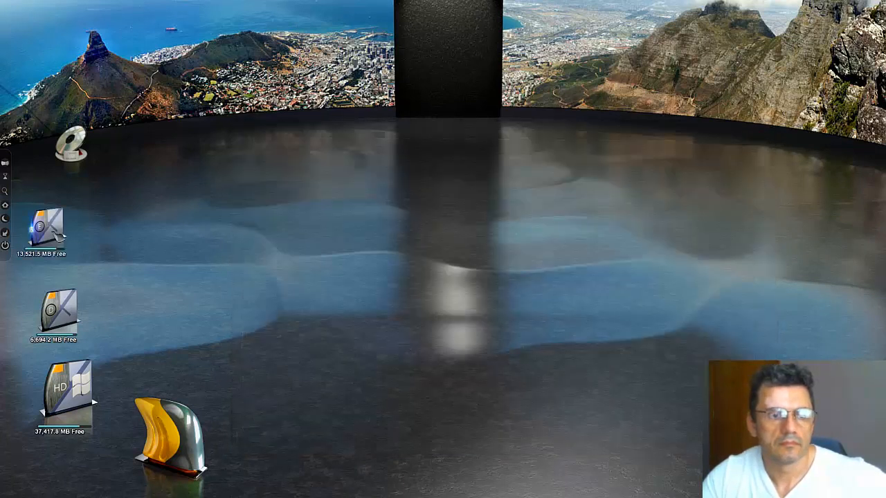
left_click_drag(44, 228, 111, 207)
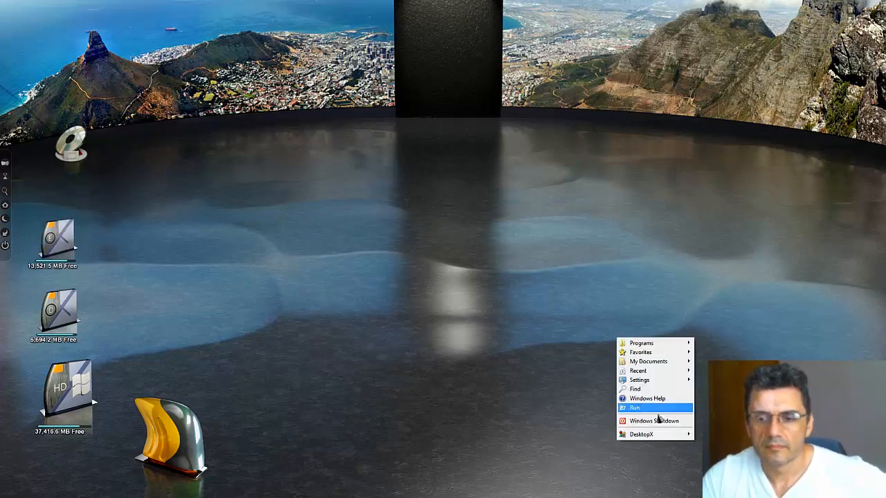
- Import the Acrobats Folder widget from Objects\Folders and browse for another folder package
left_click(639, 434)
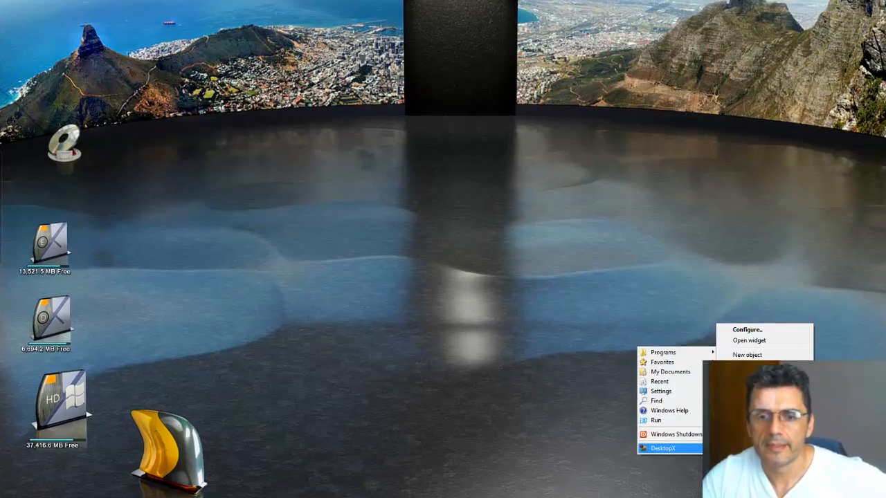
left_click(748, 354)
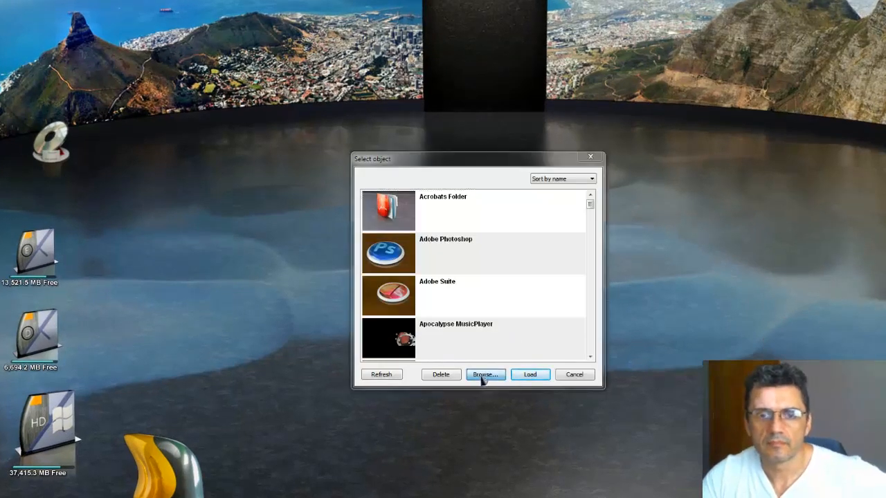
left_click(484, 374)
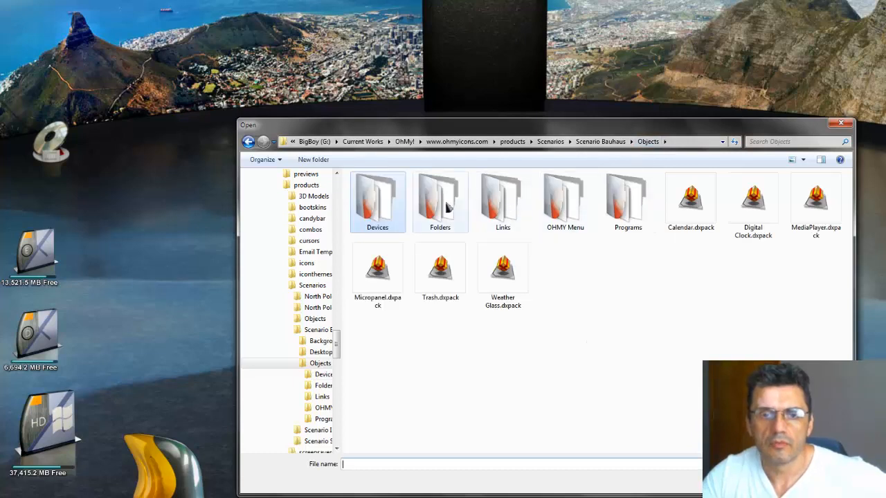
double_click(440, 201)
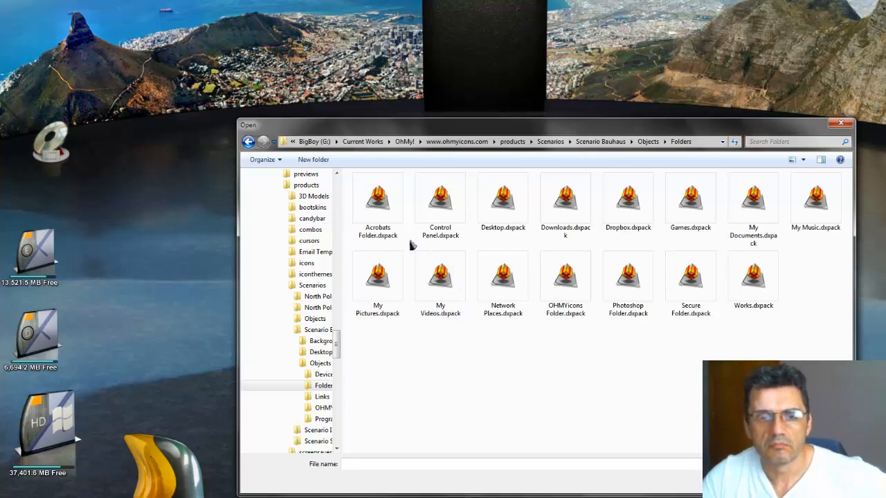
left_click(842, 123)
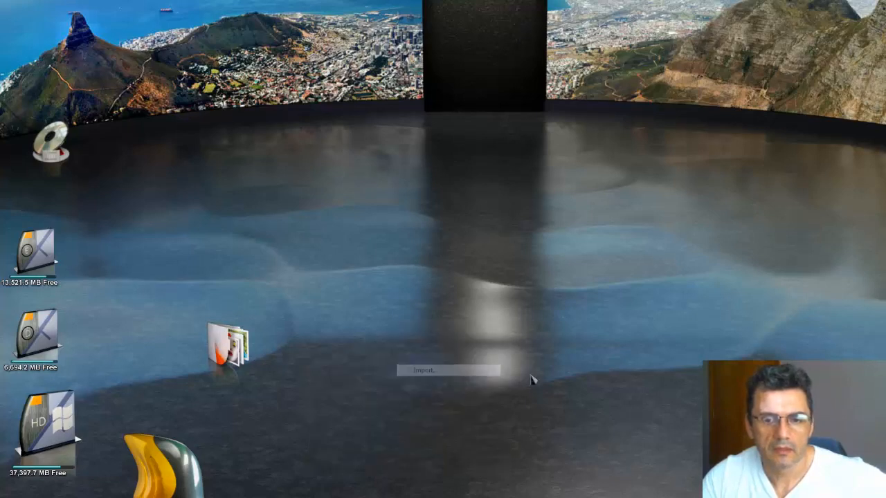
left_click(446, 369)
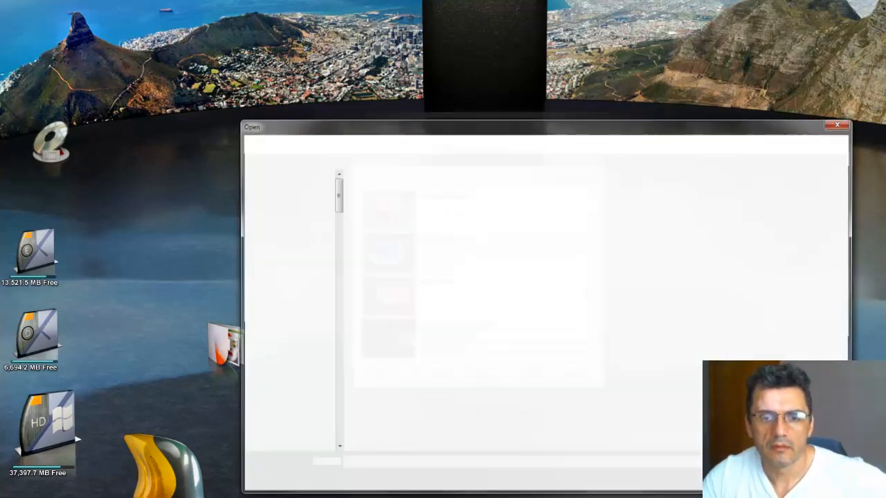
left_click(440, 277)
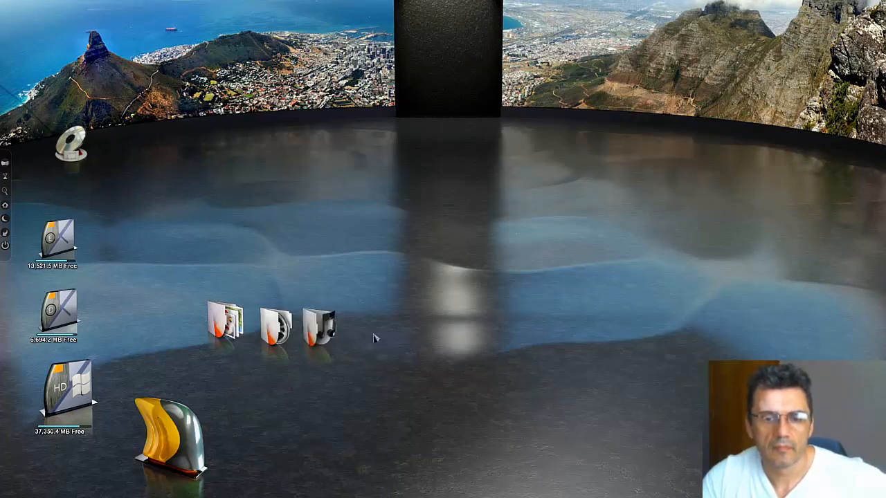
- Import two more folder objects into the middle row, including the Rubik's cube style widget
right_click(374, 339)
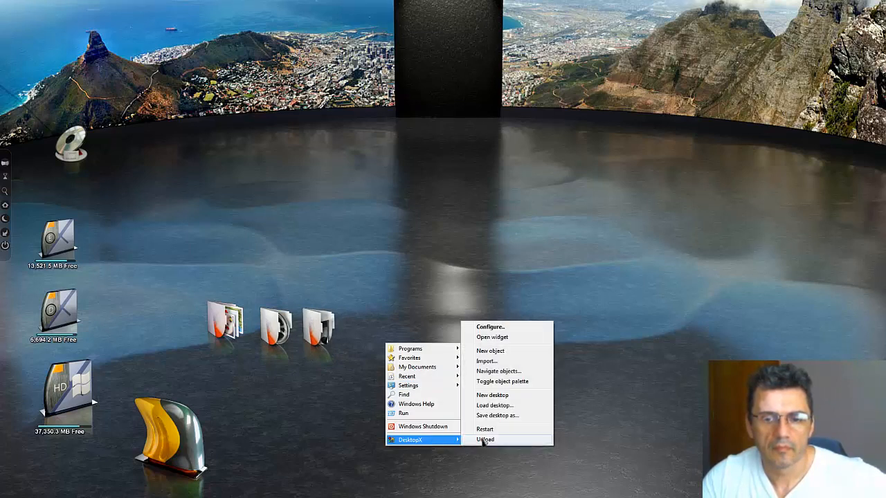
left_click(490, 351)
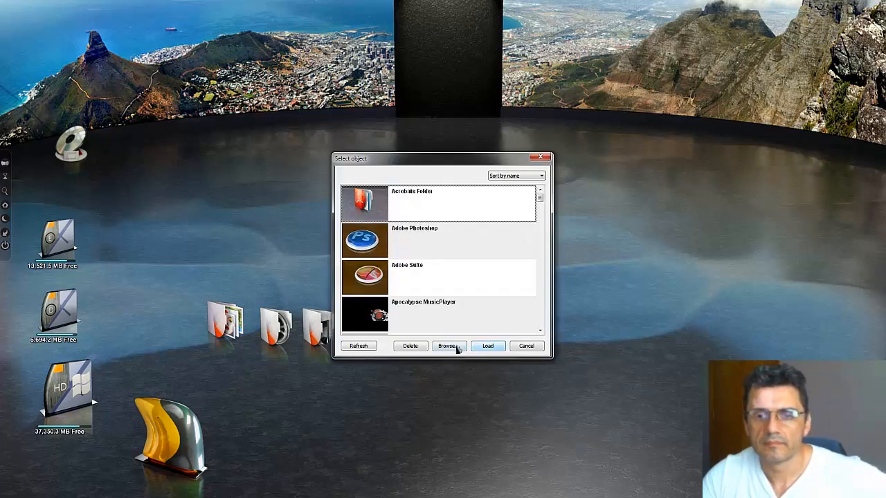
left_click(448, 346)
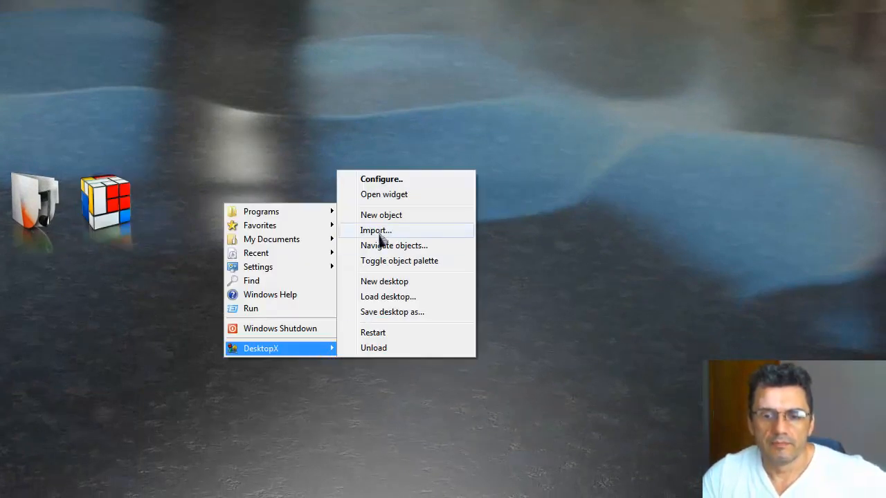
left_click(376, 230)
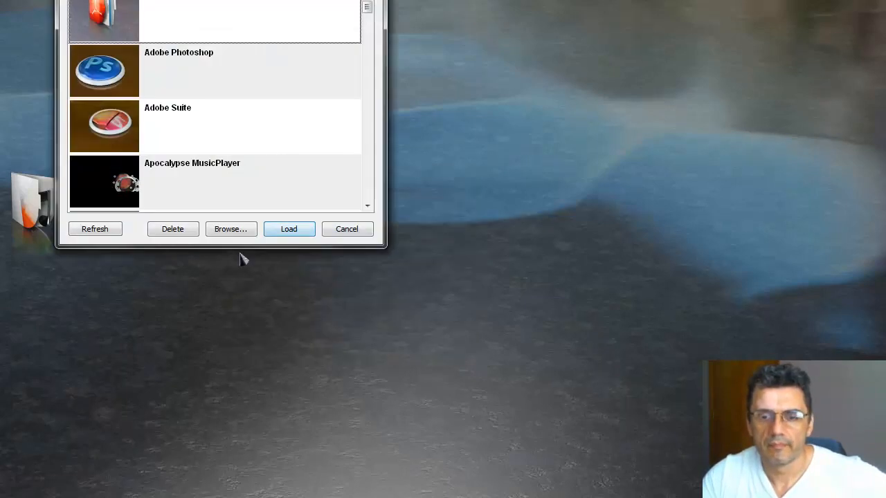
left_click(230, 229)
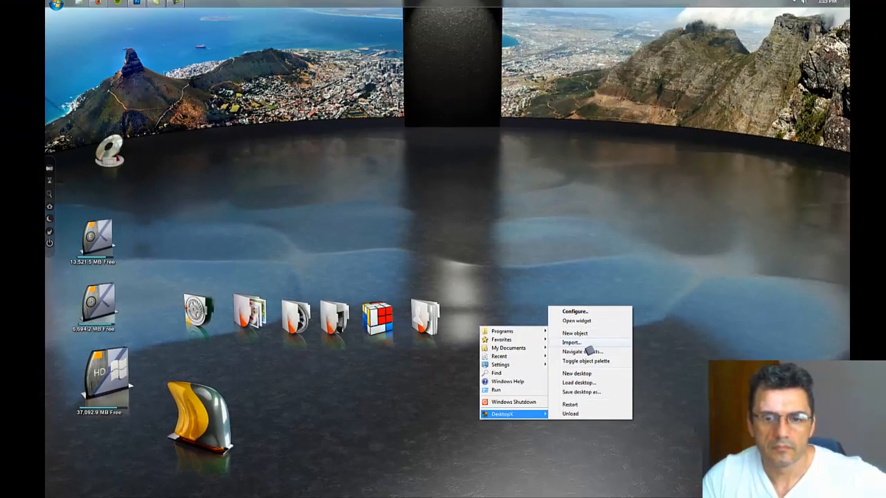
- Load a new red-and-white folder object package onto the desktop
left_click(570, 342)
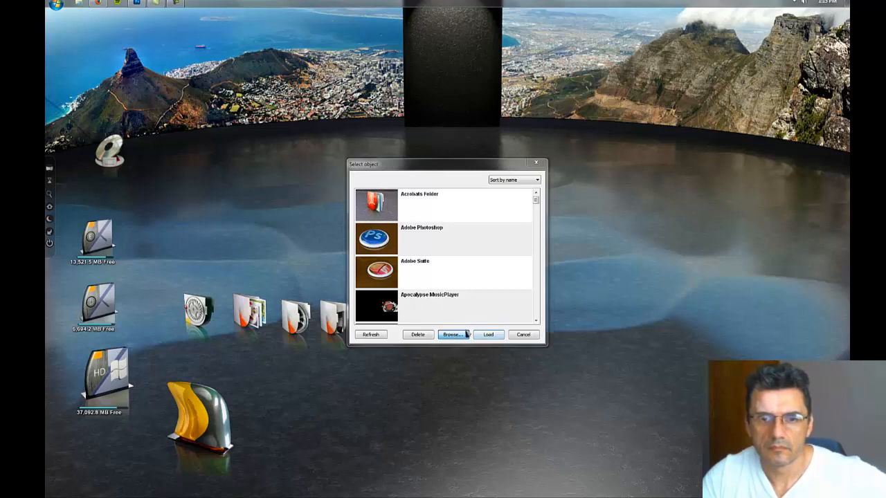
left_click(451, 333)
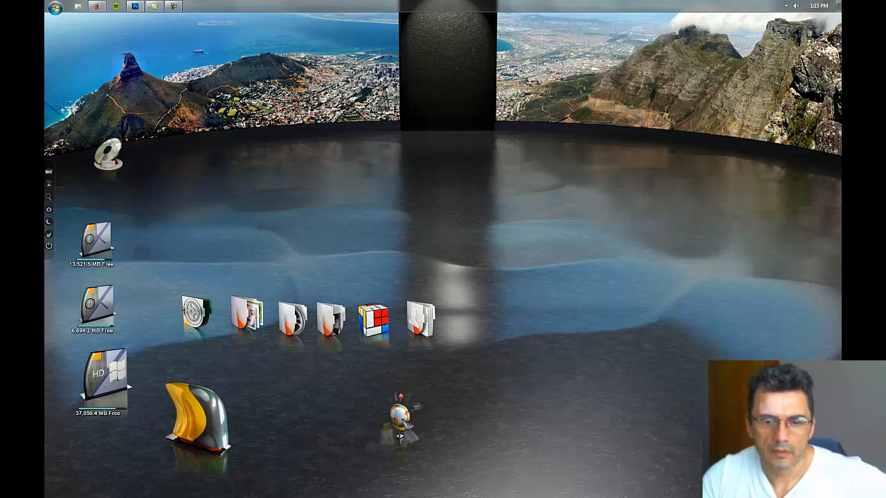
mouse_move(493, 337)
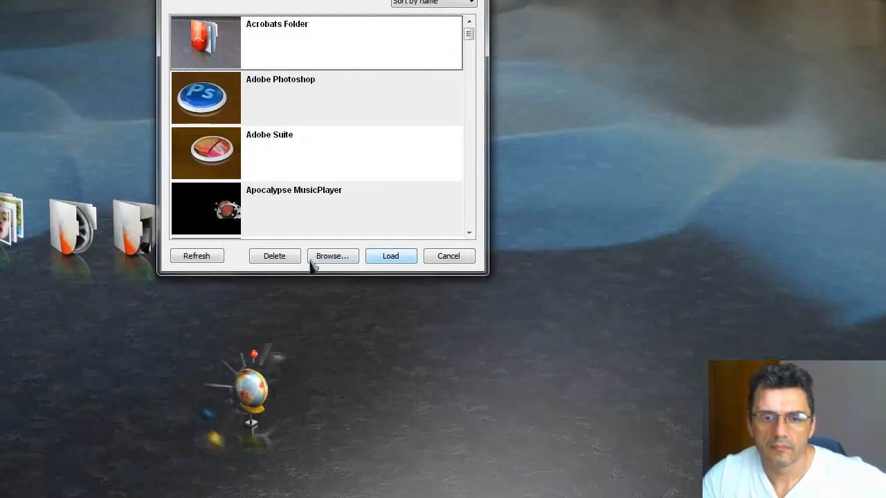
left_click(332, 255)
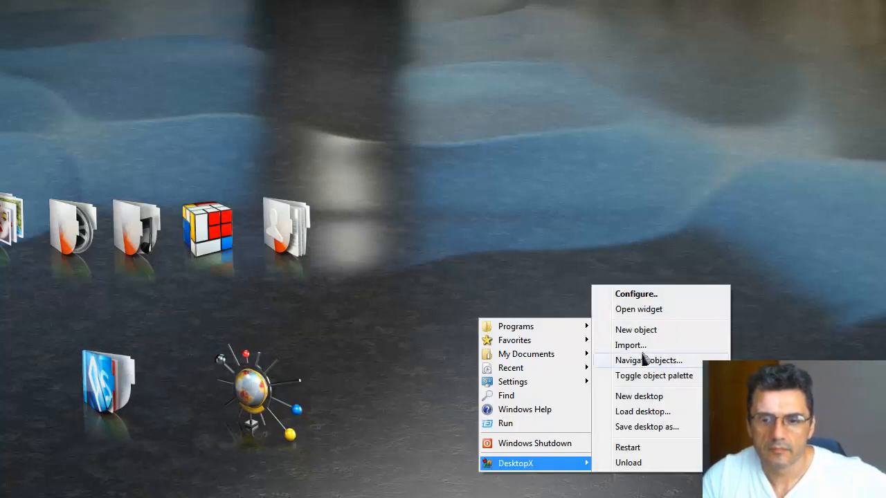
left_click(642, 411)
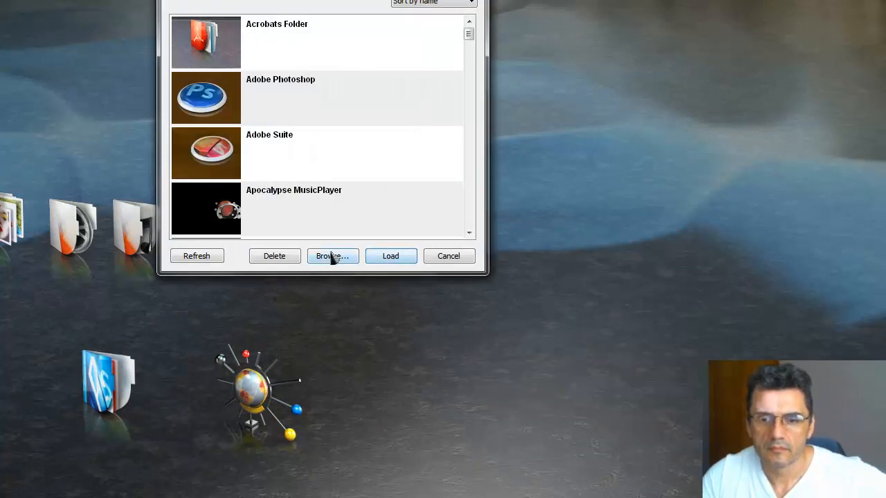
left_click(332, 255)
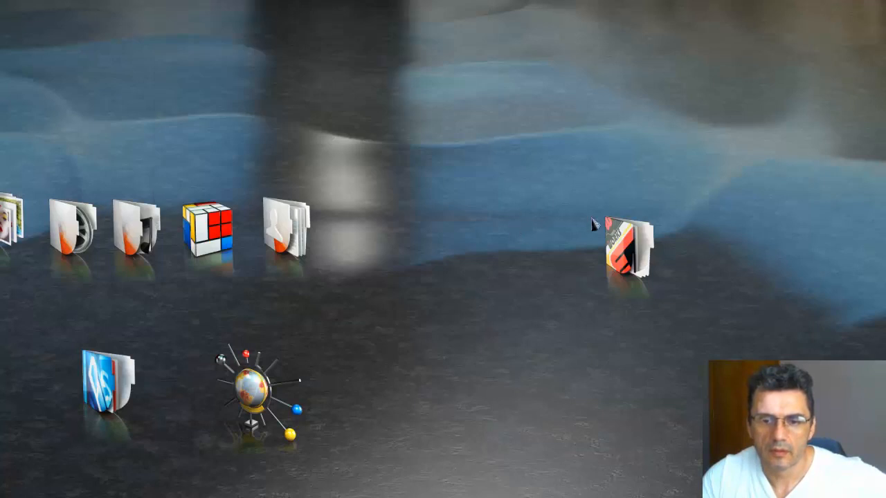
- Place the new folder at the end of the icon row and point its shortcut to the Current Works folder
left_click_drag(616, 249, 360, 228)
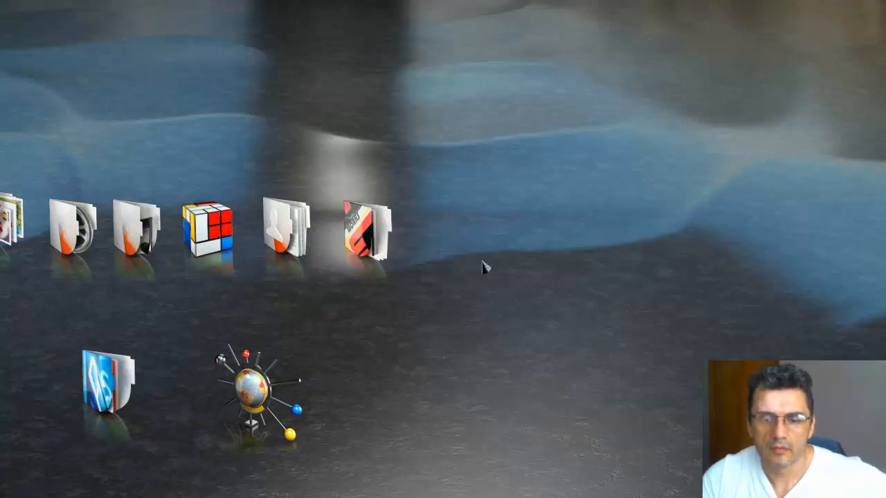
mouse_move(445, 270)
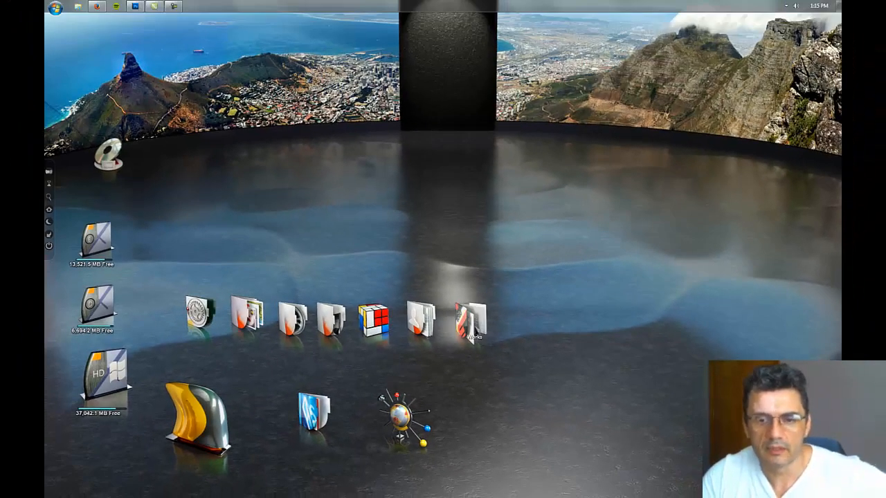
right_click(471, 321)
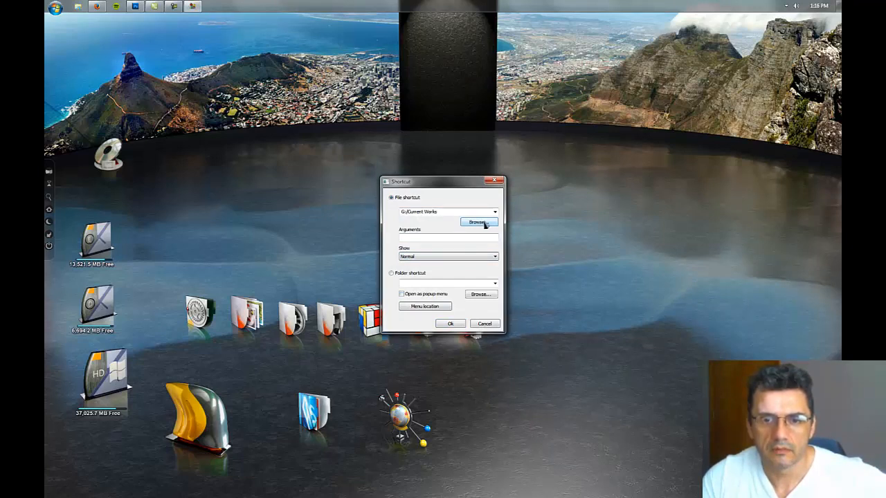
left_click(479, 222)
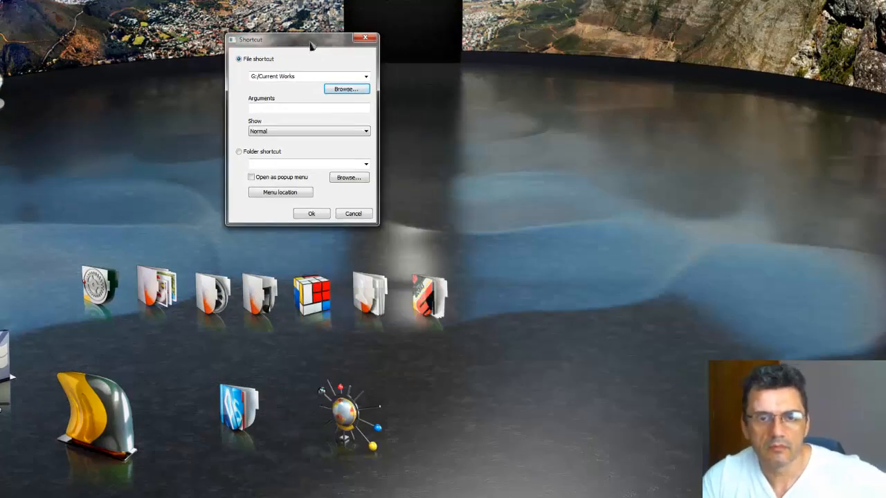
mouse_move(305, 104)
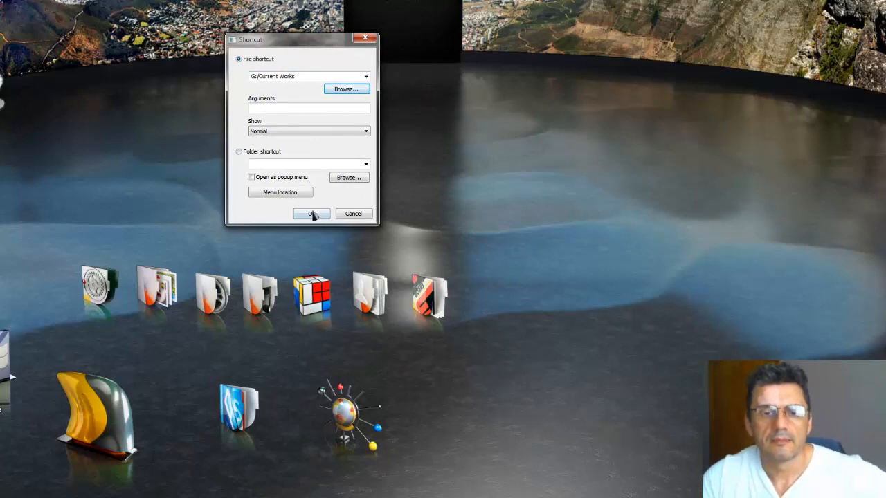
left_click(310, 213)
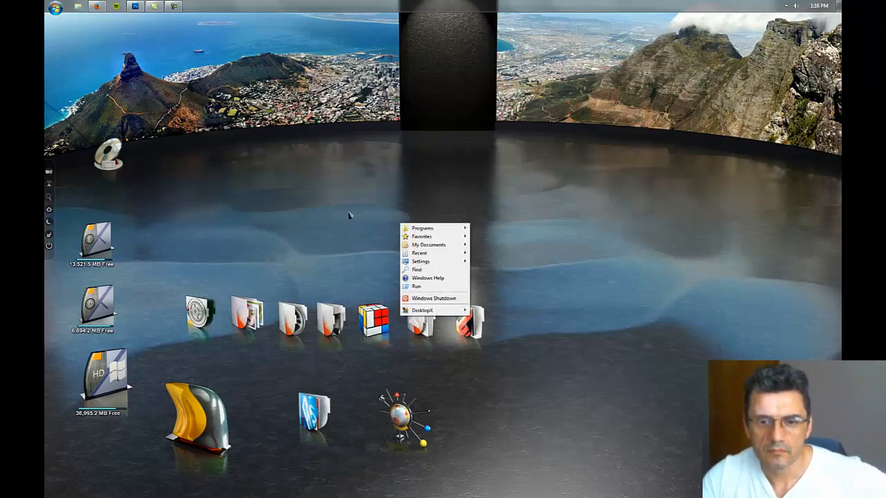
- Add a red folder object to the lower row
left_click(423, 310)
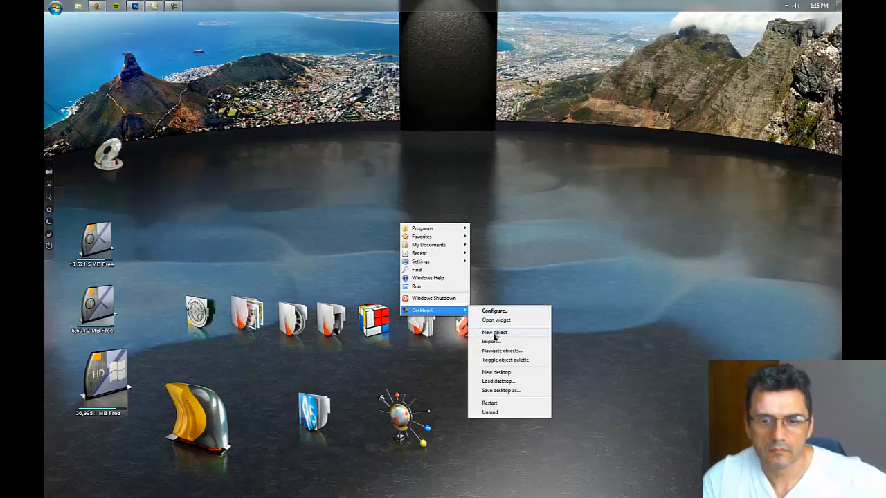
left_click(495, 332)
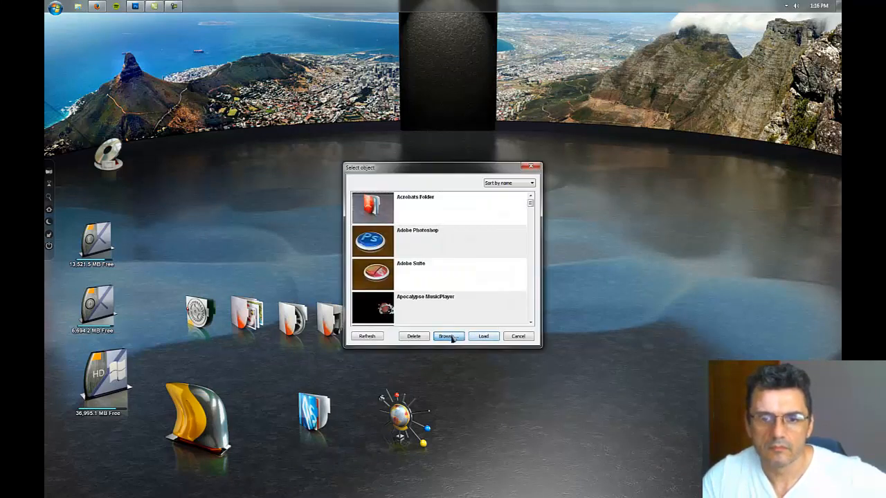
left_click(449, 336)
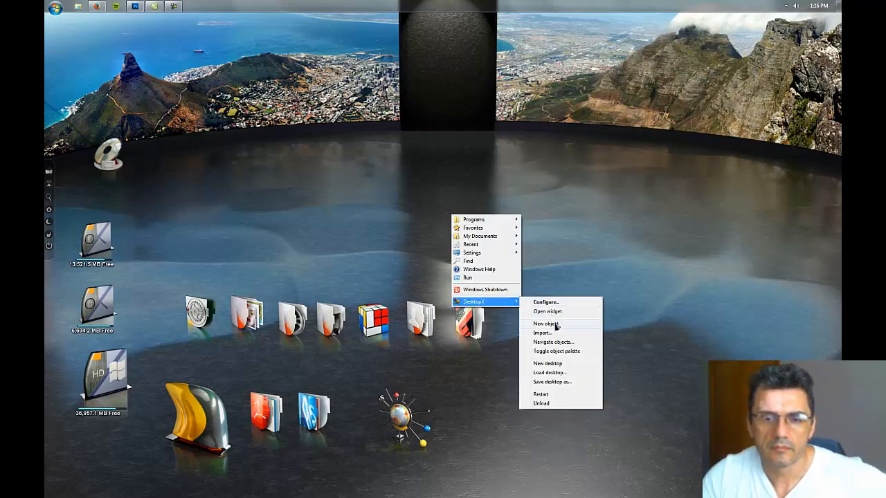
- Add a blue-and-white folder ending the middle row and verify it opens the Desktop folder
left_click(543, 323)
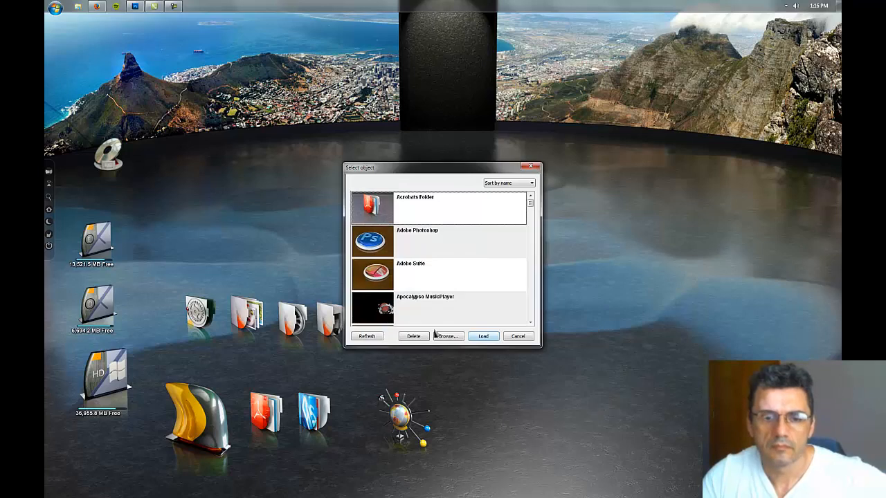
left_click(448, 337)
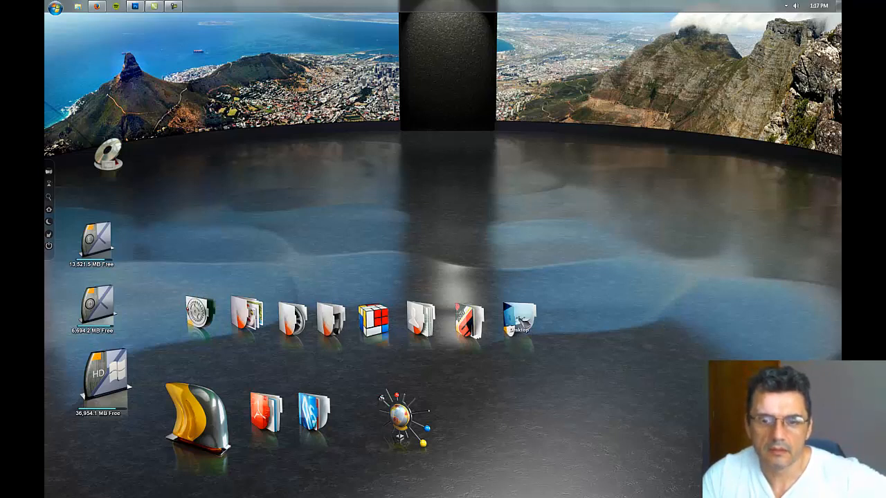
double_click(519, 318)
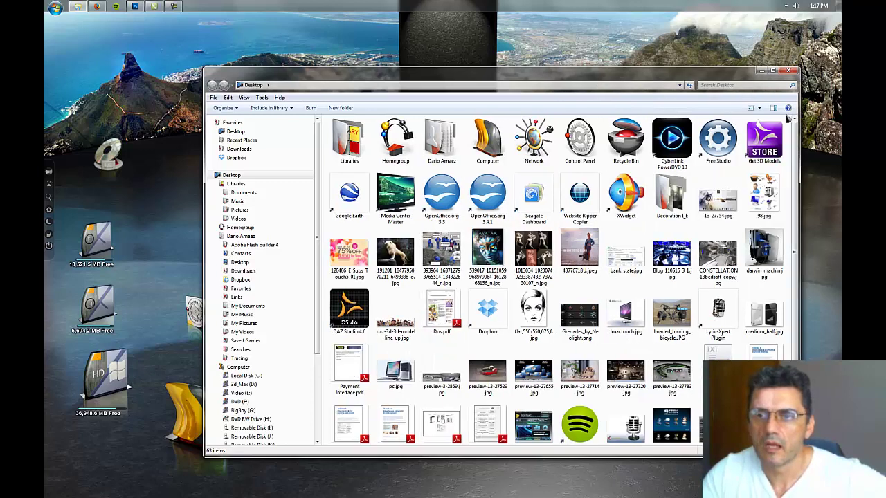
left_click(791, 69)
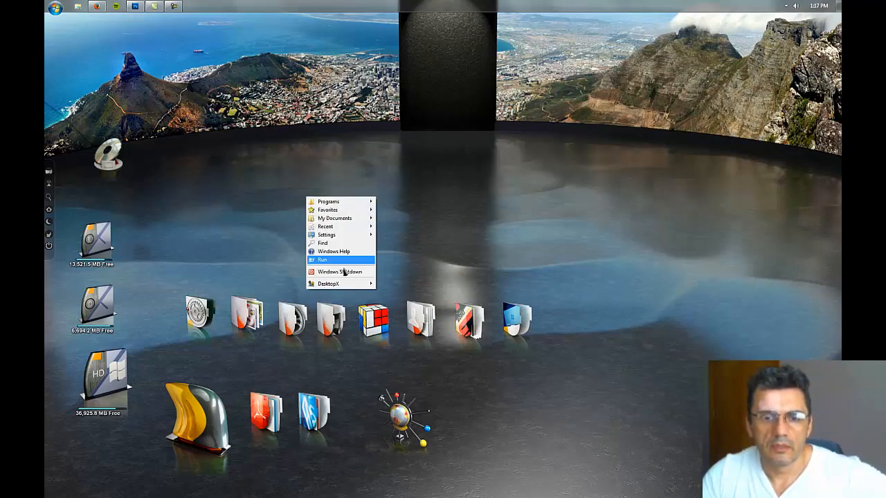
- Add the 2013 calendar widget atop the central pillar and browse the Bauhaus Objects folder
left_click(328, 284)
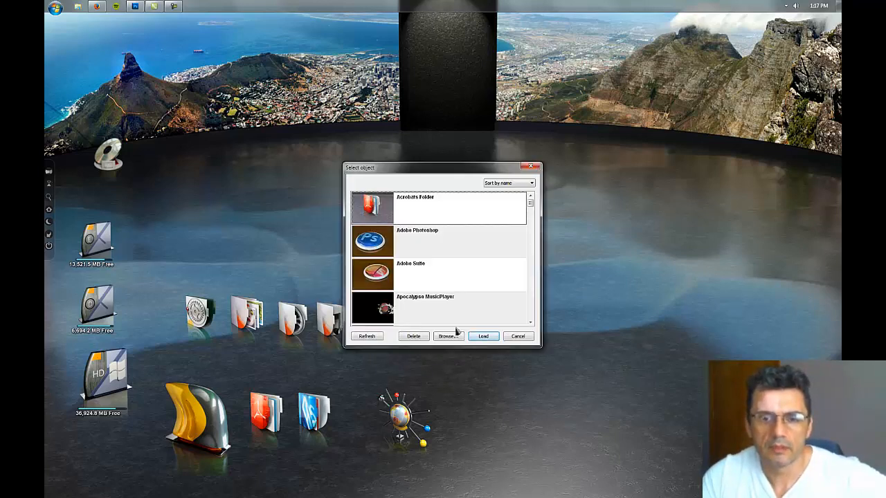
left_click(448, 336)
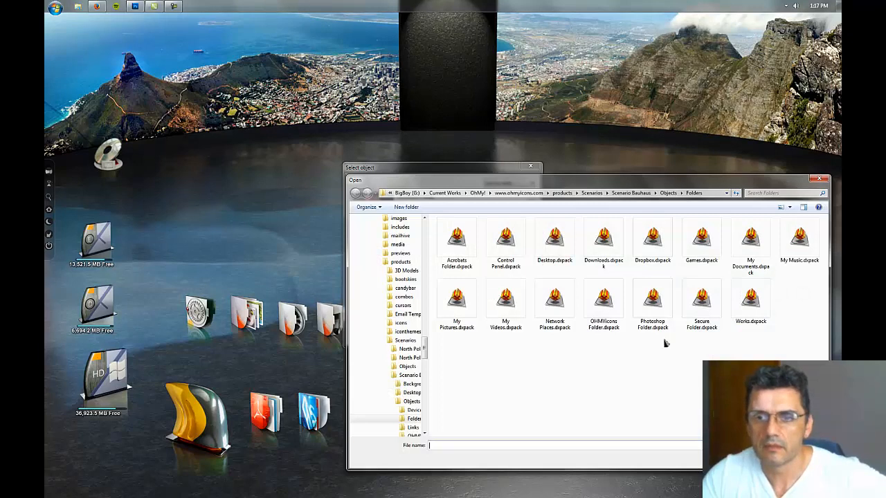
left_click(681, 193)
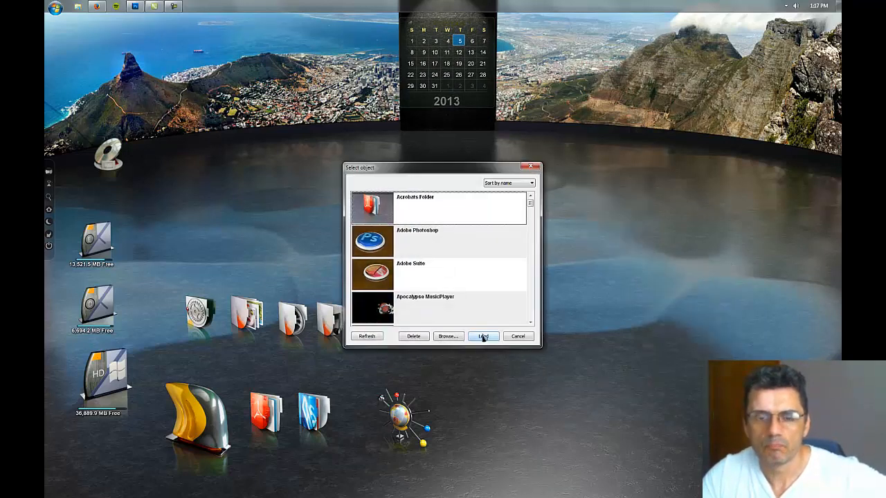
left_click(448, 337)
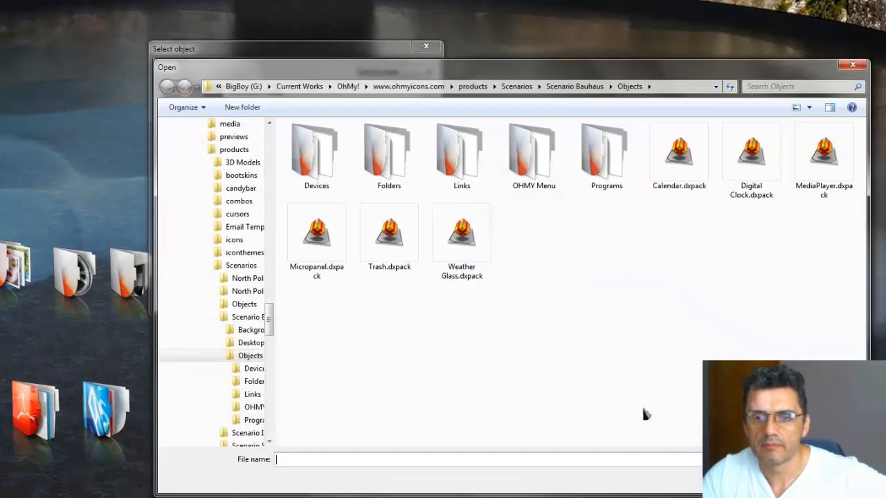
mouse_move(551, 183)
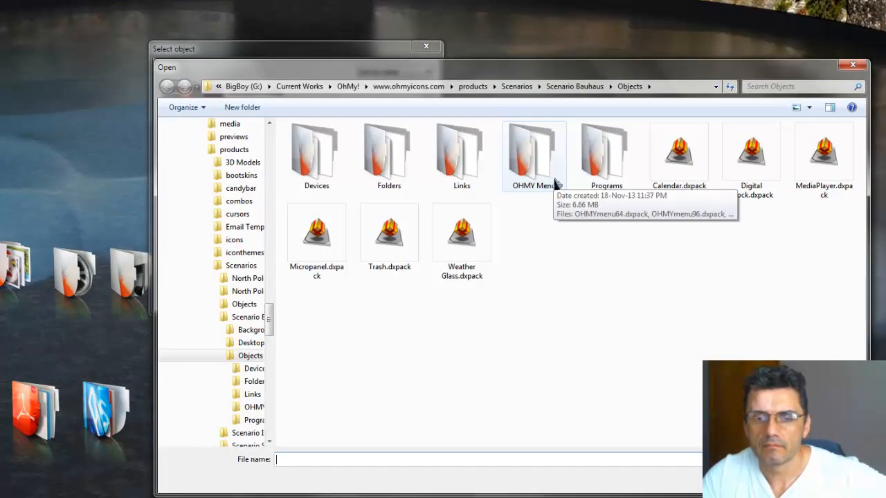
mouse_move(415, 192)
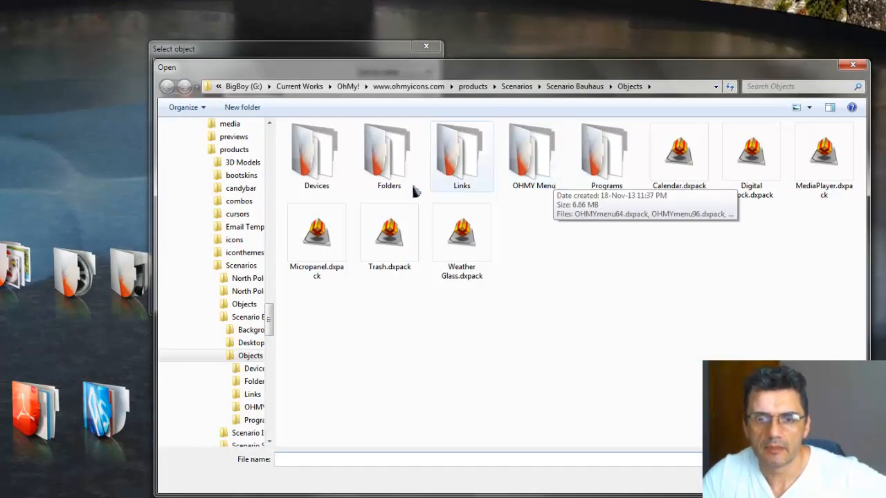
- Load MS Excel.dspack from the Bauhaus Objects\Programs folder as a program launcher
double_click(315, 150)
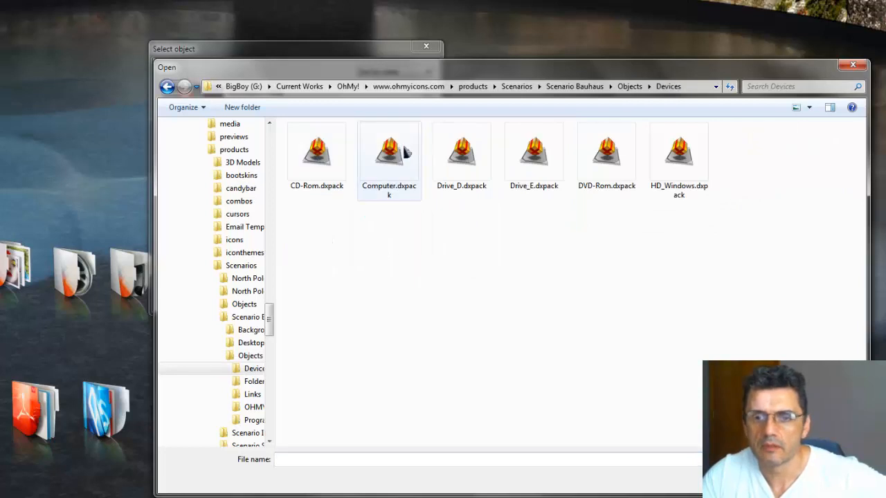
mouse_move(606, 152)
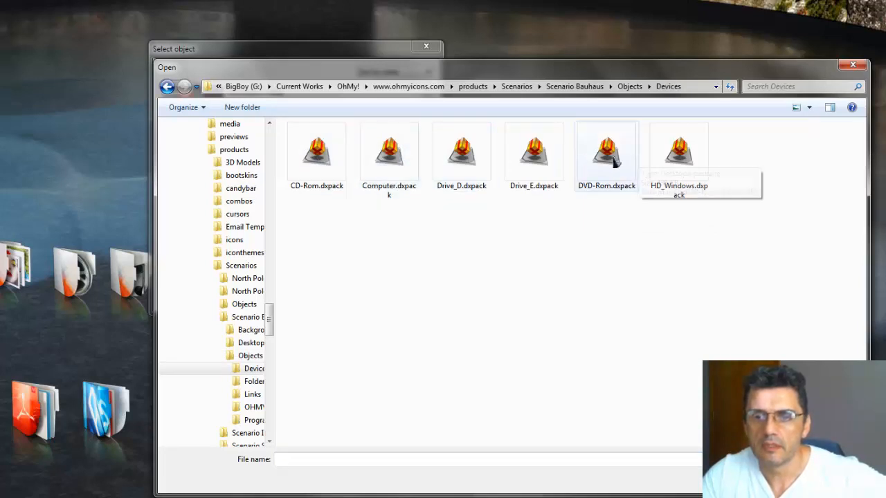
mouse_move(675, 233)
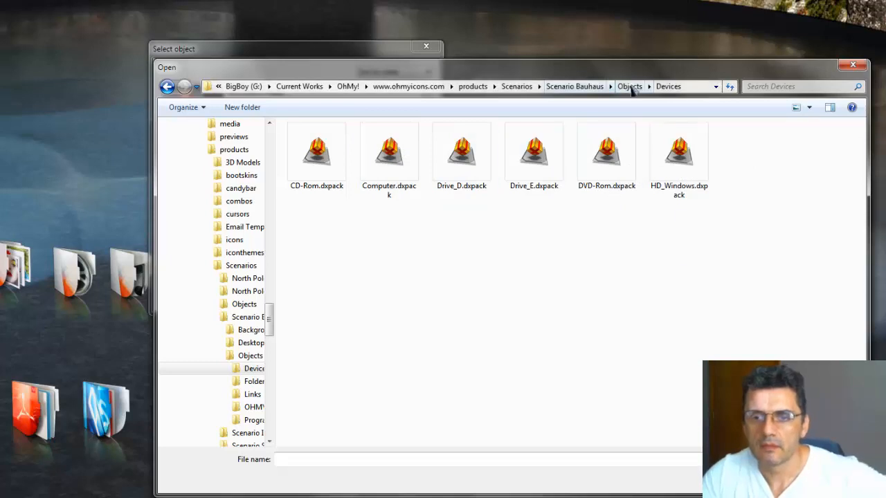
left_click(628, 86)
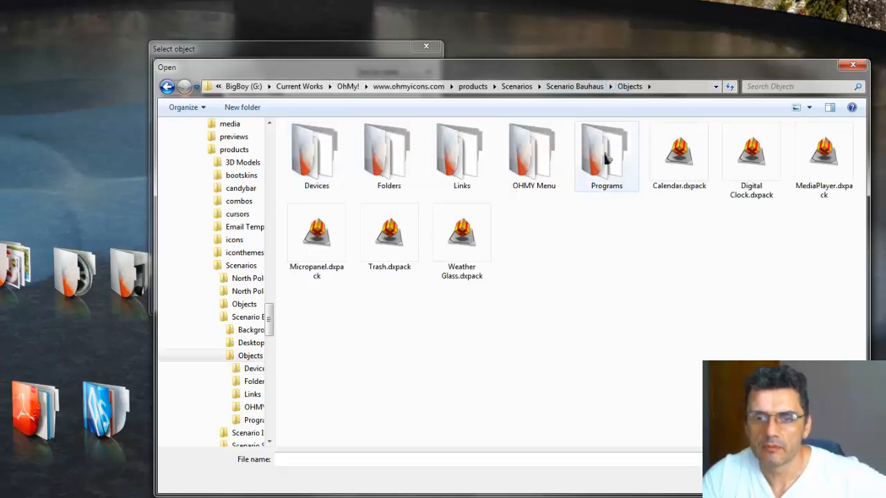
double_click(607, 149)
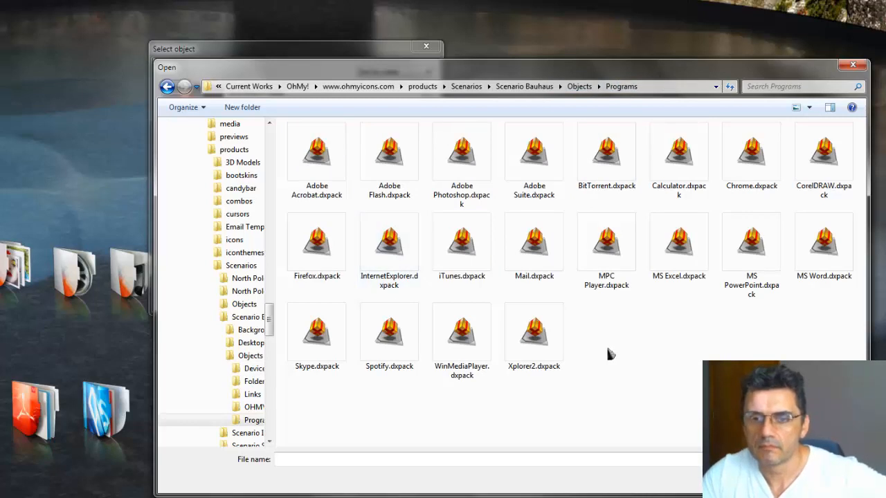
left_click(463, 243)
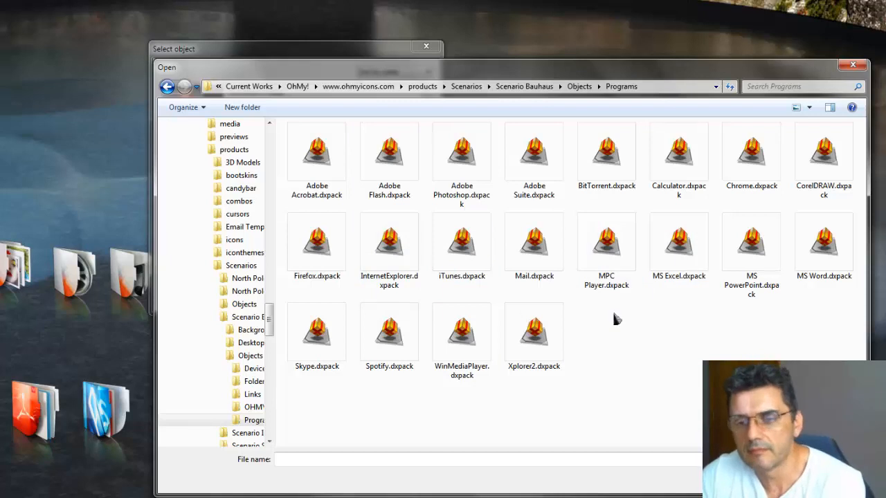
mouse_move(612, 336)
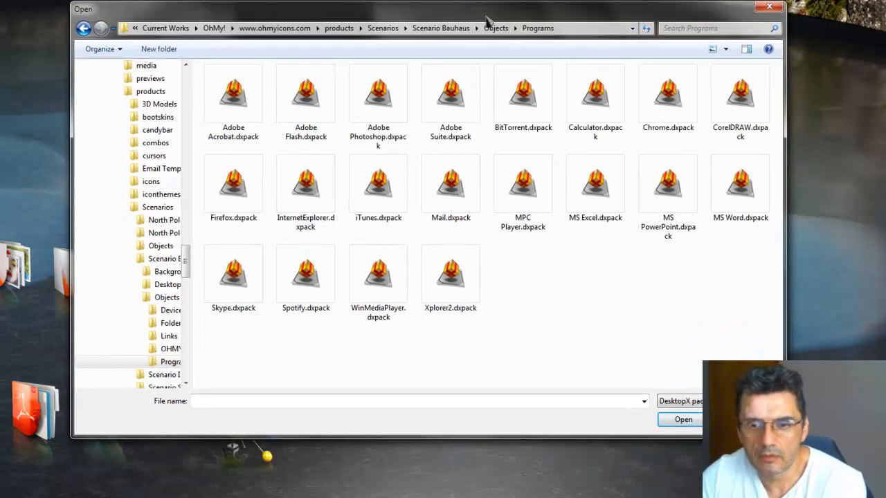
mouse_move(543, 296)
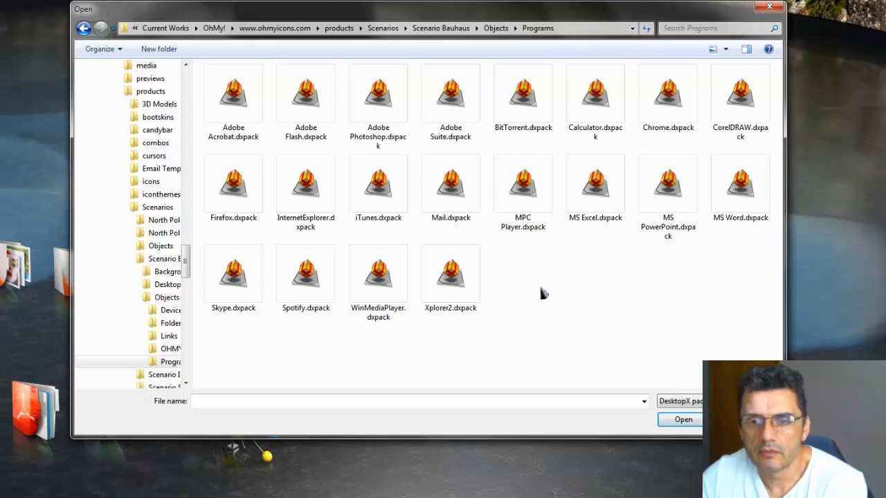
mouse_move(542, 293)
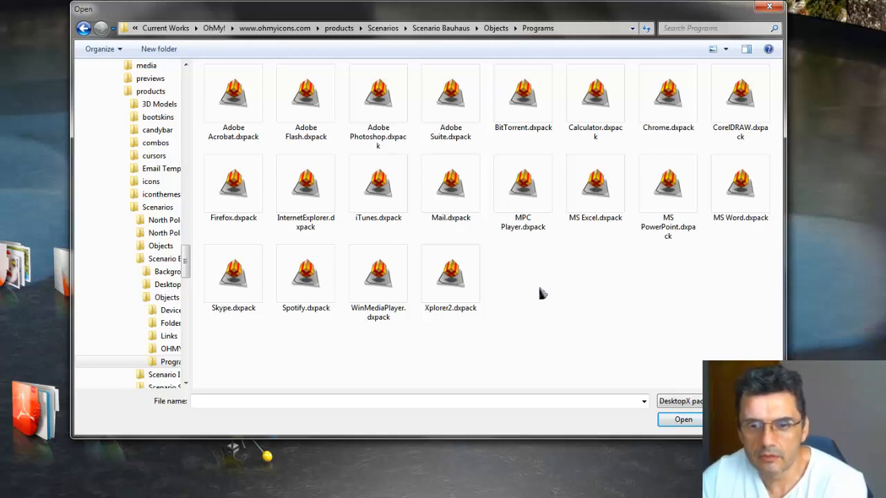
mouse_move(581, 288)
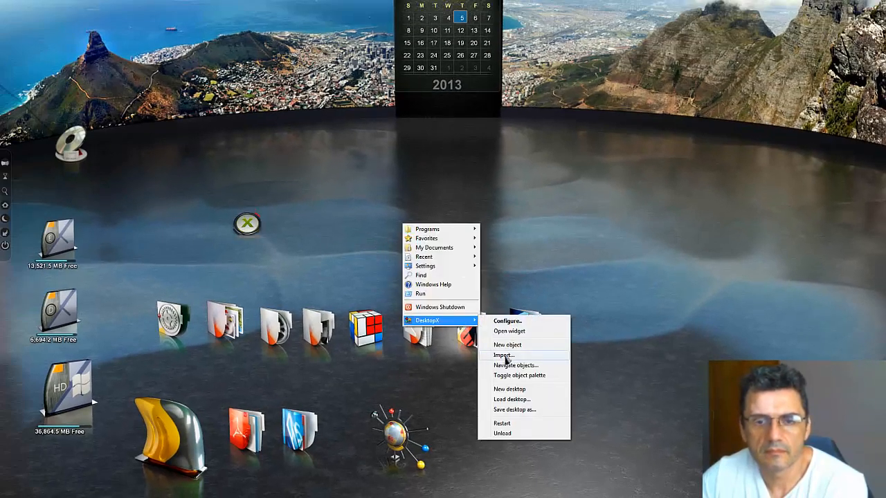
- Import the MS Word launcher object package
left_click(504, 354)
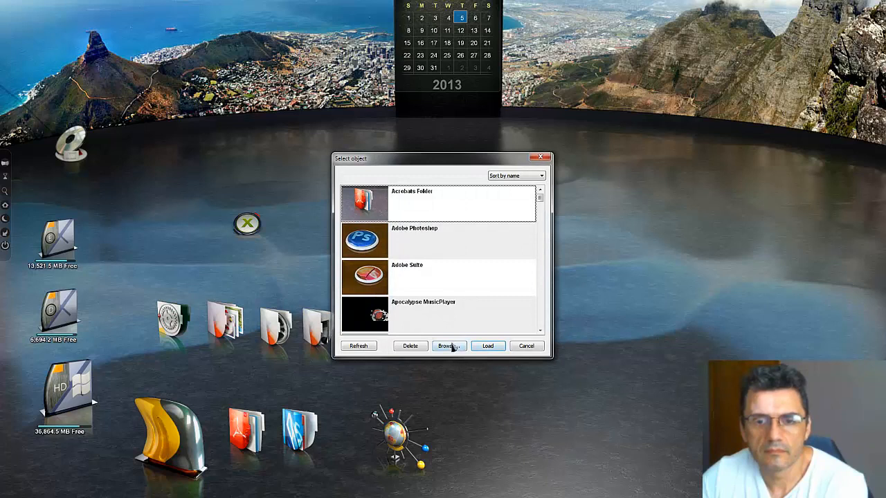
left_click(449, 346)
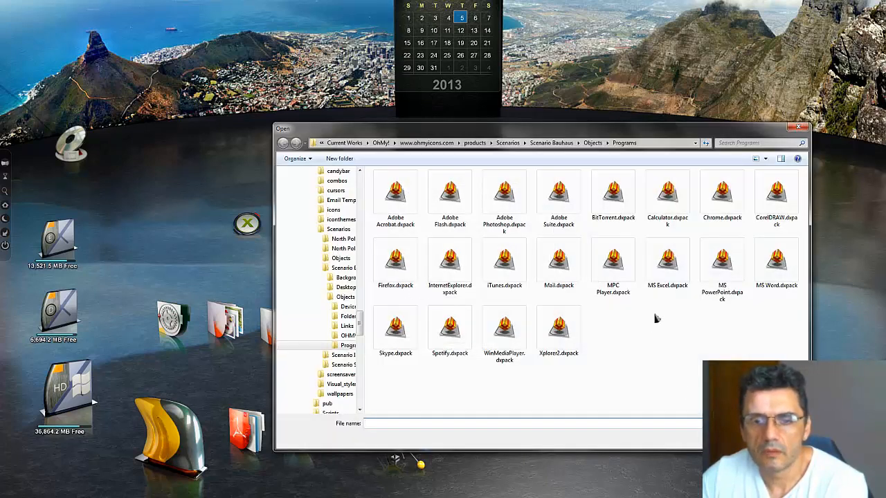
left_click(396, 330)
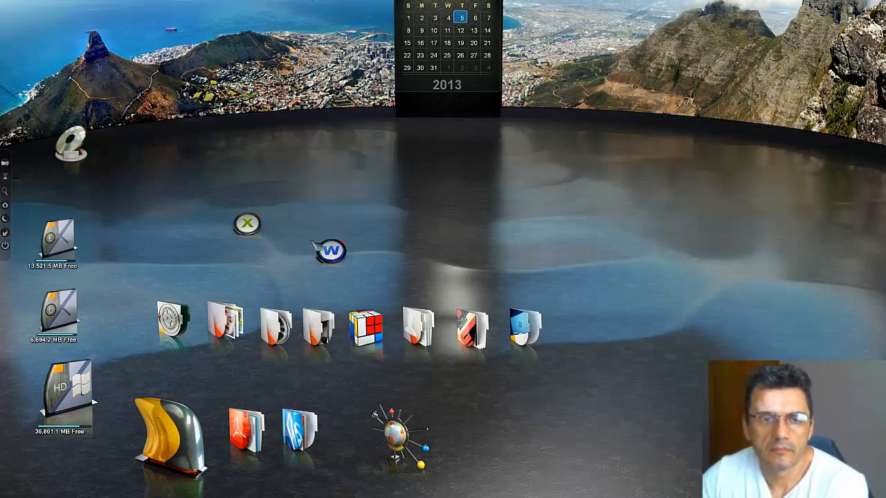
- Arrange Word near the top with Excel below it as an arc, then import the Skype launcher
left_click_drag(328, 251, 290, 128)
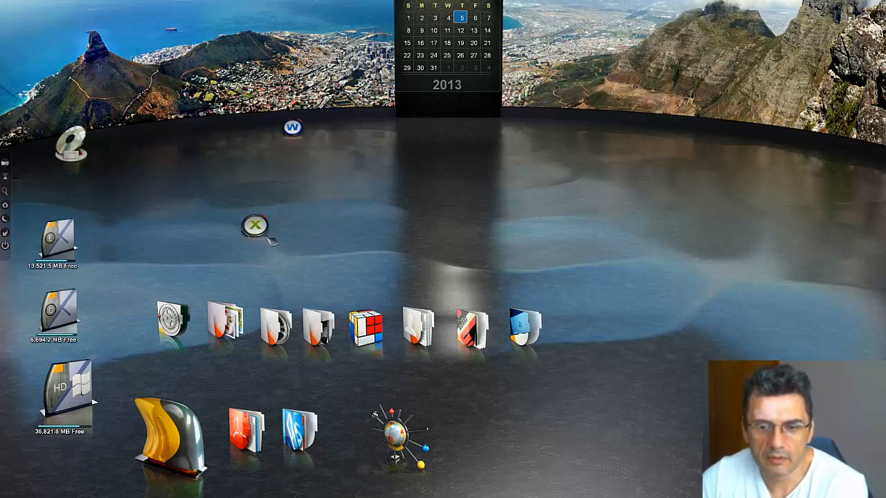
left_click_drag(256, 224, 343, 242)
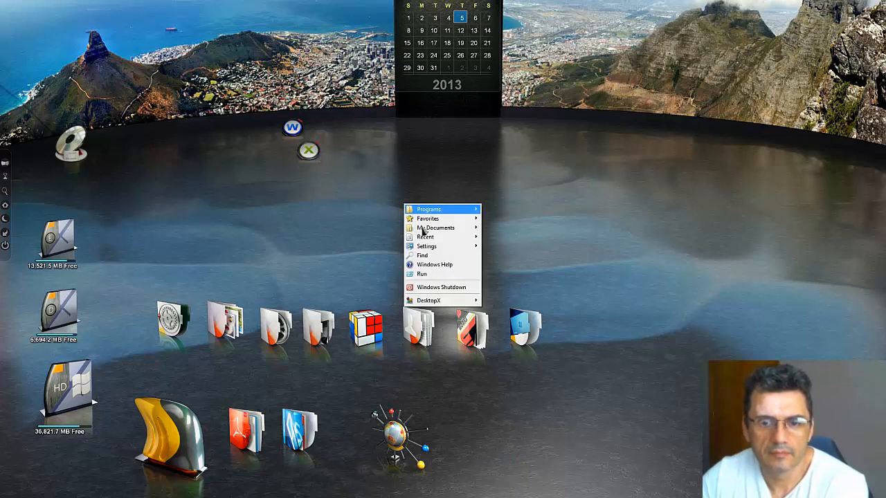
left_click(426, 300)
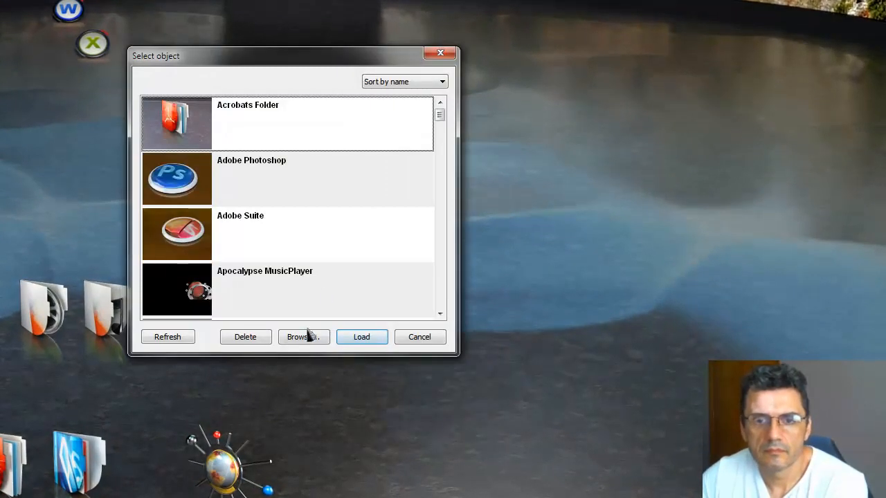
left_click(303, 337)
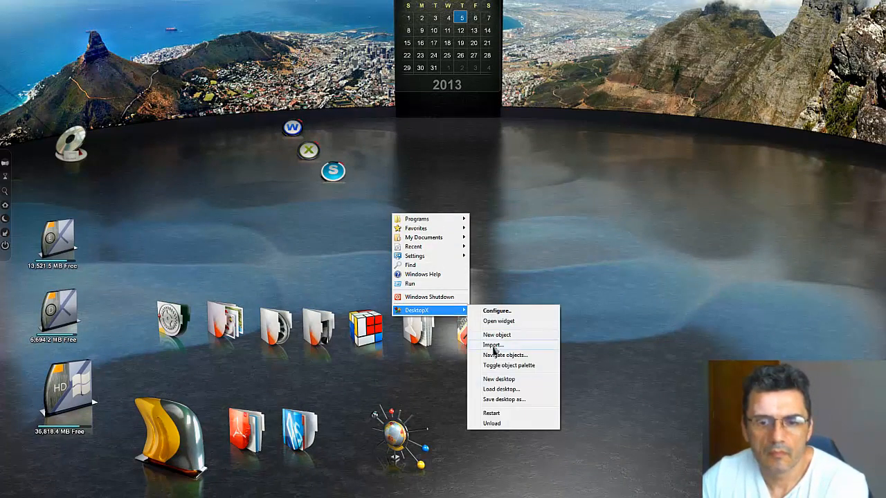
- Import the Spotify and Adobe Photoshop launchers, extending the program arc below Skype
left_click(497, 335)
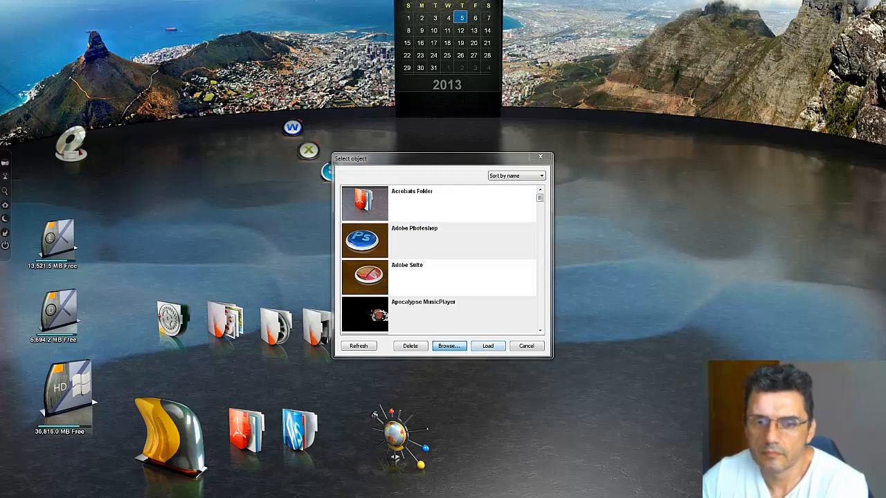
left_click(448, 346)
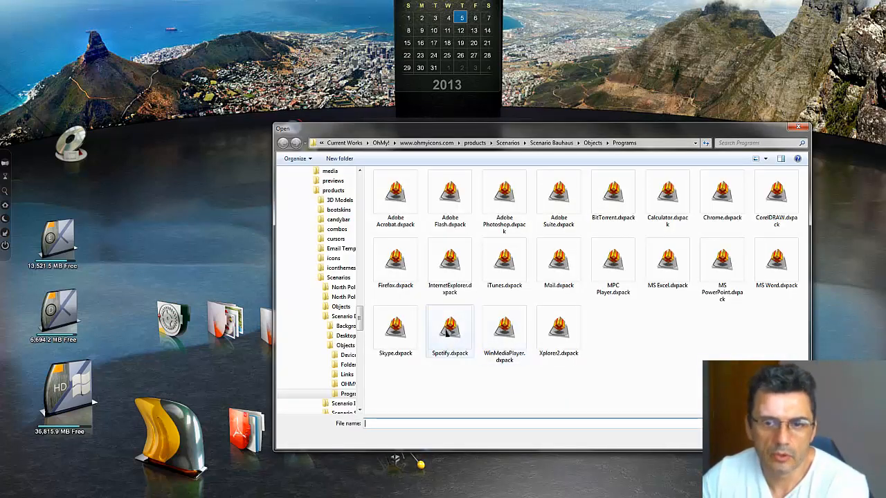
left_click(803, 127)
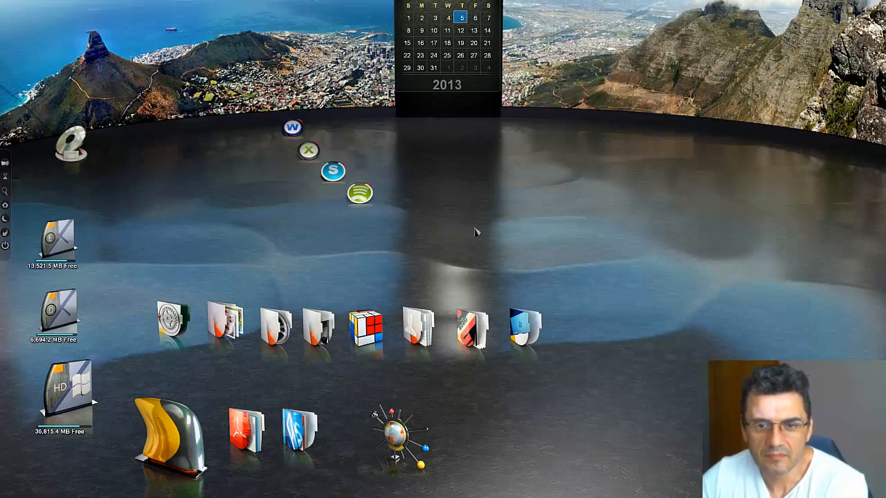
right_click(476, 233)
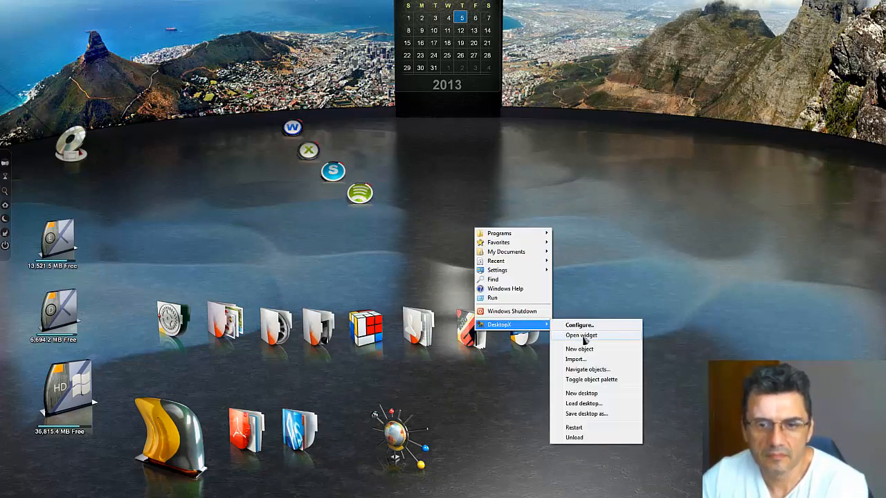
left_click(578, 349)
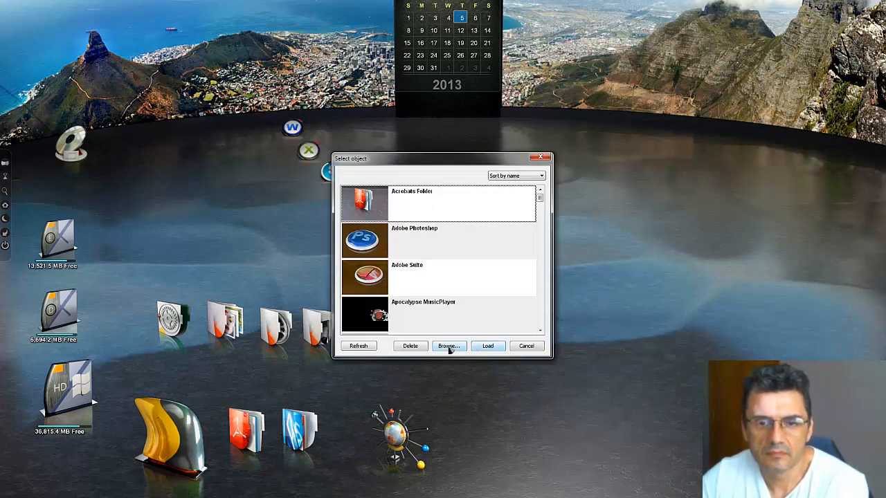
left_click(449, 346)
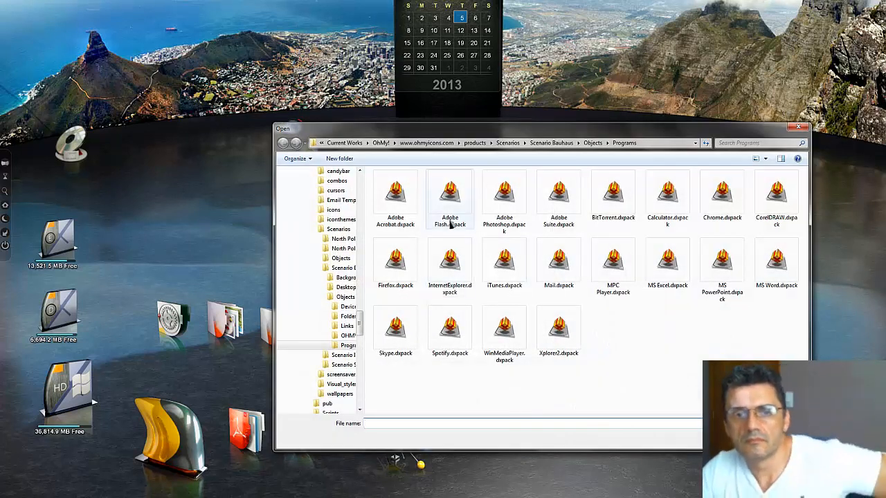
left_click(503, 196)
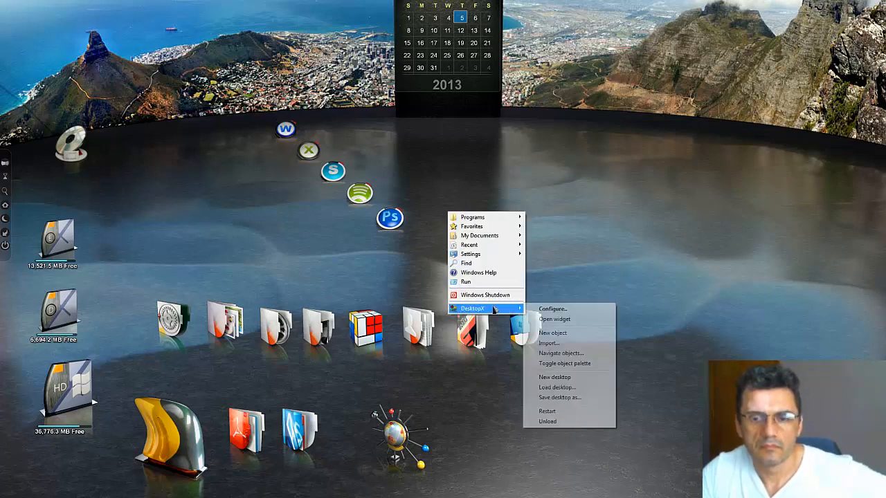
- Import the Adobe Suite launcher and check that its palette of Adobe apps opens and closes
left_click(553, 332)
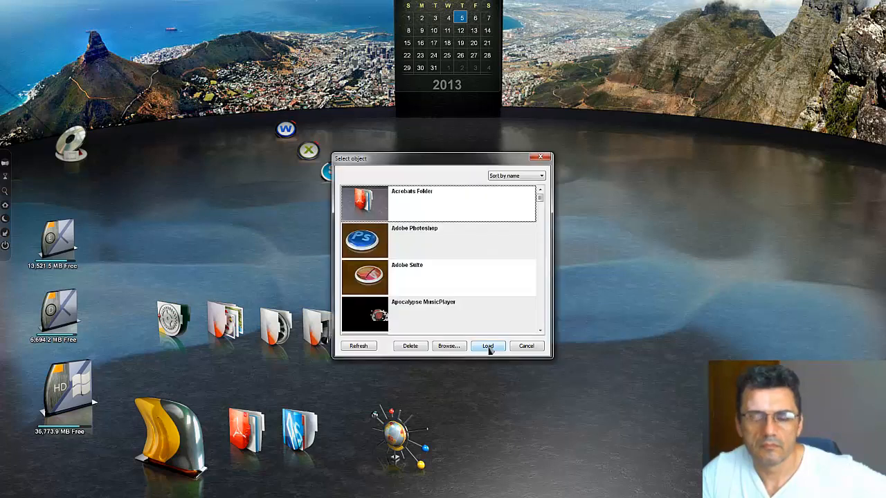
left_click(448, 346)
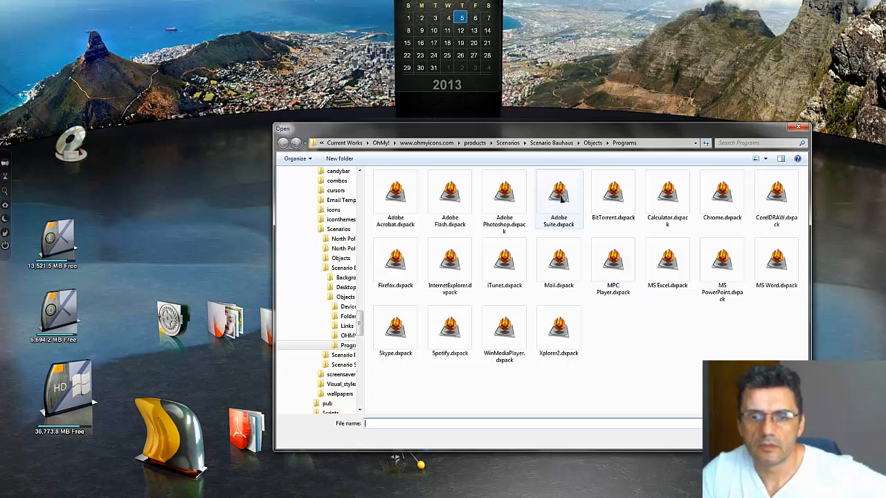
left_click(797, 127)
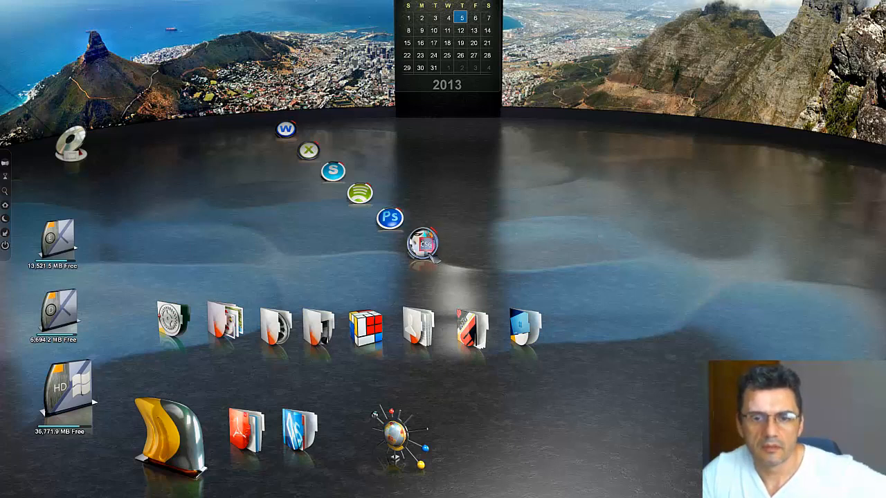
mouse_move(505, 247)
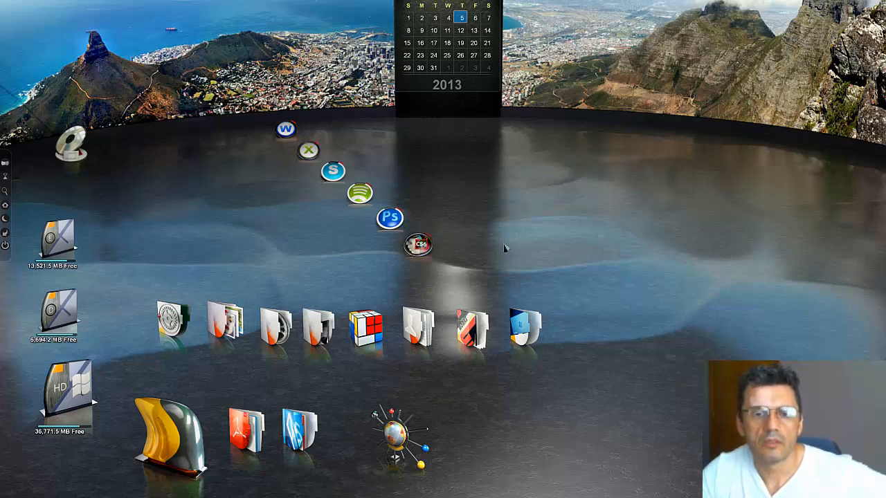
mouse_move(492, 238)
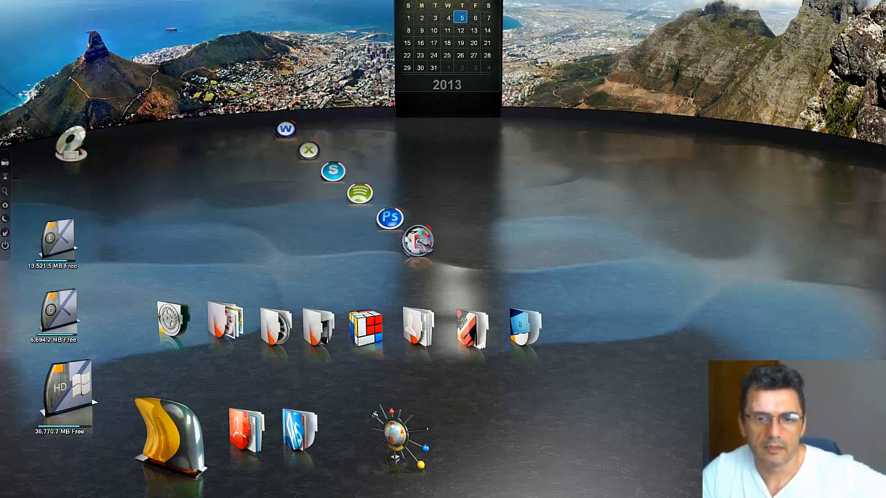
mouse_move(418, 242)
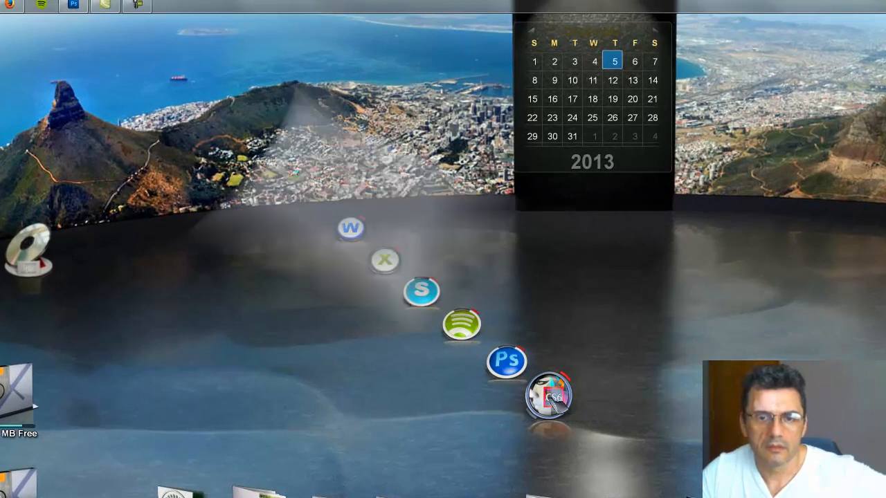
left_click(551, 395)
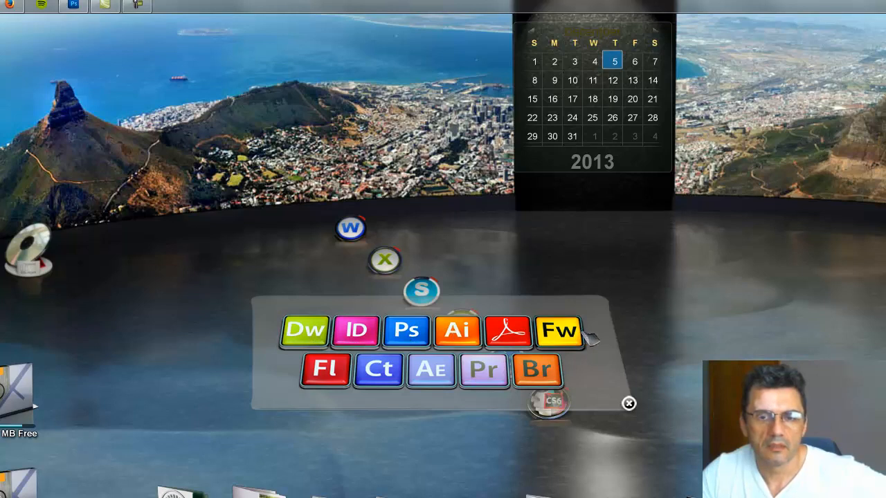
left_click(628, 404)
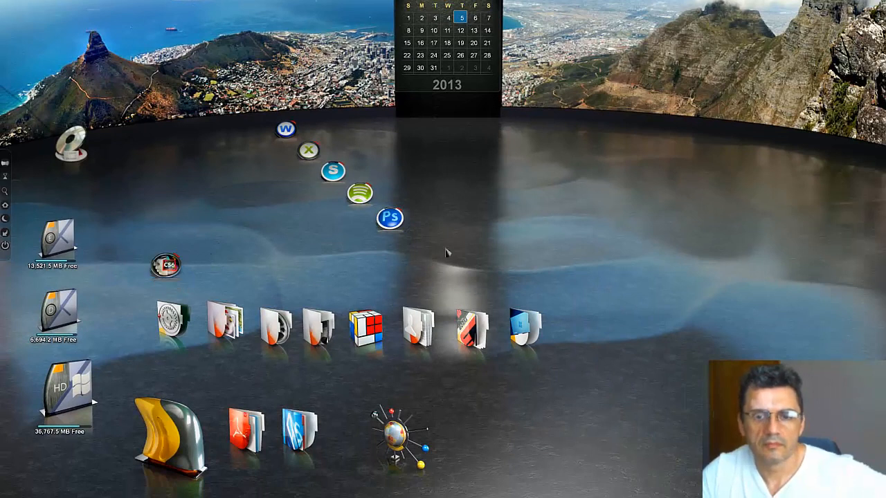
- Import the Internet Explorer globe launcher and move it to the right end of the folder row
right_click(446, 252)
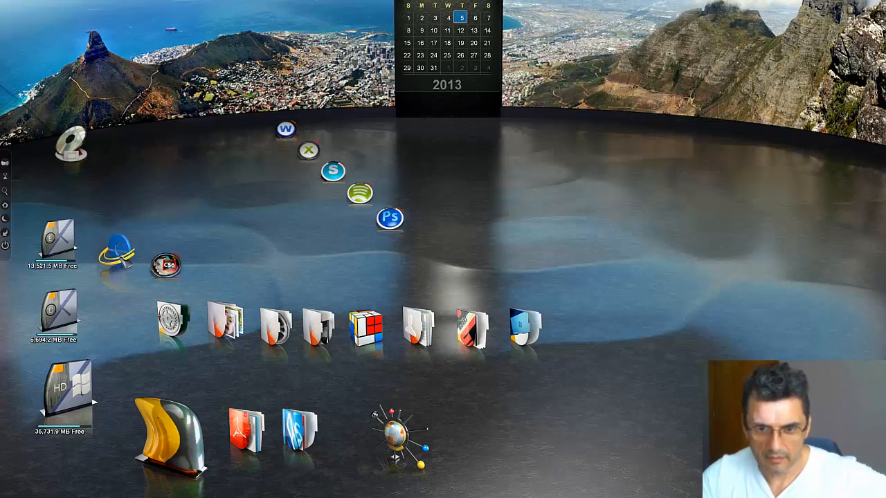
left_click_drag(118, 256, 592, 321)
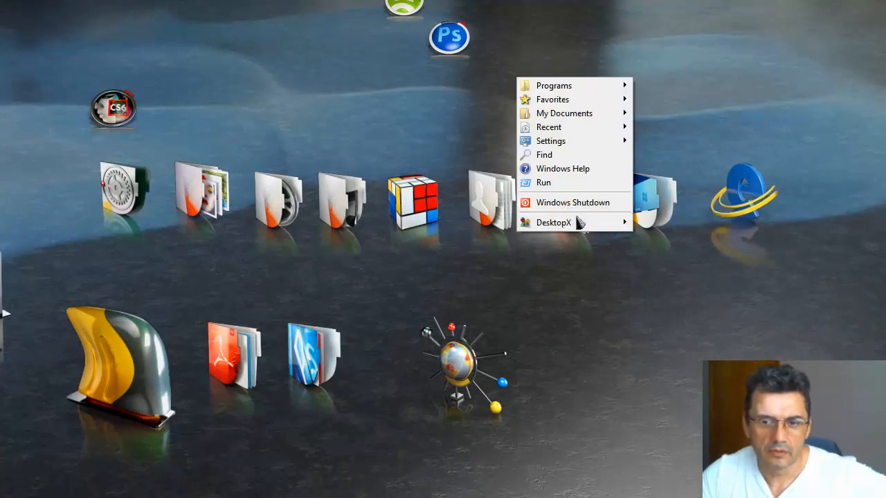
- Import the Firefox launcher after Photoshop in the arc and bring up the import options again
left_click(553, 222)
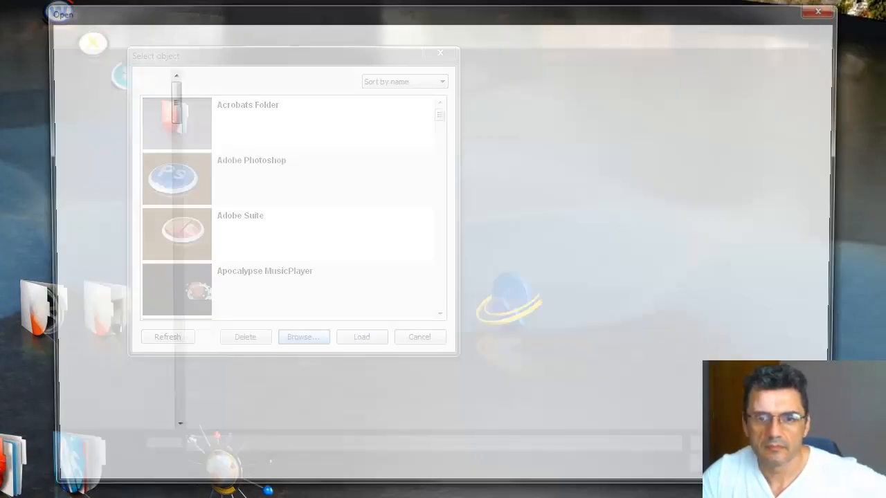
left_click(302, 338)
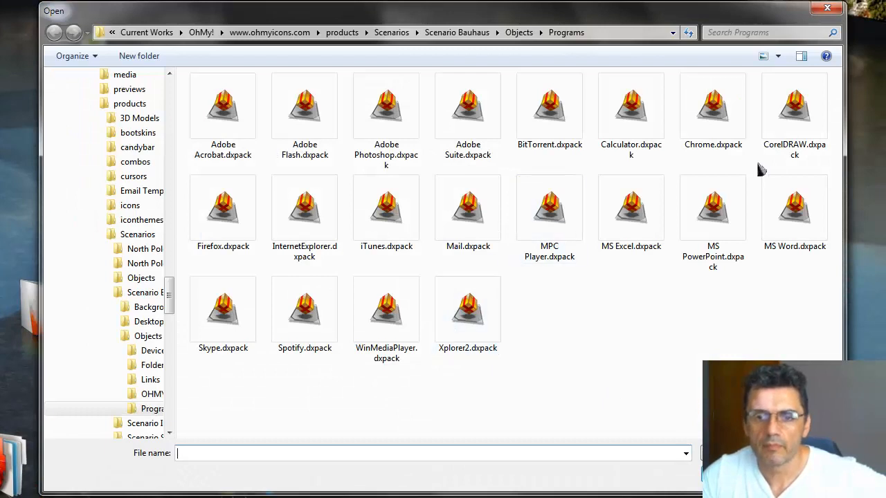
left_click(223, 208)
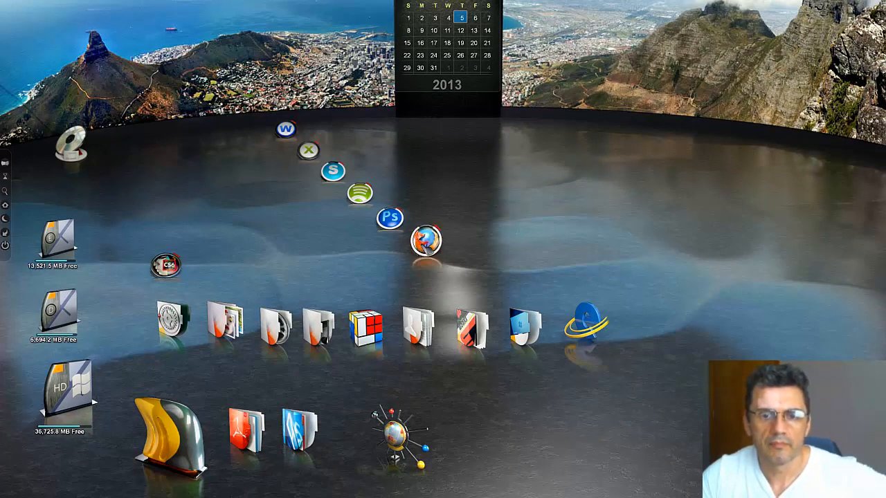
left_click(423, 238)
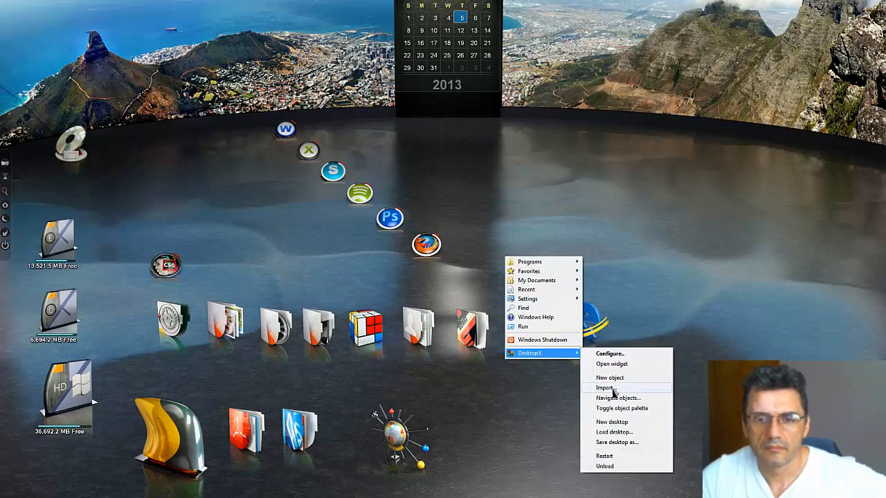
- Import a program .dspack from Scenario Bauhaus > Objects > Programs, extending the icon arc past Firefox
left_click(609, 377)
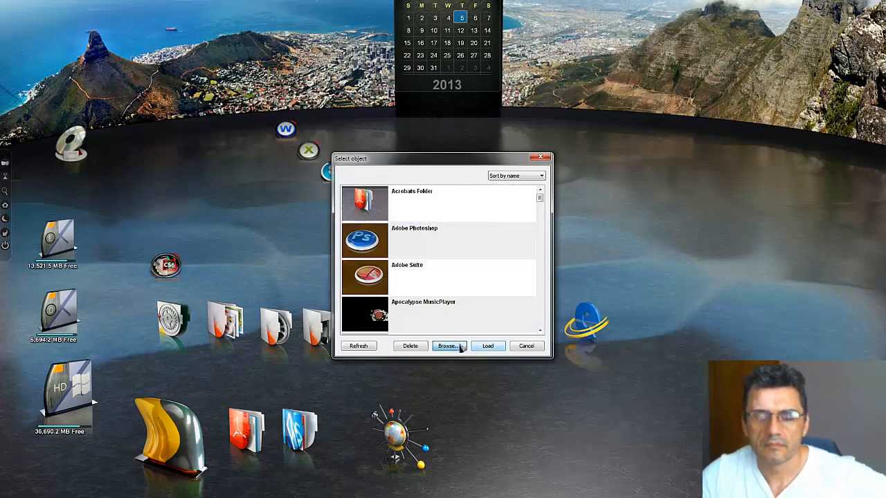
left_click(448, 346)
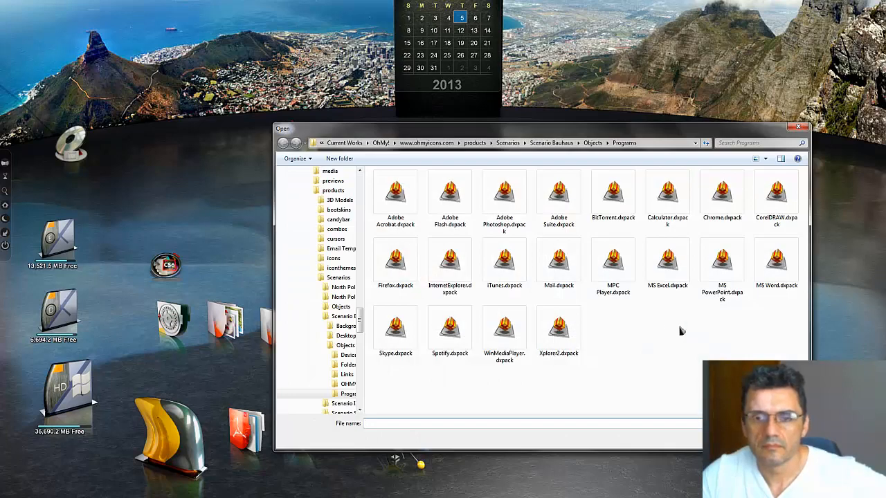
mouse_move(504, 263)
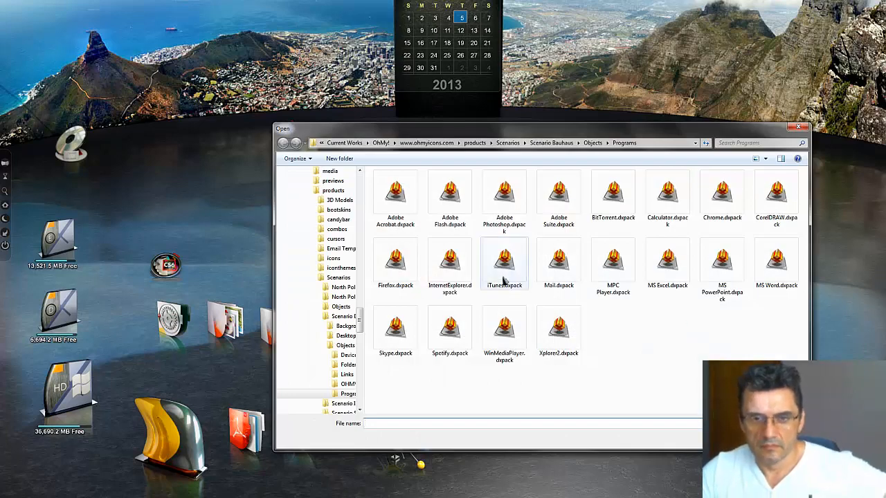
mouse_move(611, 265)
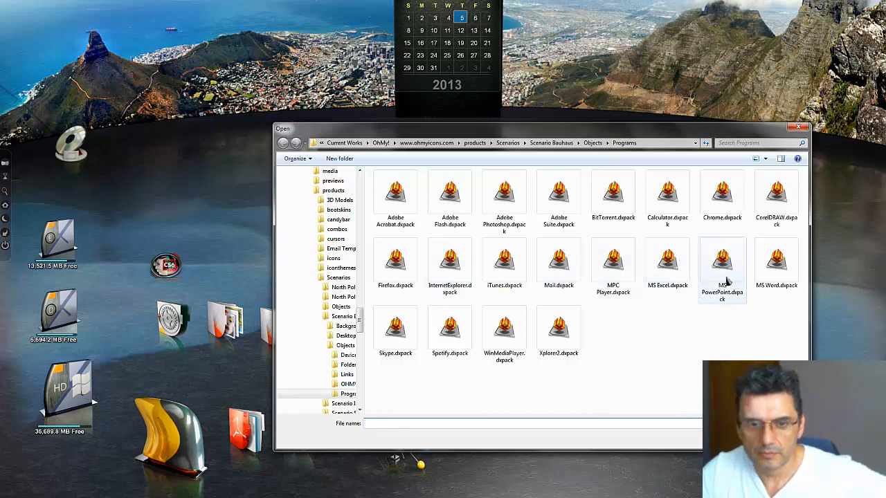
mouse_move(694, 349)
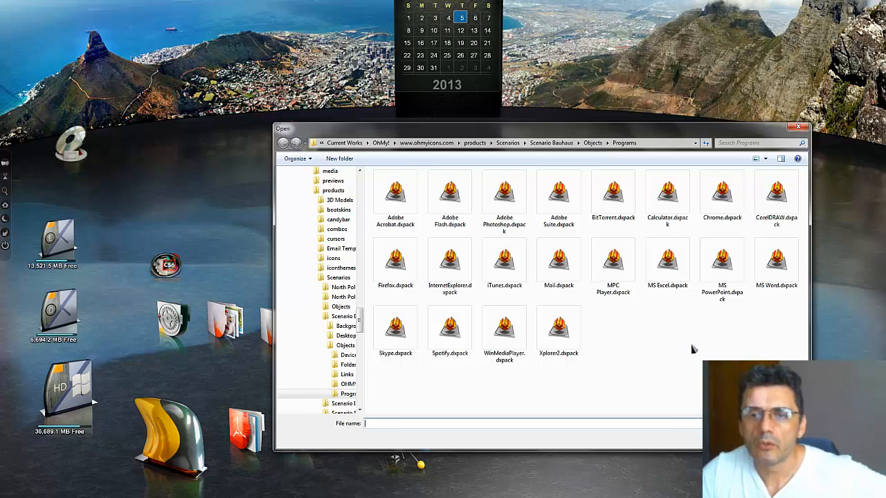
left_click(797, 128)
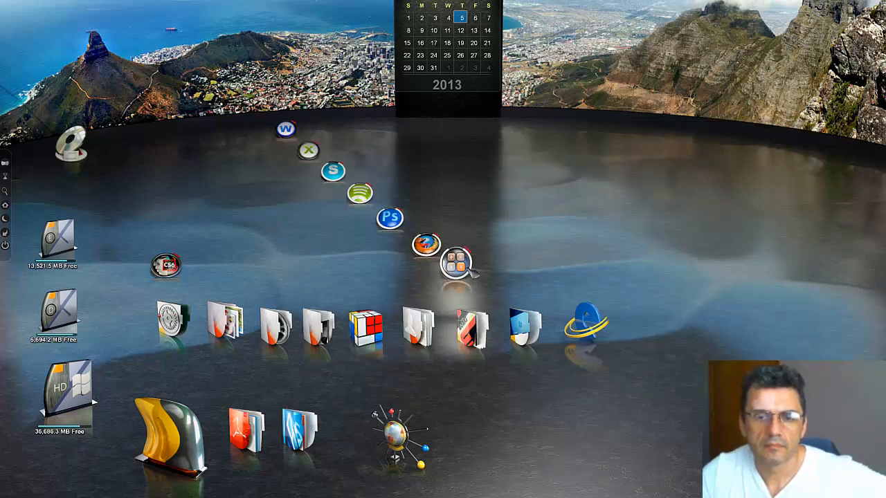
mouse_move(584, 260)
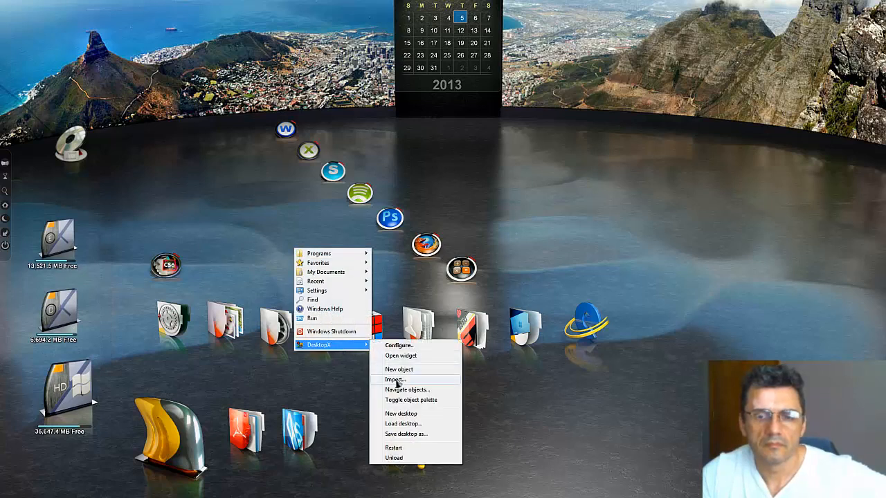
- Import Chrome.dspack and drag the Chrome launcher to the end of the icon arc
left_click(398, 368)
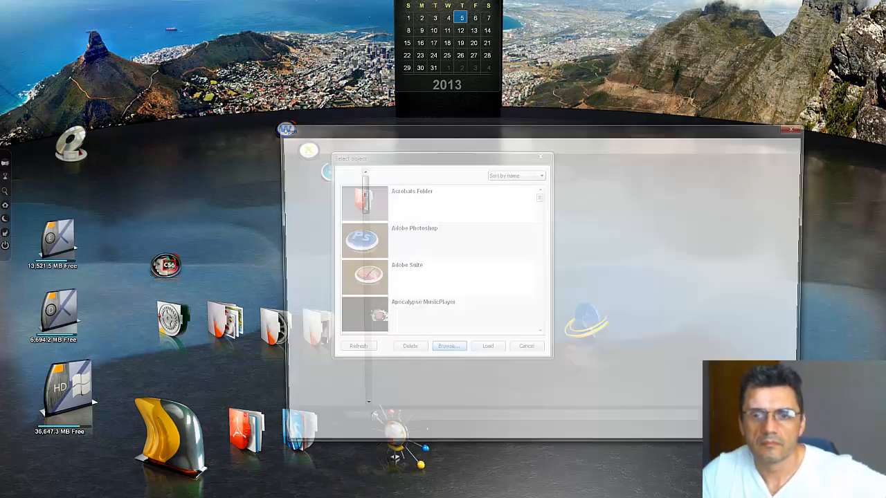
left_click(448, 346)
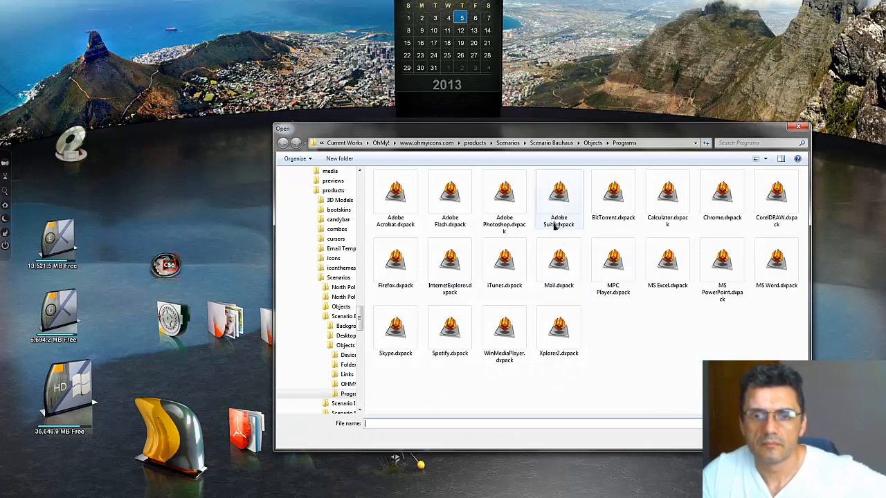
mouse_move(650, 205)
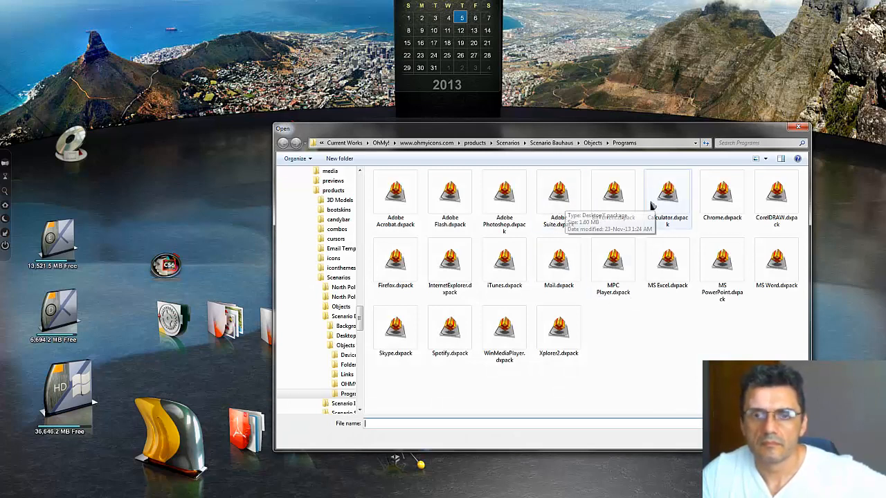
mouse_move(504, 194)
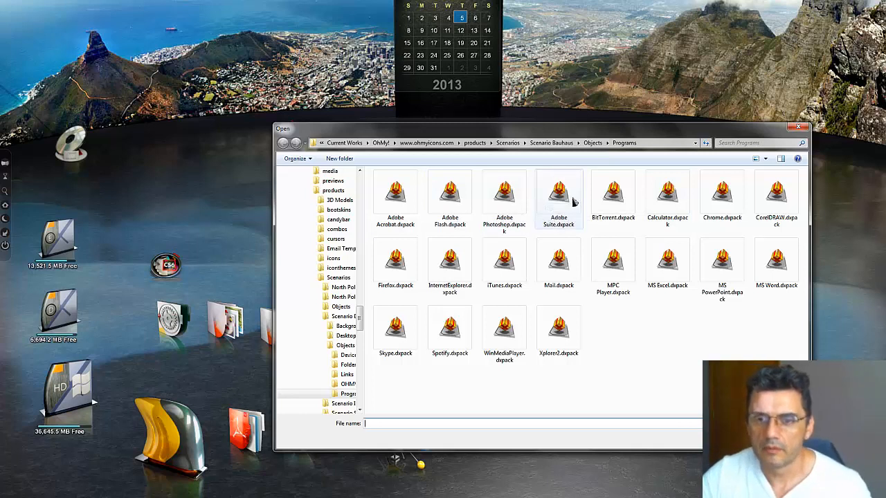
mouse_move(612, 200)
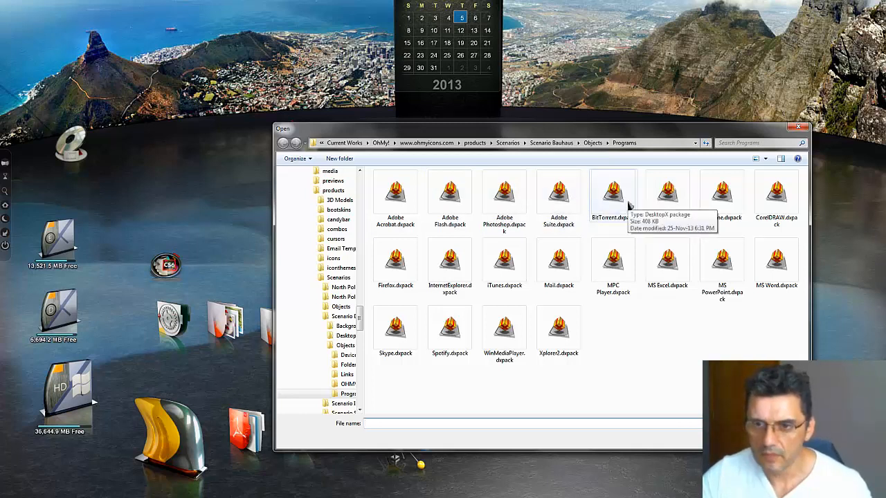
mouse_move(722, 193)
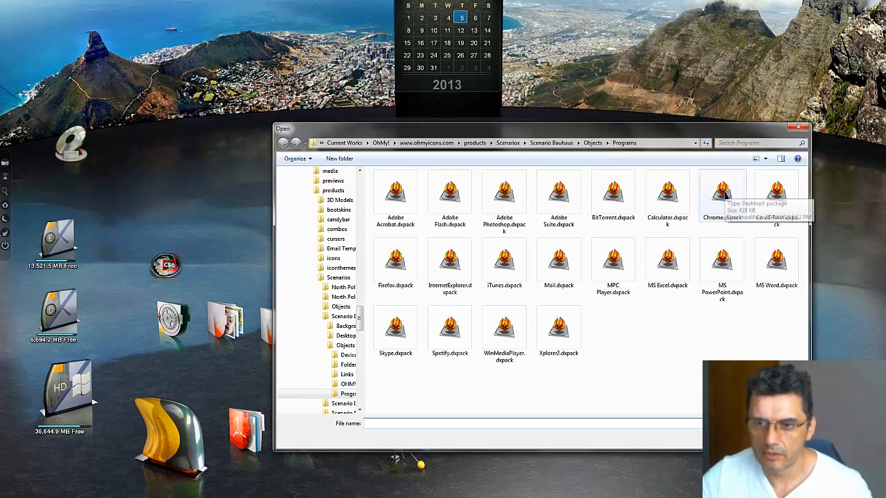
mouse_move(742, 205)
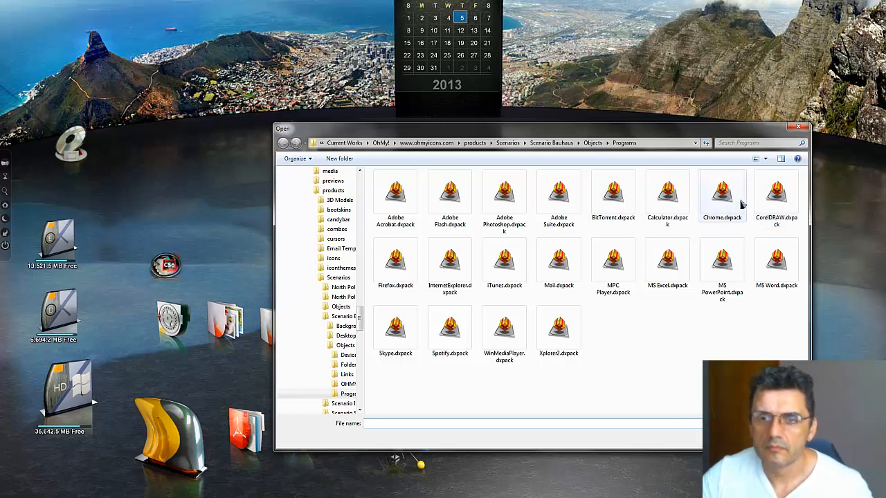
left_click(797, 127)
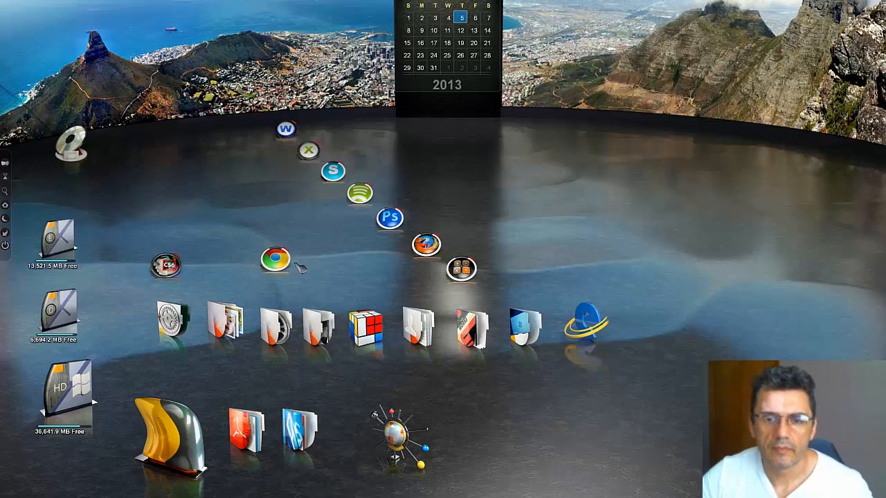
left_click_drag(275, 260, 497, 284)
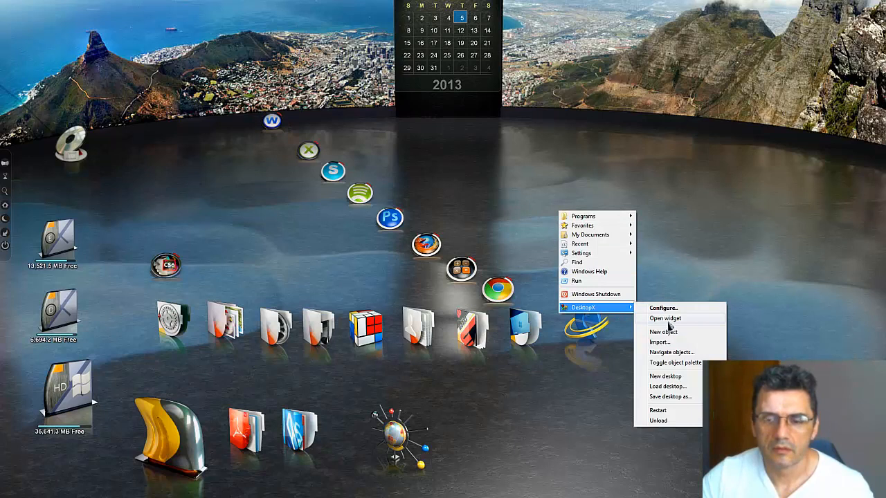
- Open a Programs .dspack as a widget at the top of the arc, then bring up Windows Control Panel
left_click(659, 342)
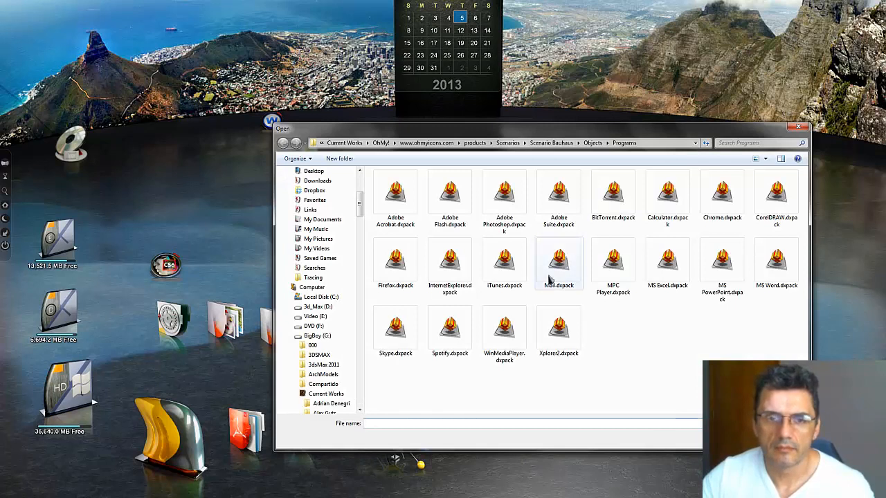
left_click(797, 128)
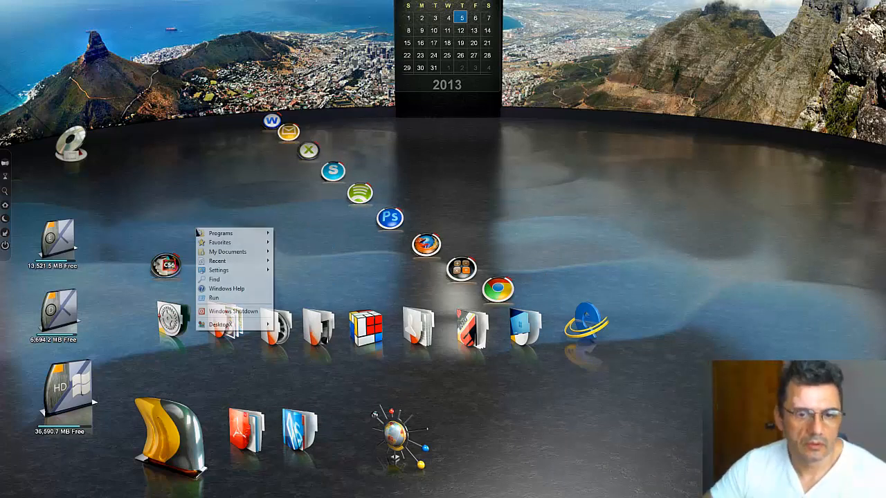
left_click(222, 324)
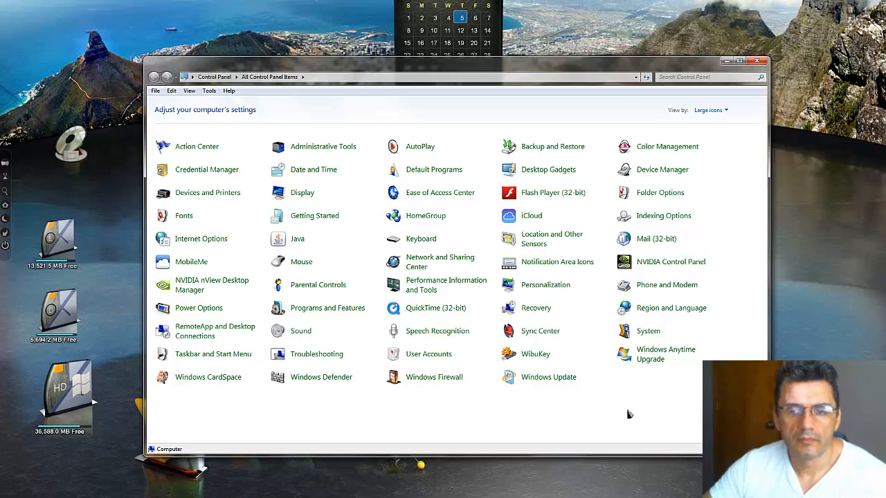
mouse_move(648, 331)
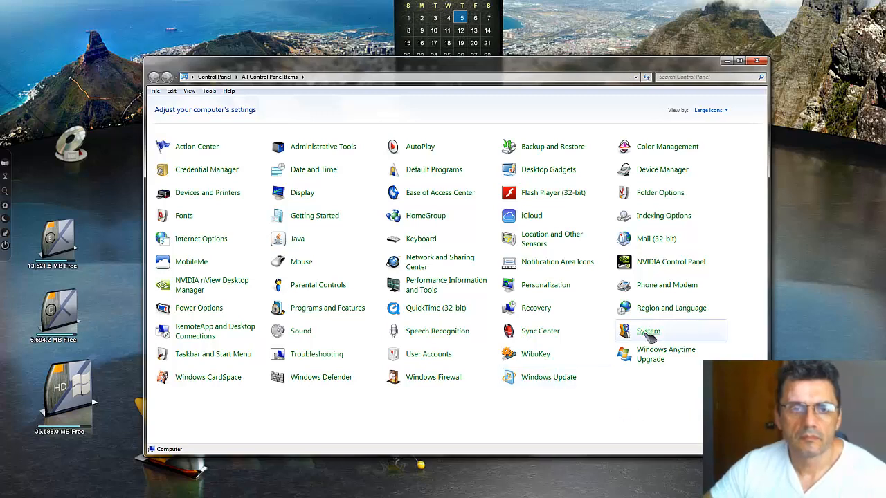
left_click(648, 331)
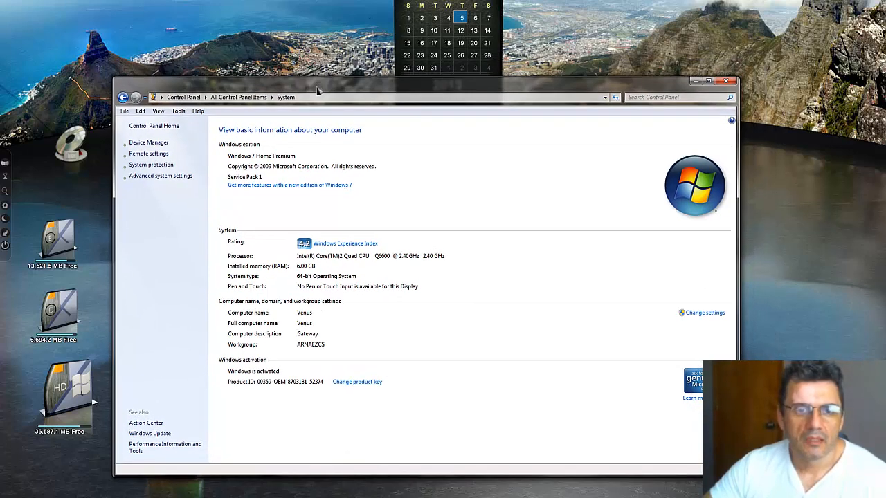
mouse_move(476, 195)
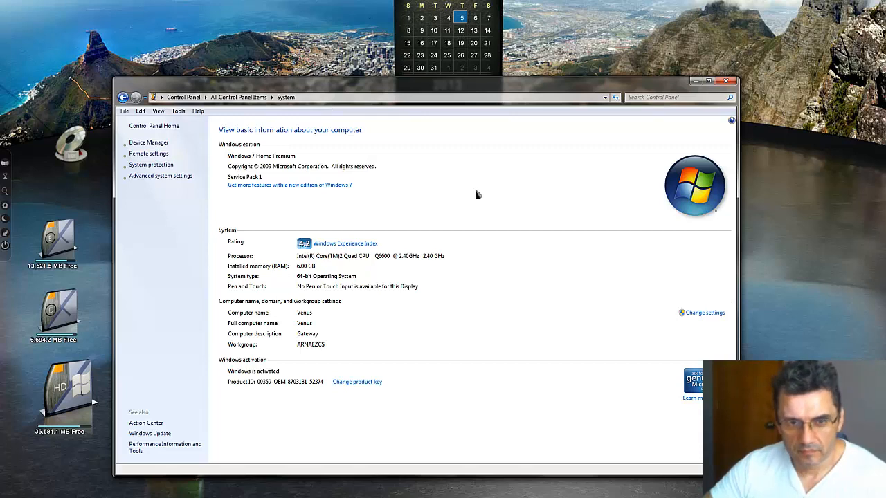
mouse_move(485, 206)
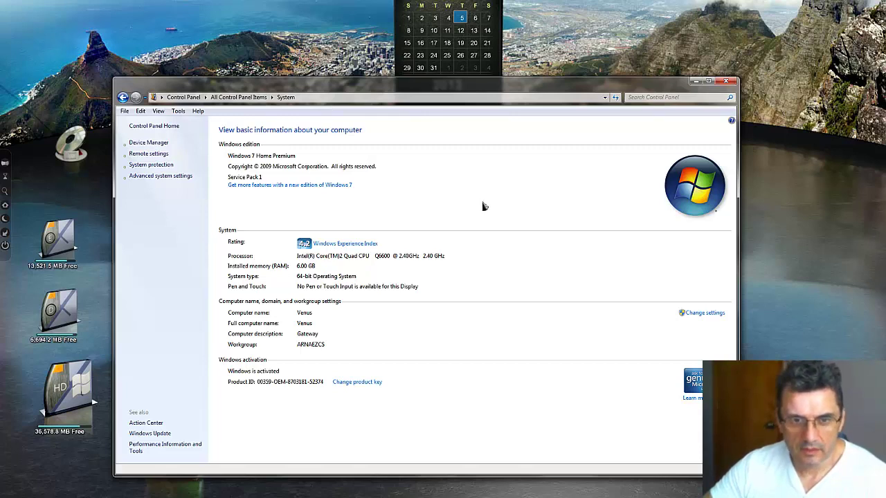
mouse_move(316, 271)
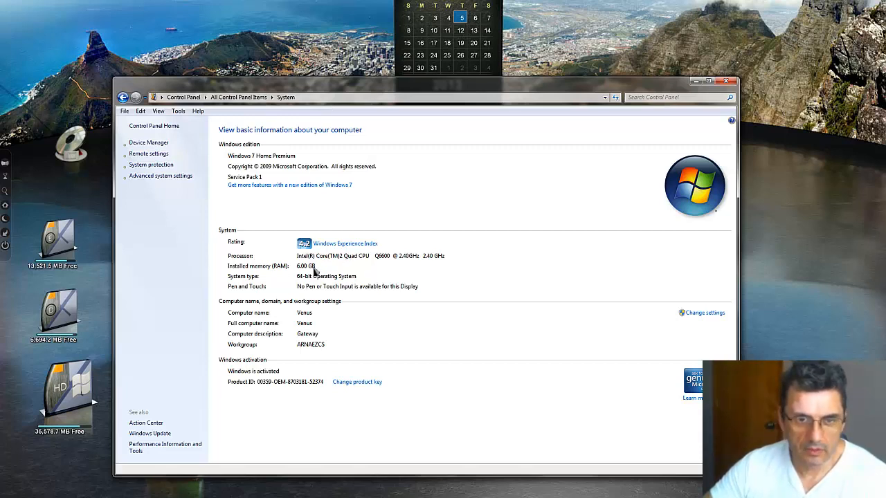
mouse_move(313, 274)
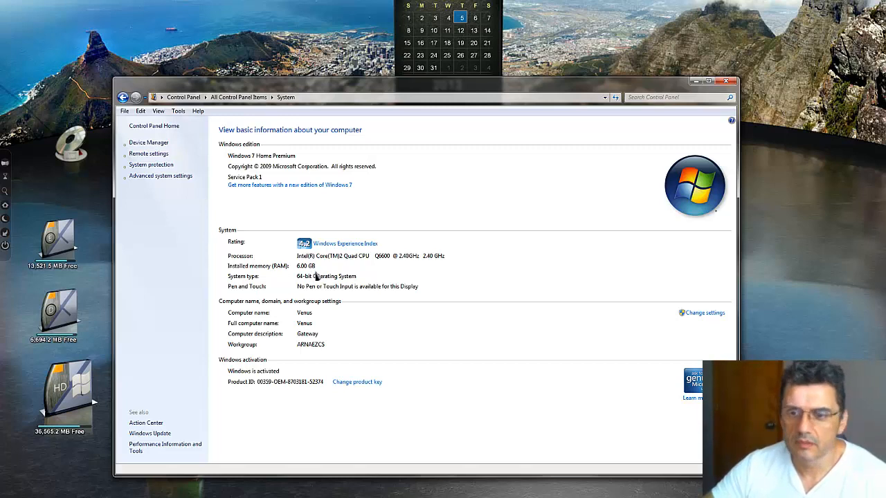
mouse_move(525, 288)
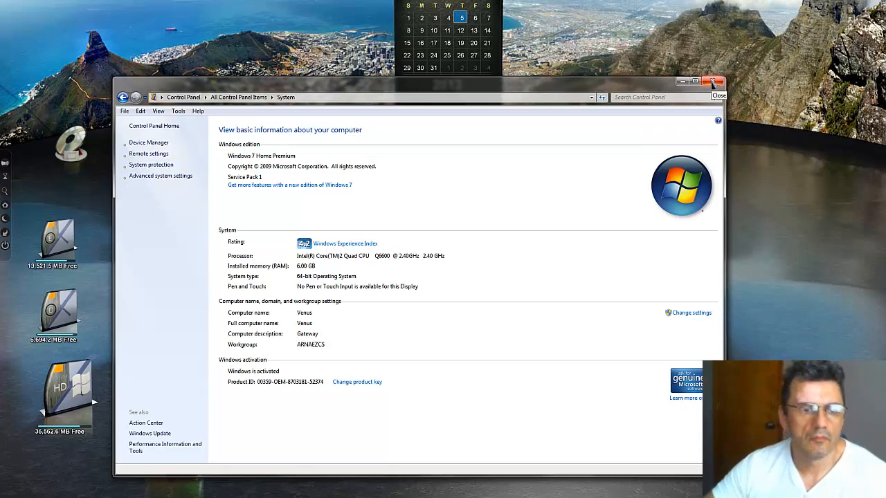
left_click(716, 82)
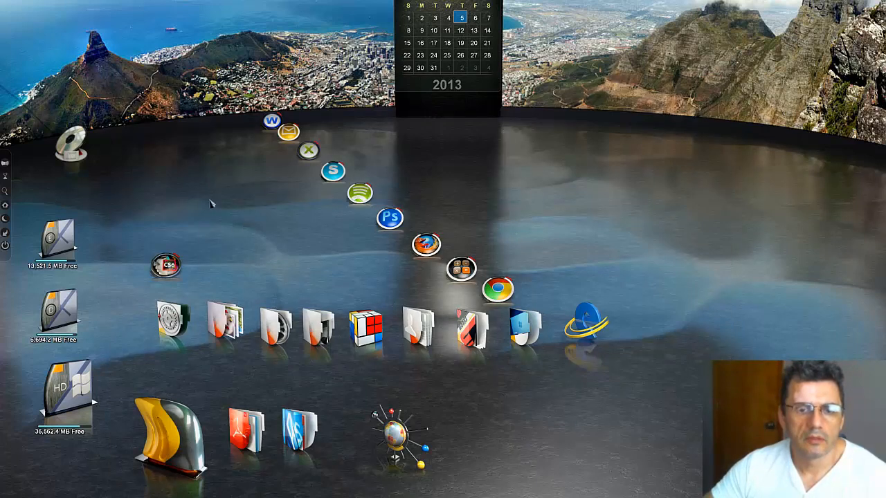
- Import the cube icon object into the desktop icon row via Desktop > Import
right_click(213, 203)
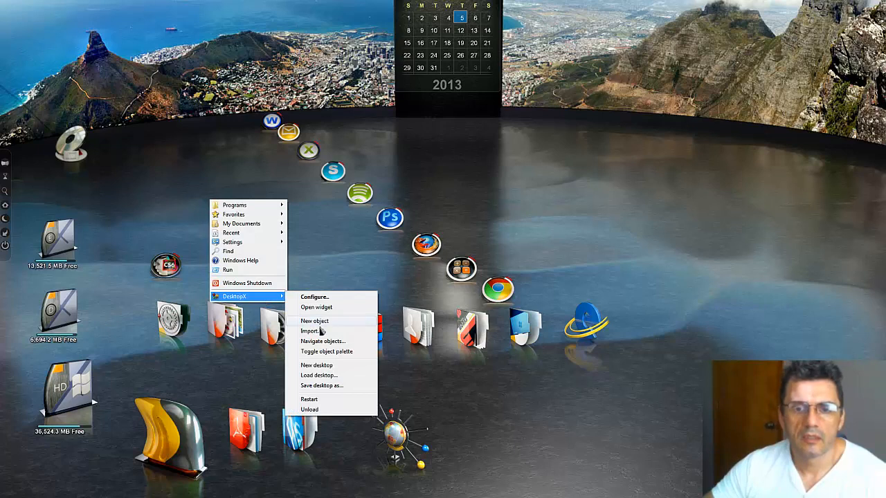
left_click(316, 321)
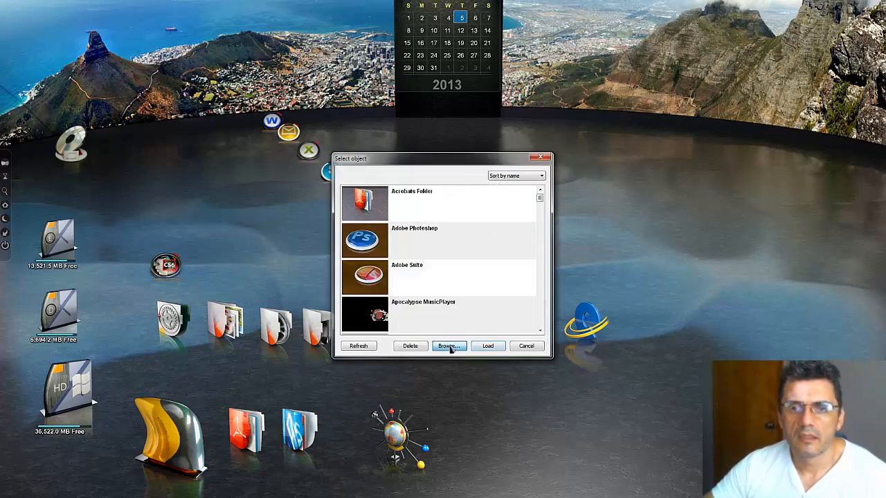
left_click(449, 346)
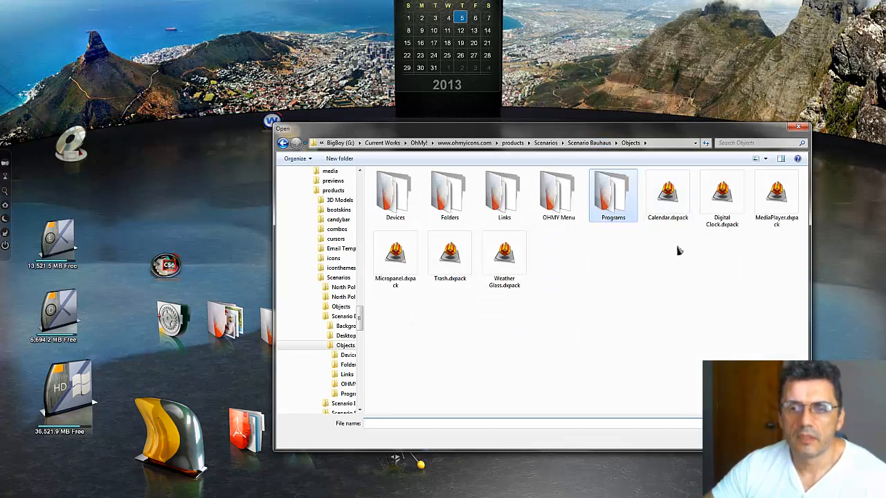
mouse_move(775, 239)
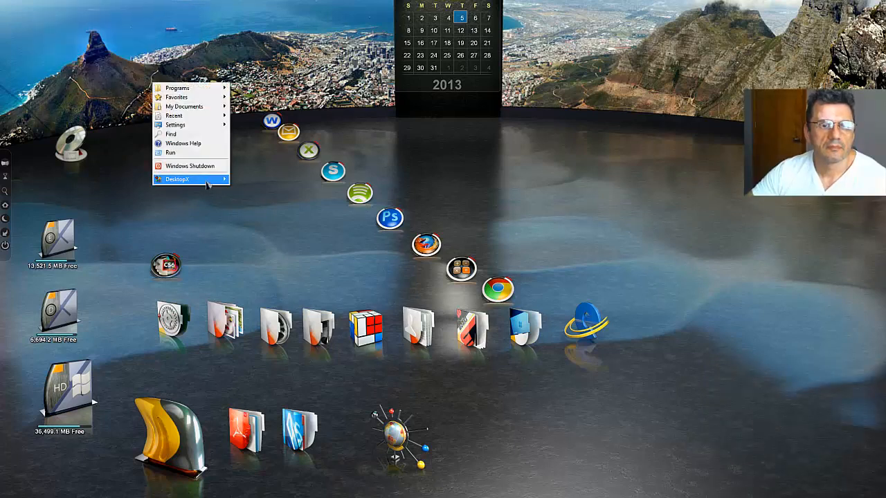
- Load the Trash object package from the Scenario Bauhaus Objects folder
left_click(177, 178)
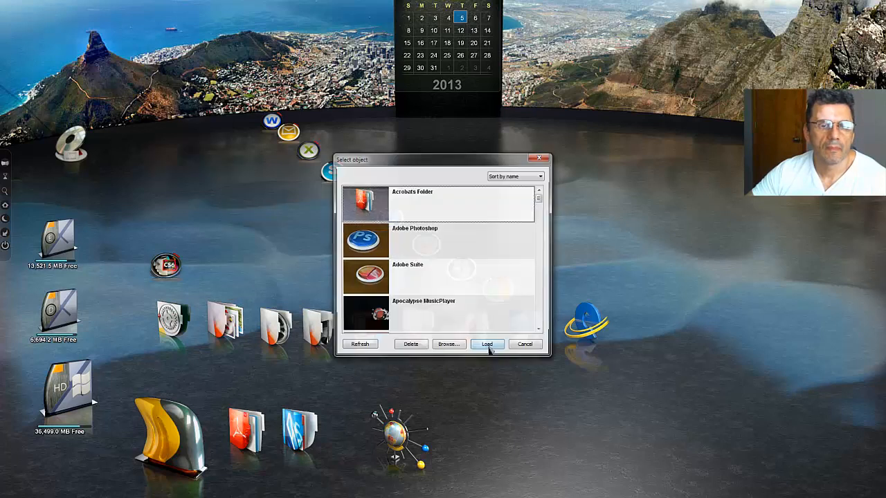
left_click(448, 343)
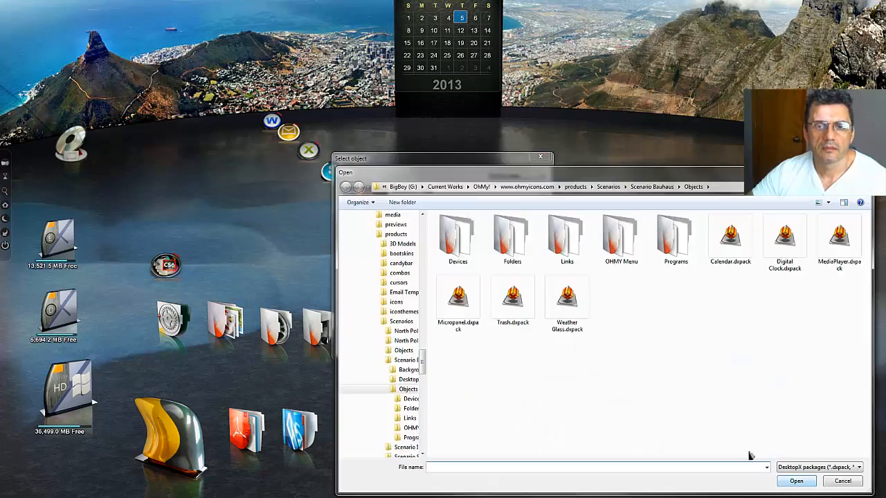
left_click(512, 294)
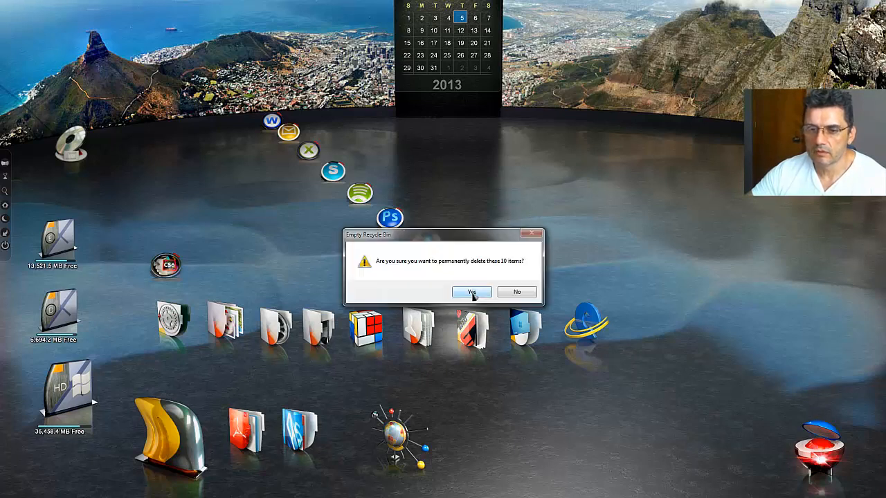
mouse_move(515, 271)
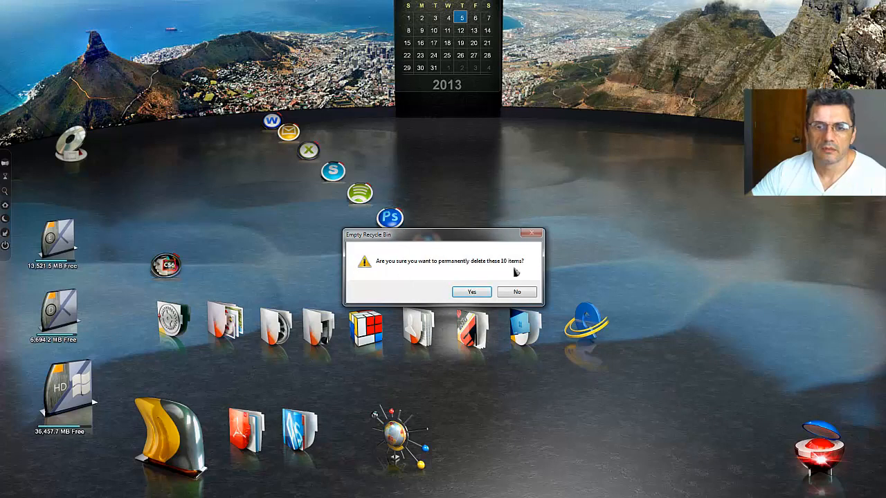
- Confirm emptying the Recycle Bin so the Trash widget shows empty, and reopen the desktop menu
left_click(471, 291)
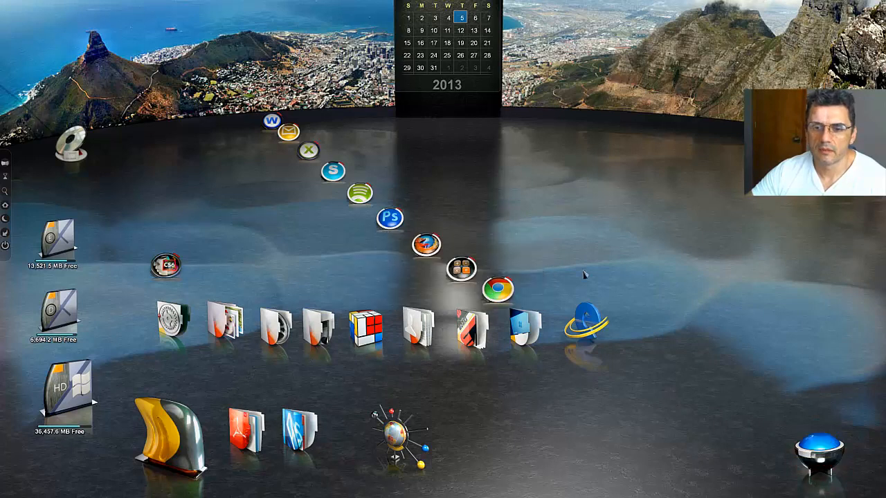
right_click(584, 275)
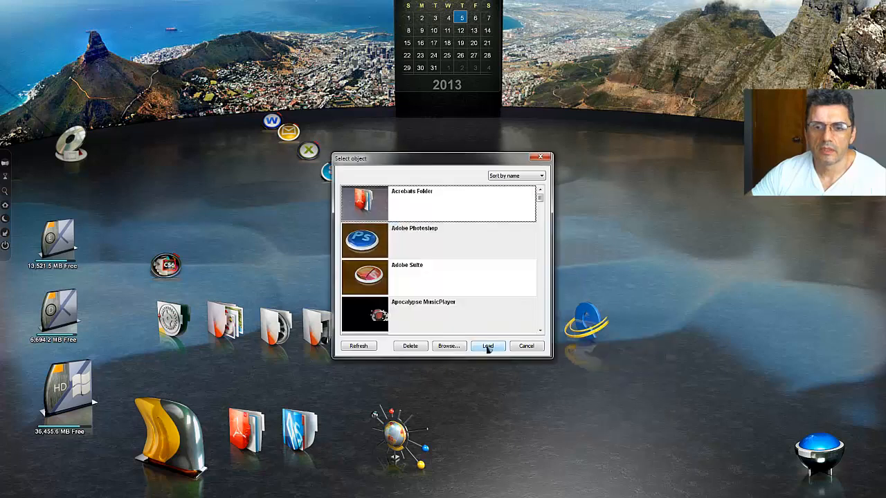
- Load Weather Glass.dxpack, confirm the Miami, FL zip code and dismiss the location search
left_click(449, 346)
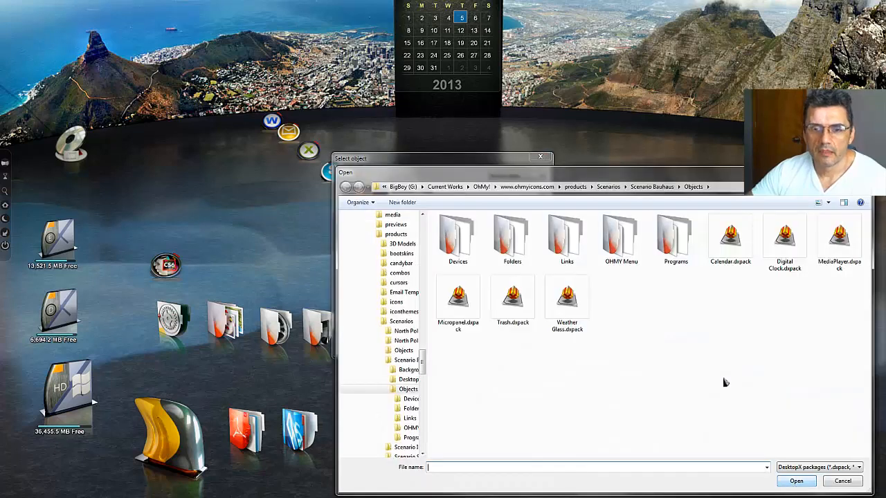
left_click(568, 298)
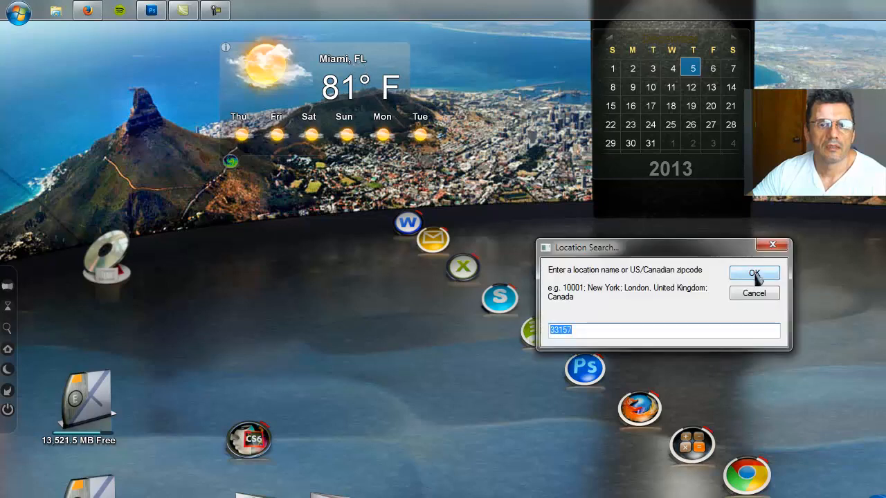
mouse_move(581, 327)
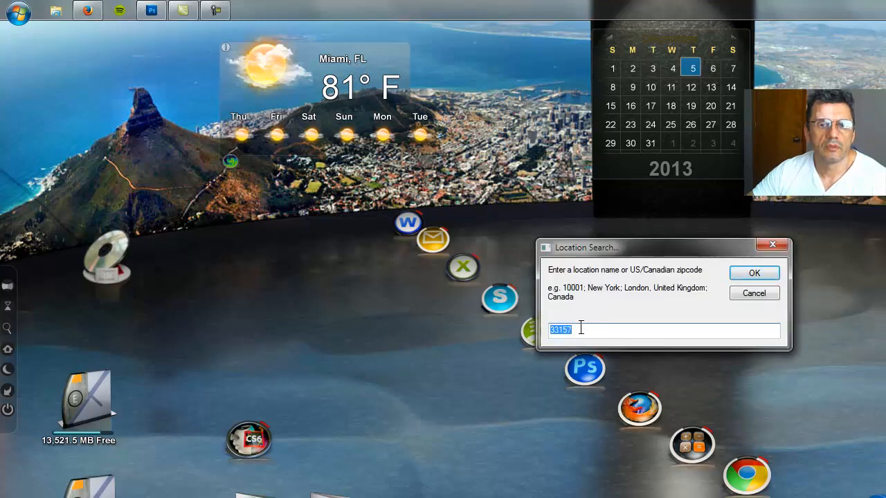
left_click(584, 329)
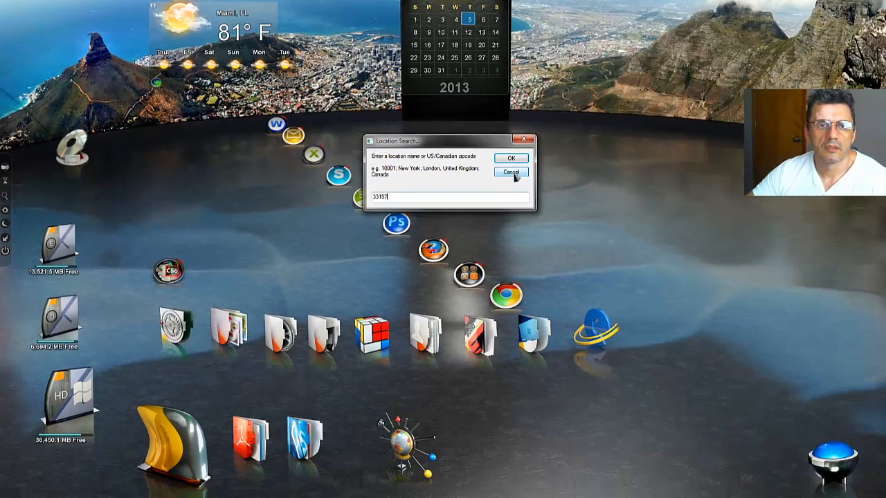
left_click(510, 158)
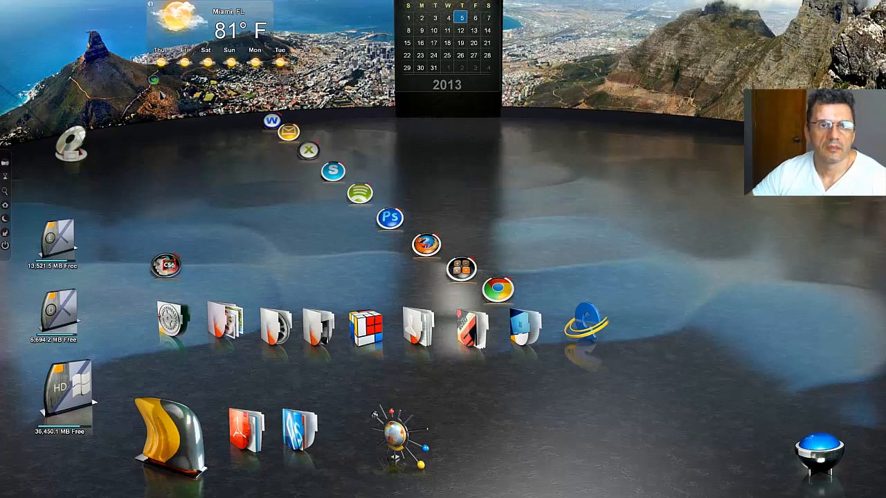
- Import the OHMYmenu96 package from the Bauhaus OHMY Menu folder onto the desktop
left_click(183, 250)
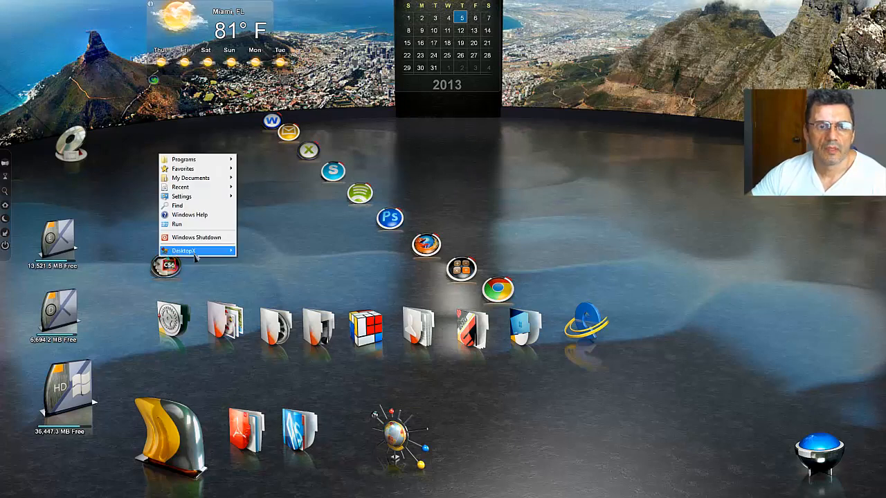
left_click(183, 250)
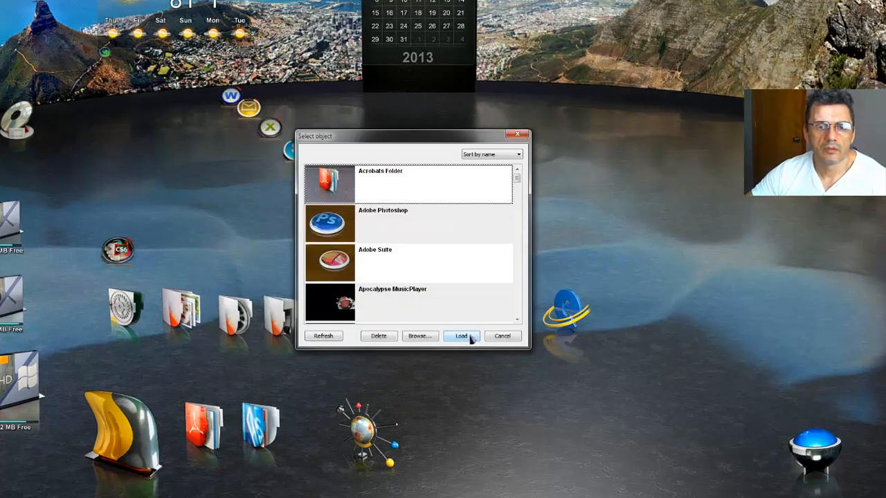
left_click(419, 336)
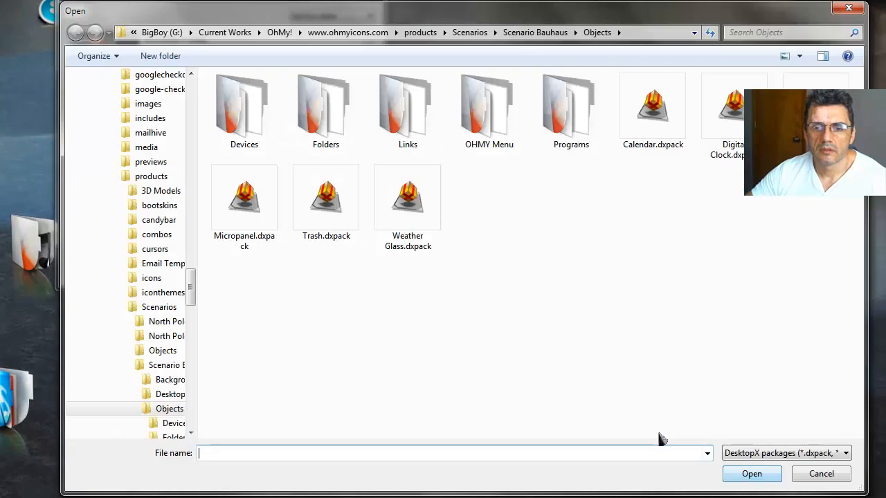
mouse_move(523, 290)
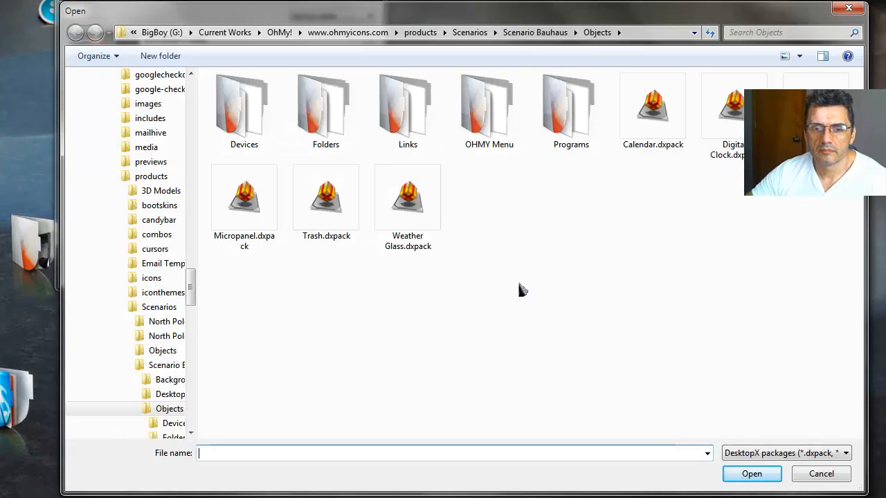
mouse_move(554, 288)
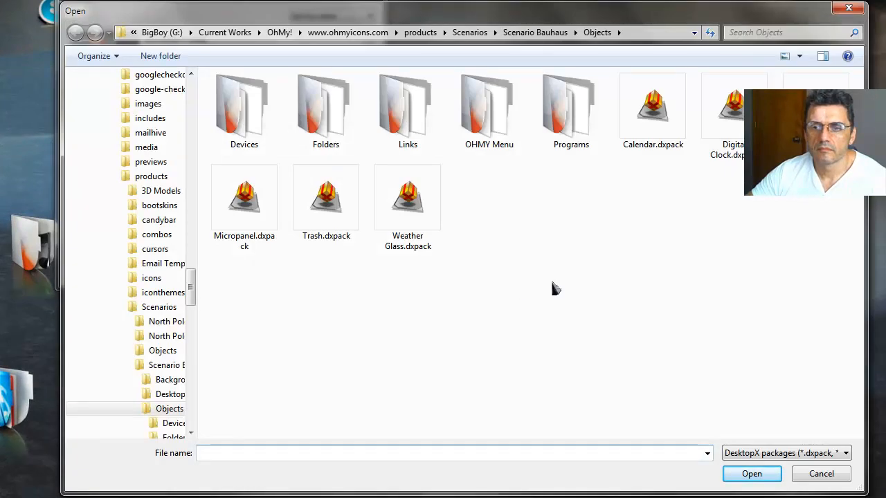
mouse_move(565, 279)
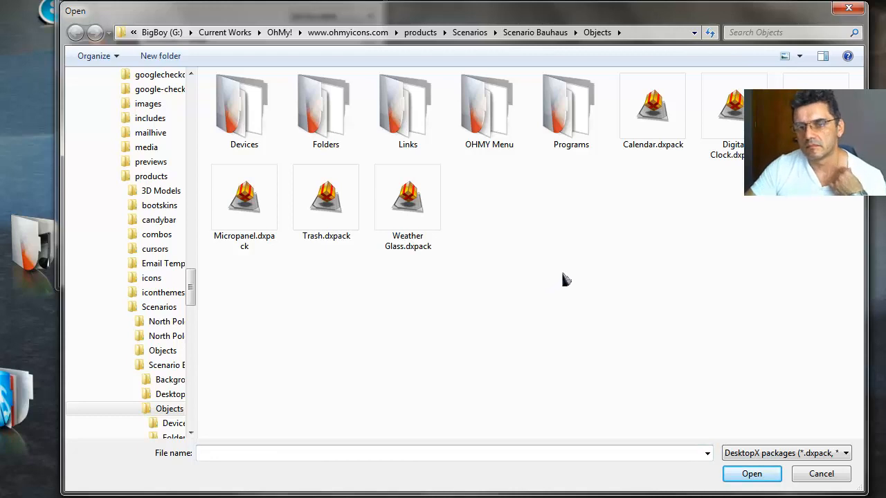
mouse_move(565, 289)
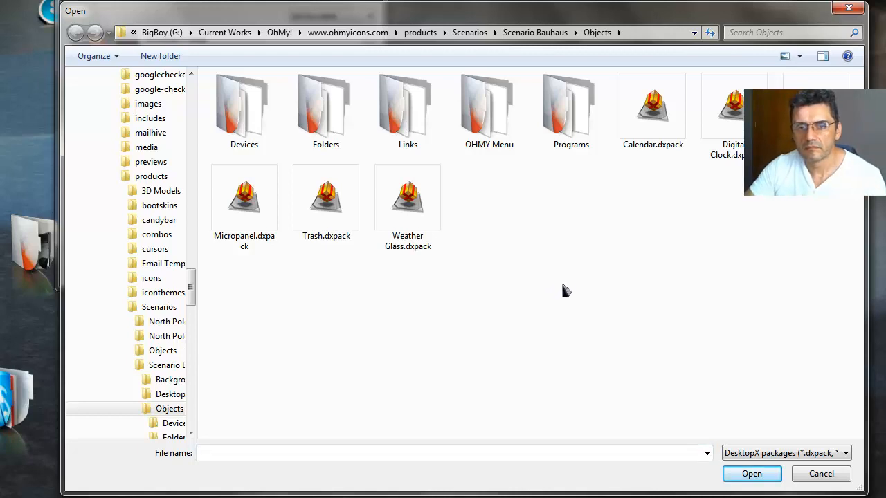
mouse_move(489, 110)
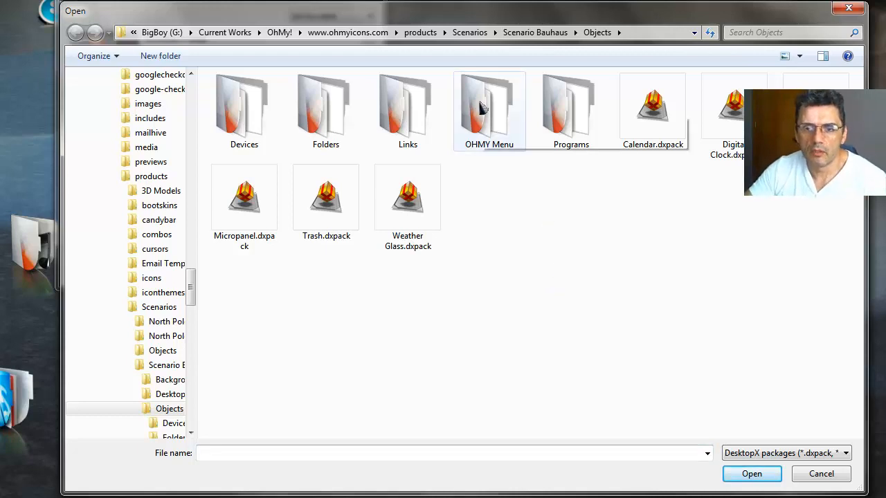
double_click(490, 104)
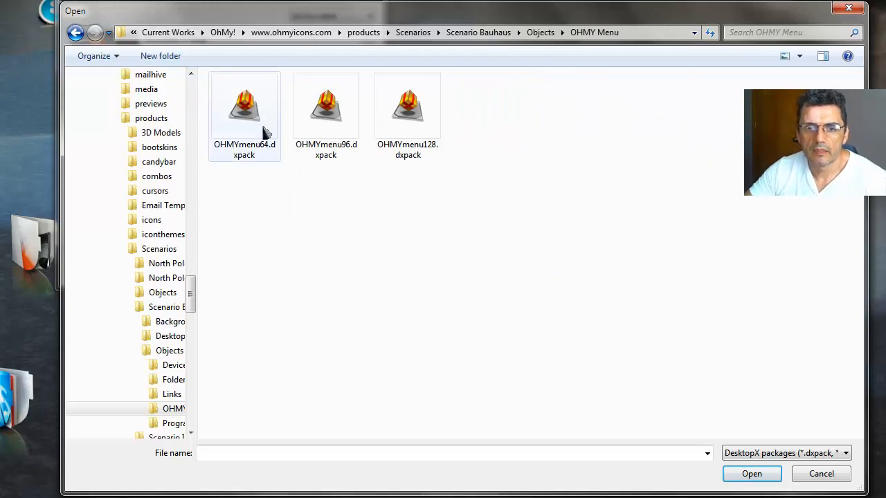
left_click(327, 110)
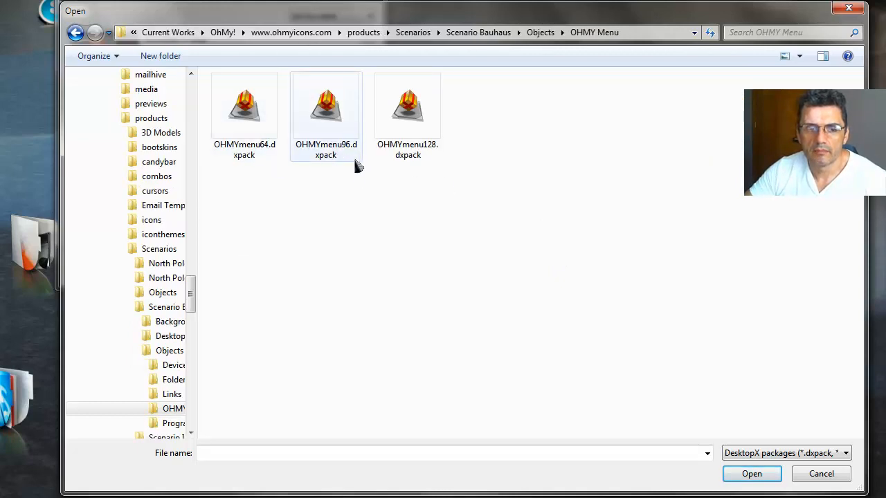
mouse_move(399, 177)
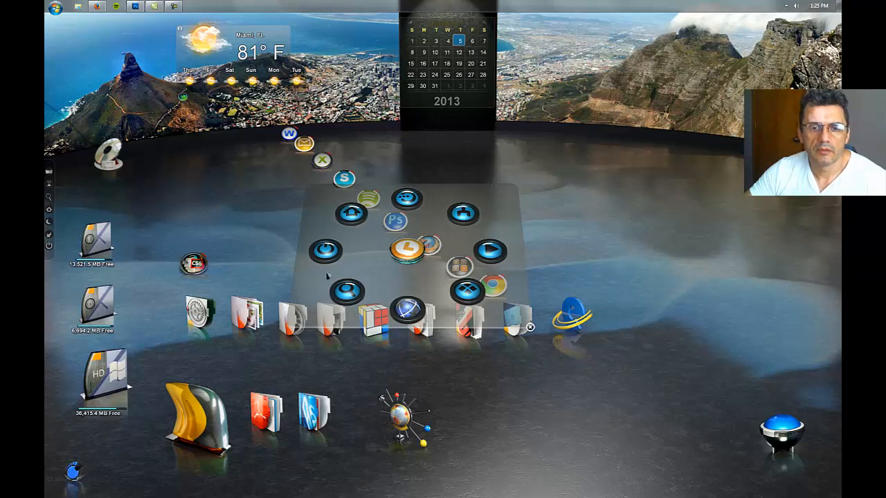
mouse_move(325, 250)
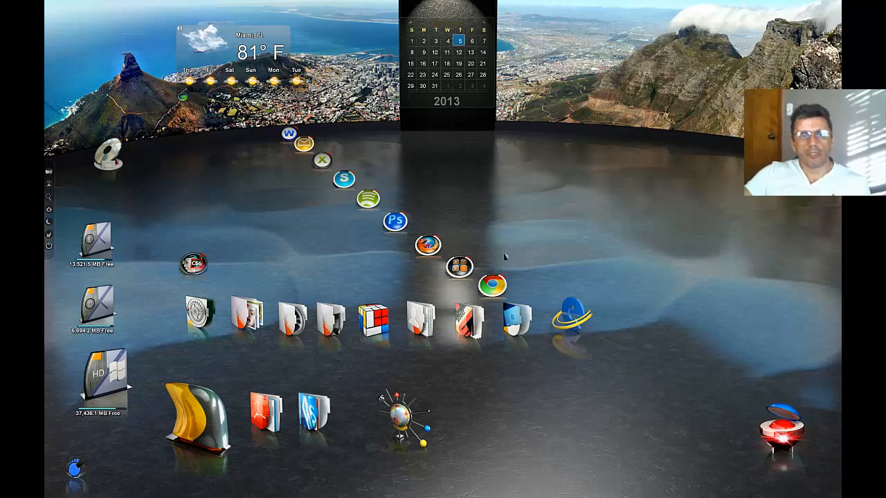
mouse_move(506, 247)
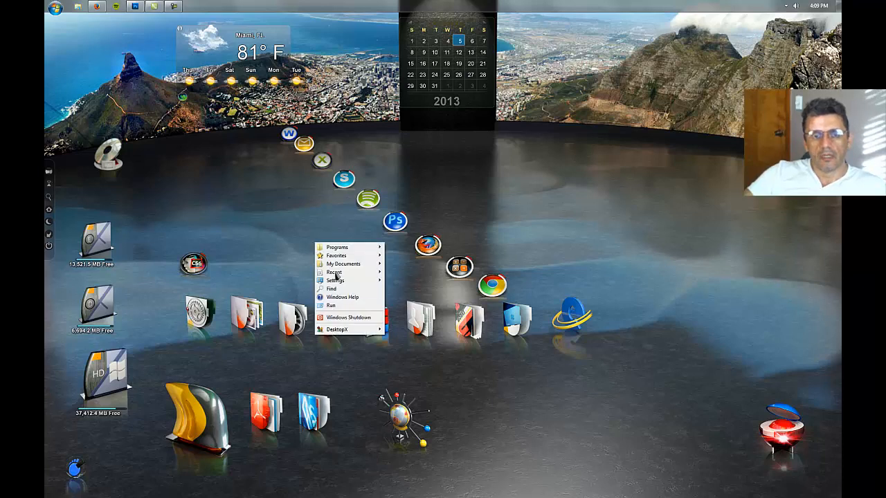
- Load Bauhaus1920x1200.desktop from the Bauhaus themes folder, answering the save-current-desktop prompt
left_click(338, 330)
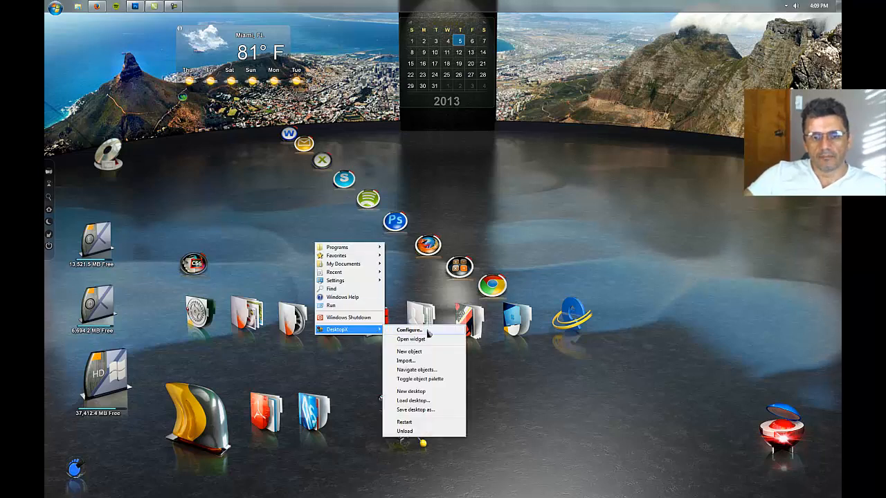
mouse_move(407, 360)
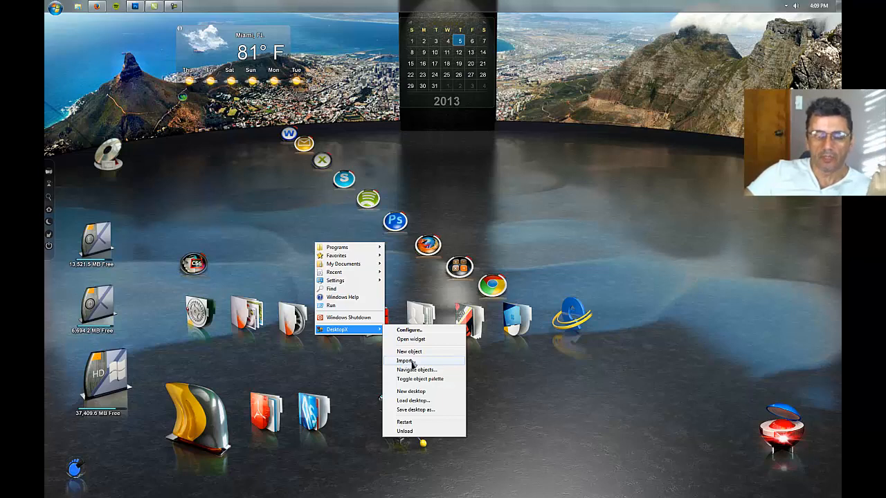
left_click(413, 401)
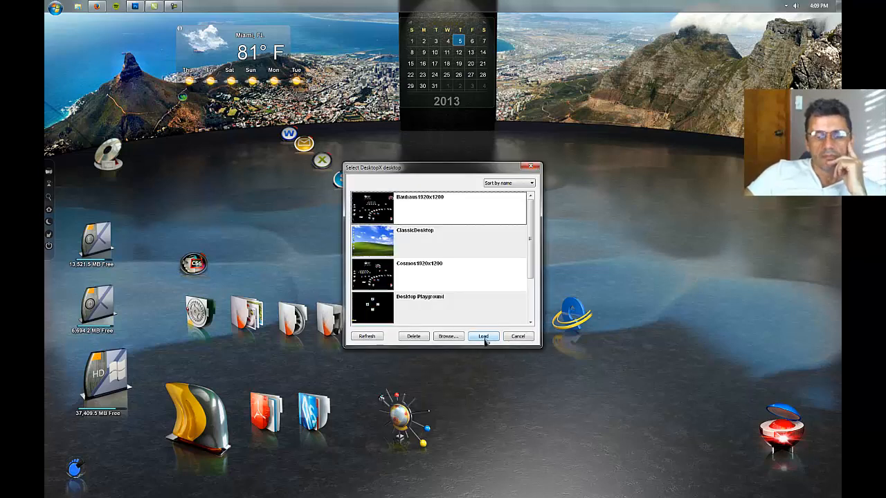
mouse_move(448, 336)
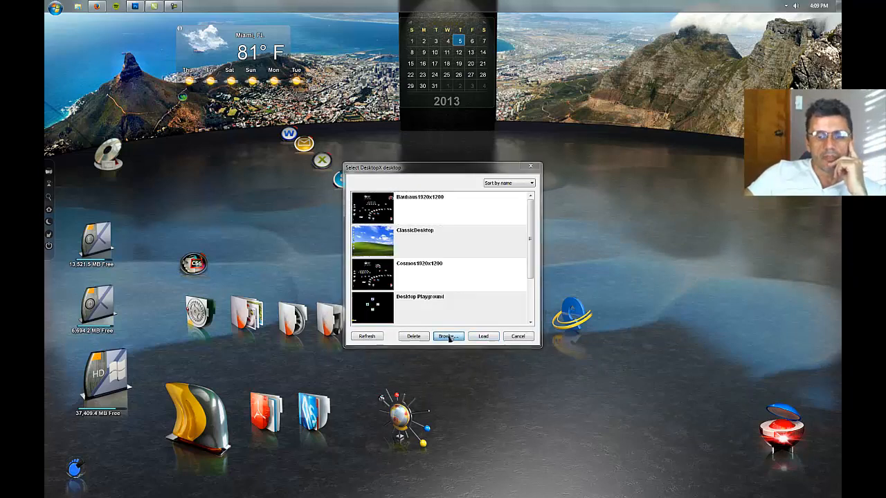
left_click(448, 337)
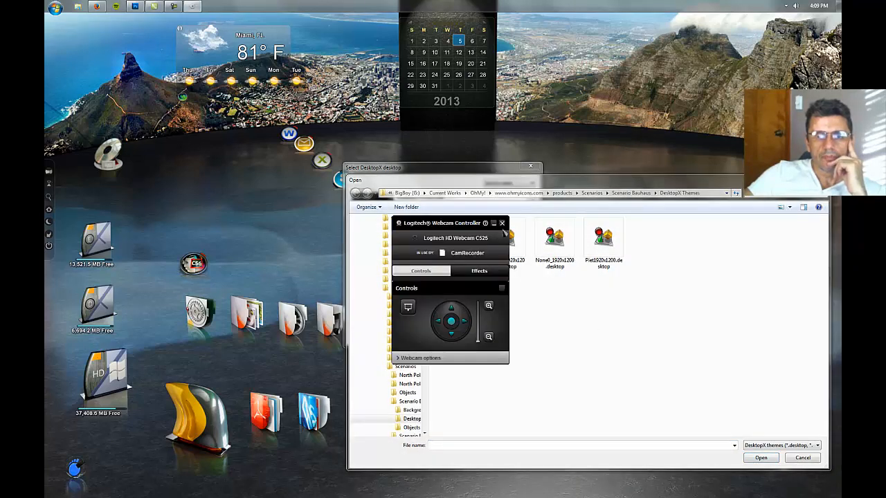
left_click(501, 223)
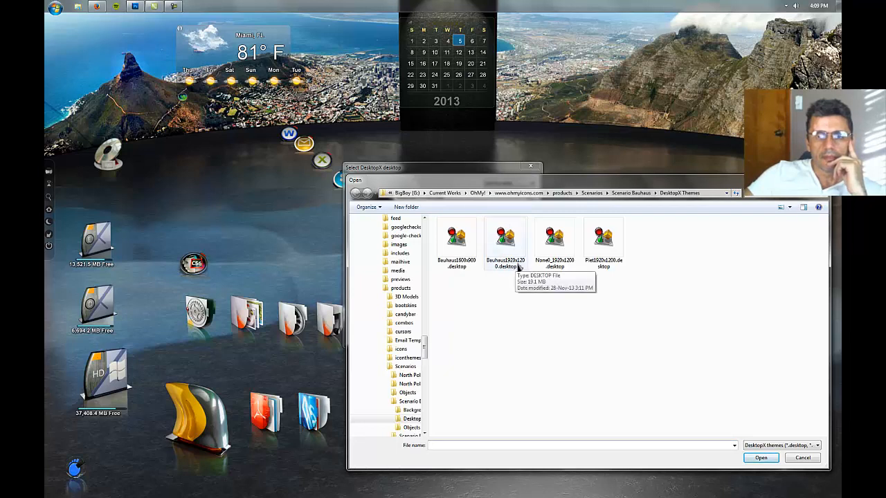
left_click(505, 238)
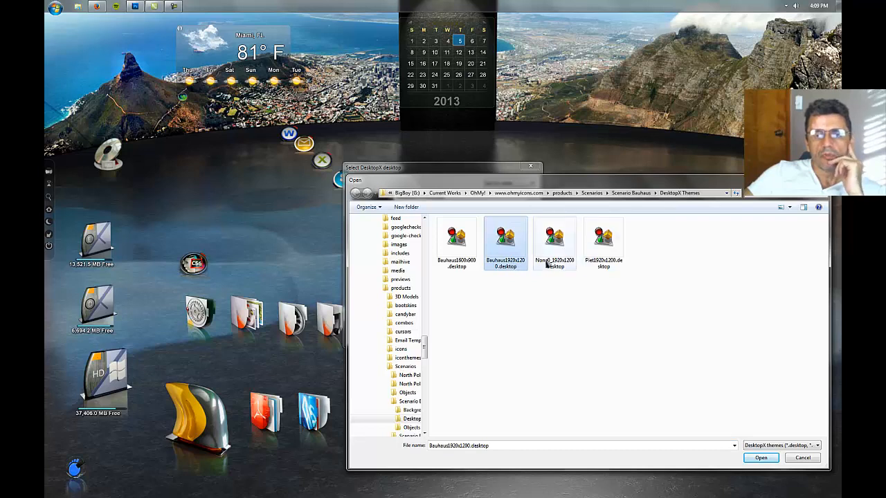
left_click(760, 456)
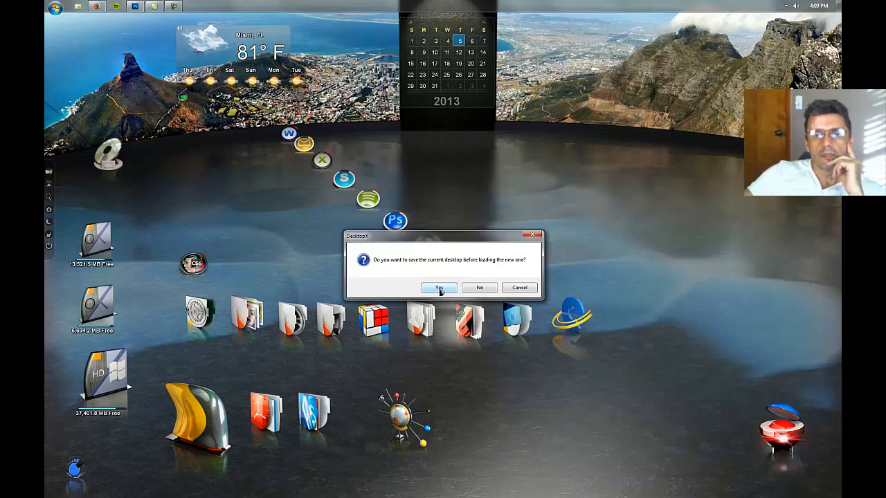
left_click(438, 286)
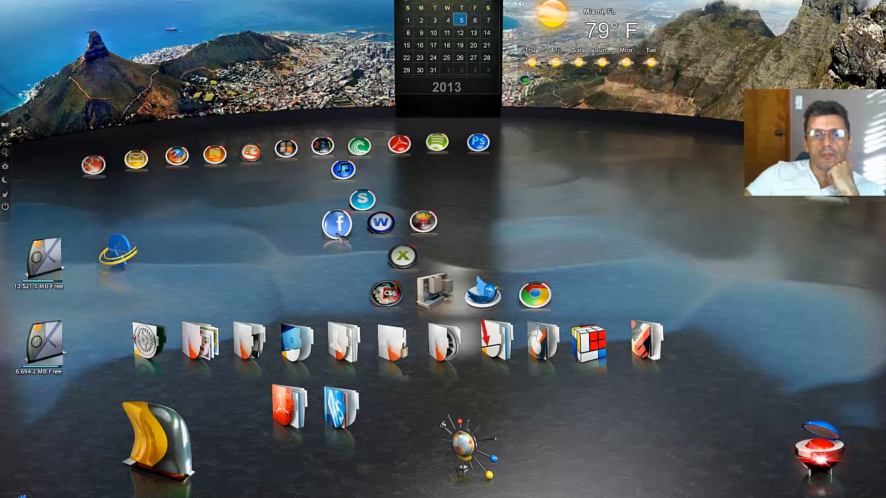
mouse_move(570, 232)
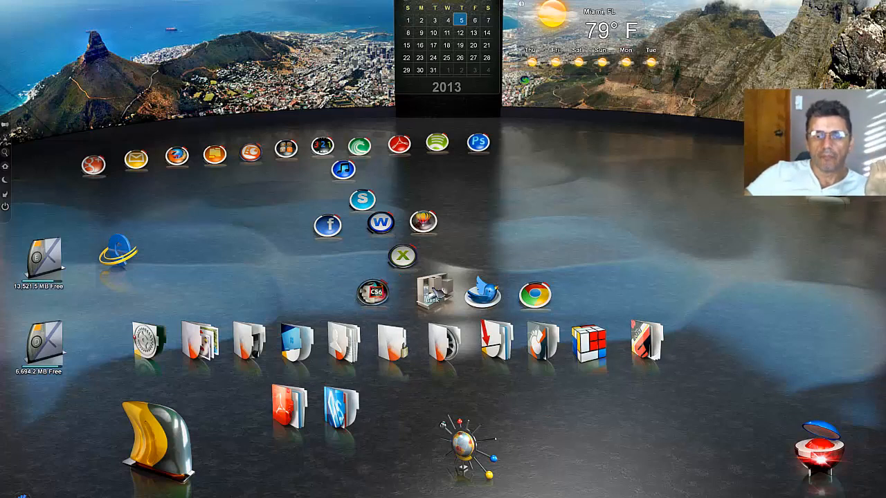
right_click(430, 286)
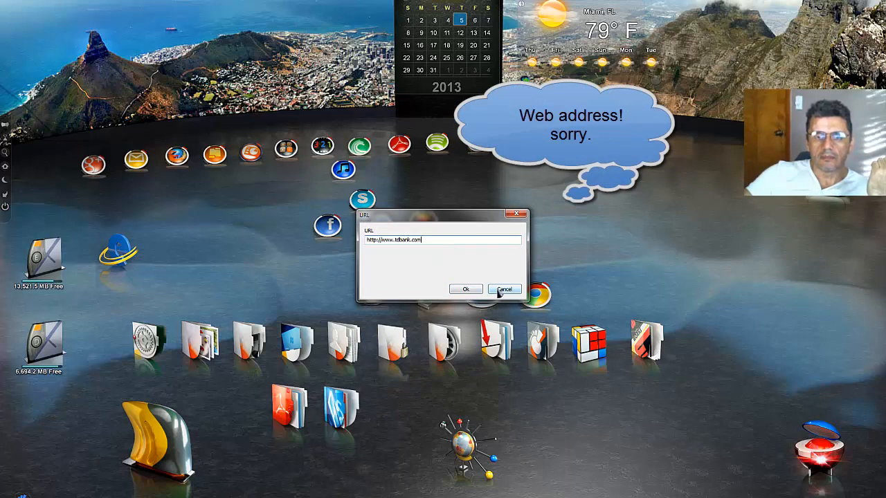
left_click(504, 290)
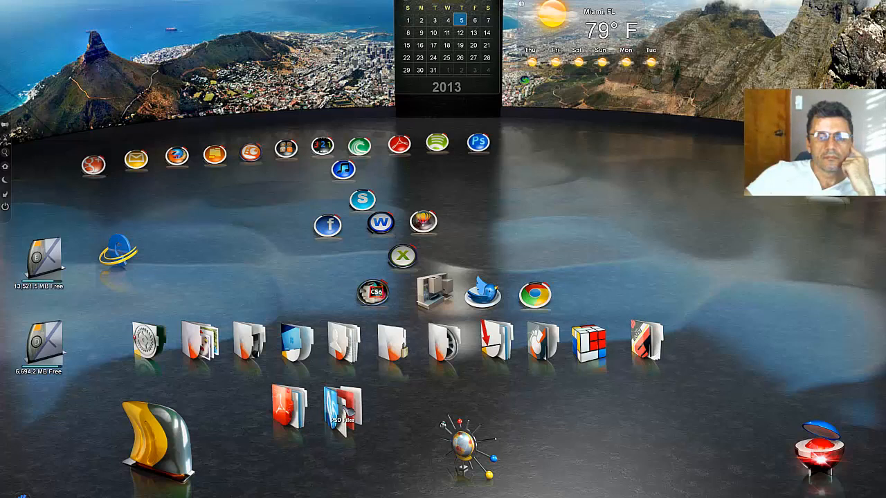
right_click(373, 291)
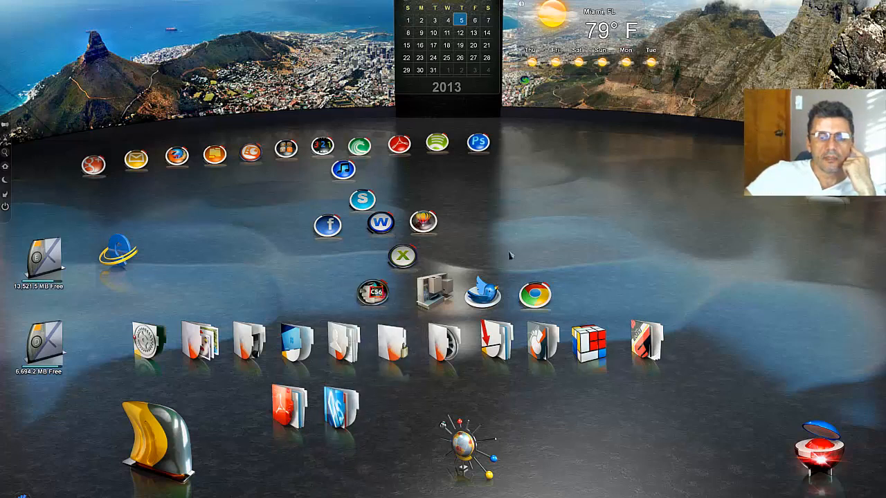
mouse_move(540, 227)
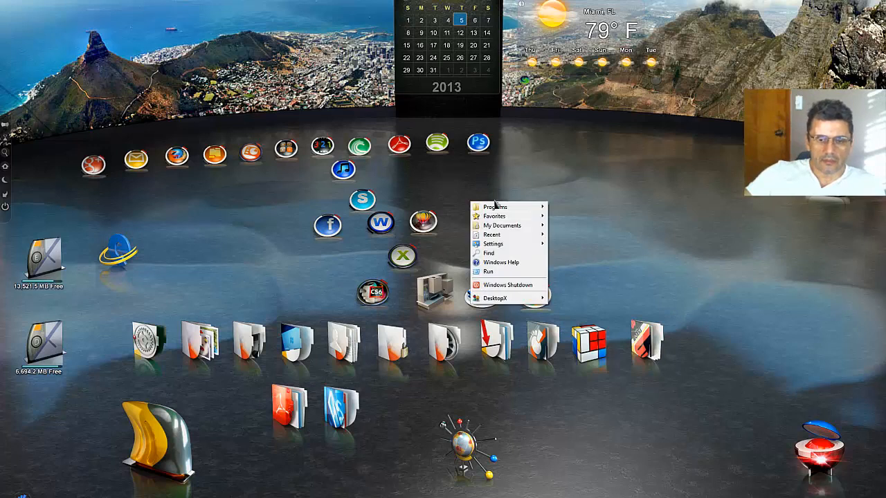
- Save the desktop as a new theme named from Bauhaus1920x1200 with '_da' appended
left_click(496, 286)
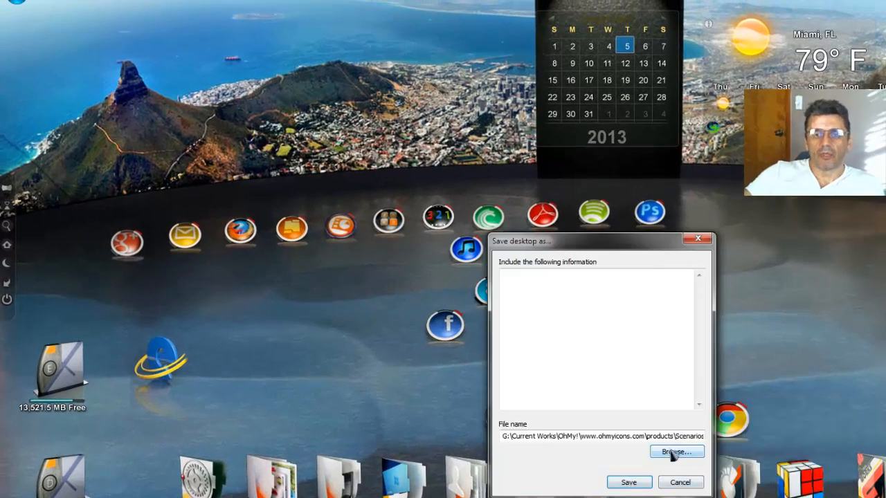
left_click(675, 451)
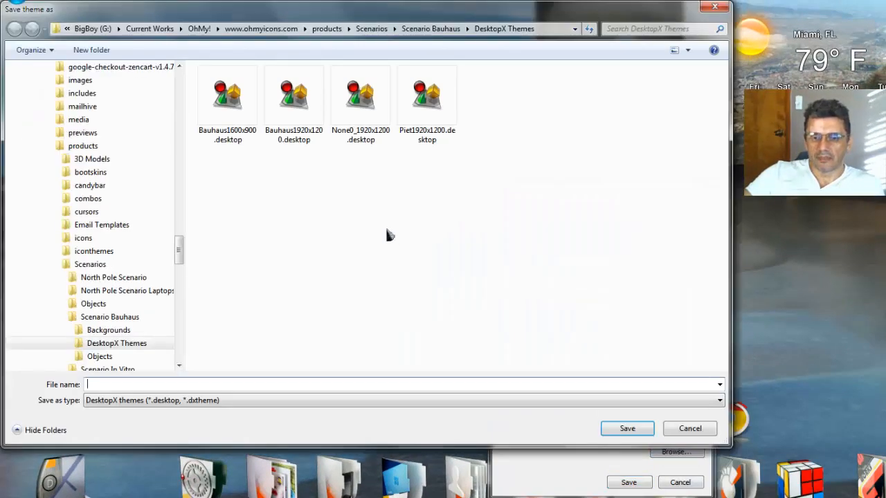
mouse_move(321, 194)
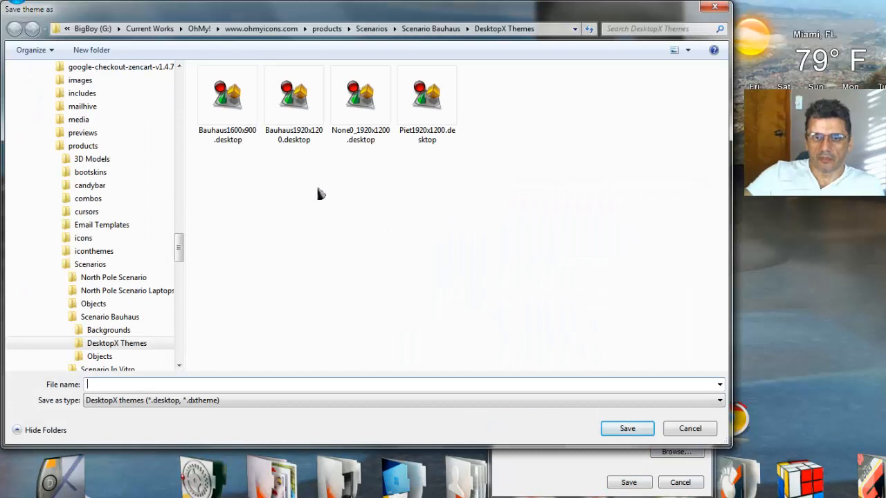
left_click(294, 96)
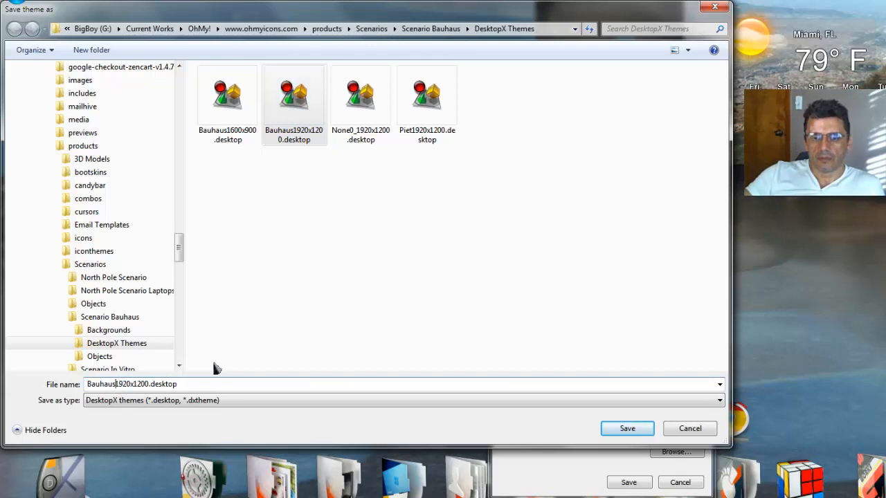
type("_da")
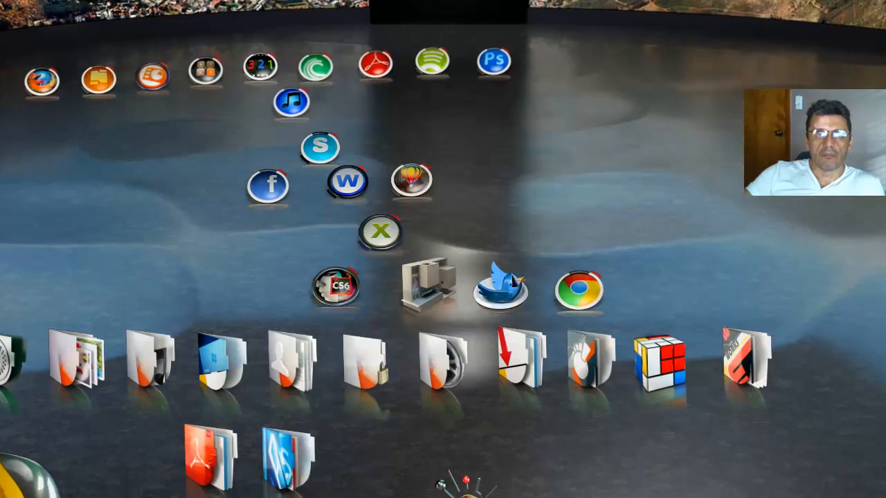
mouse_move(570, 222)
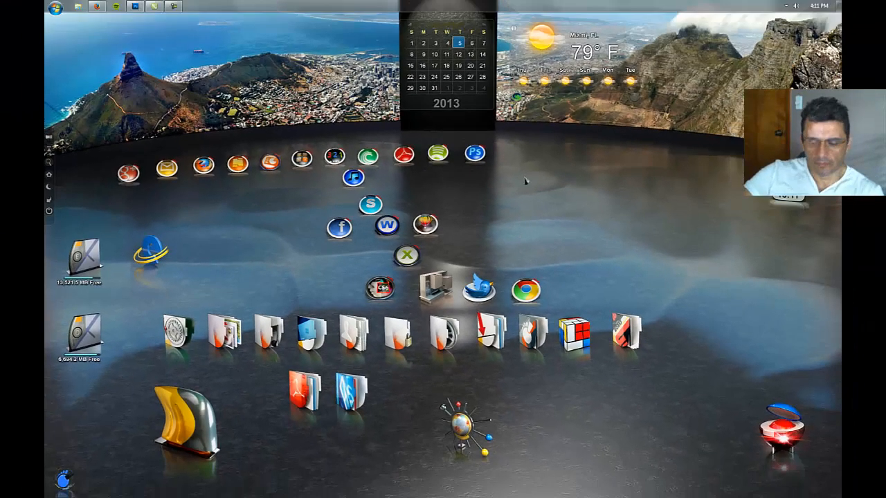
mouse_move(556, 244)
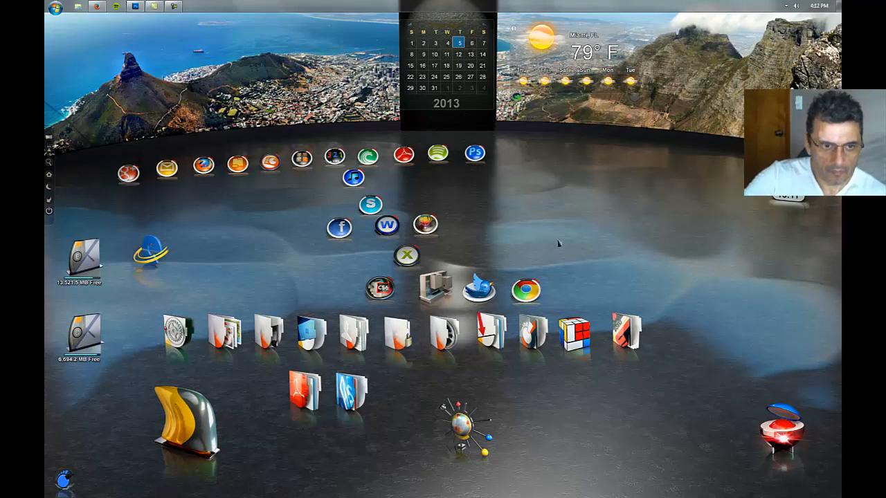
mouse_move(573, 246)
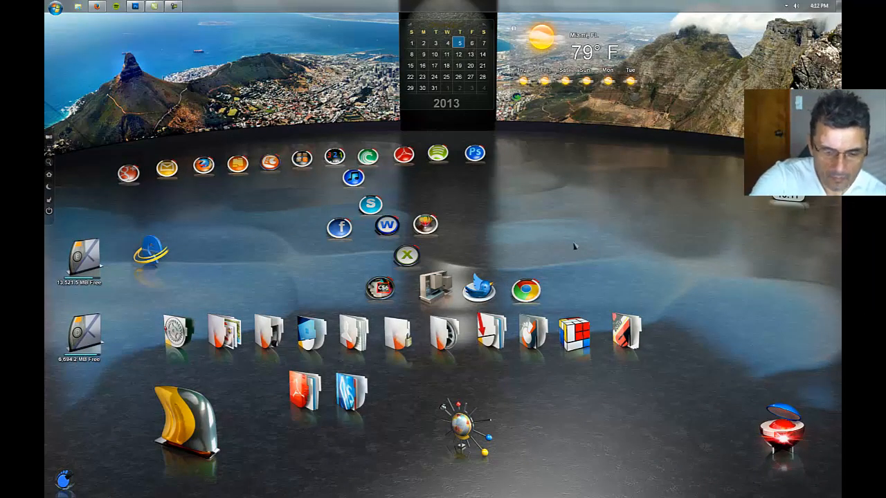
mouse_move(477, 177)
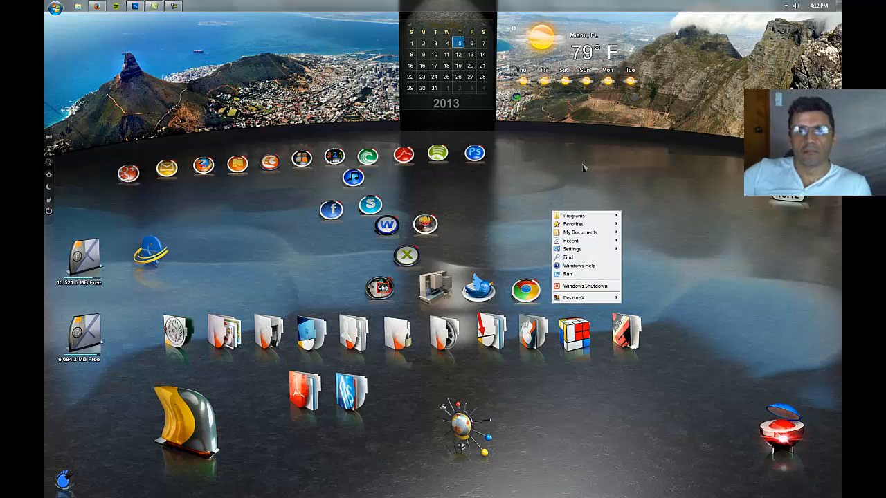
mouse_move(449, 180)
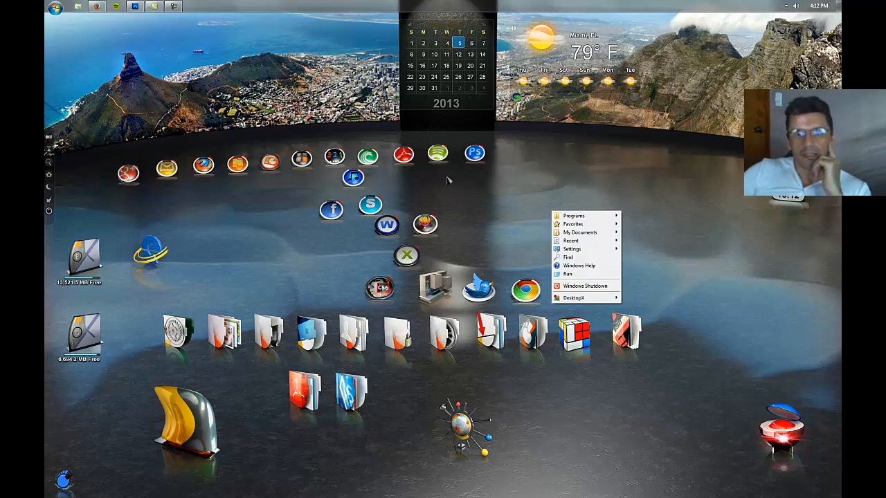